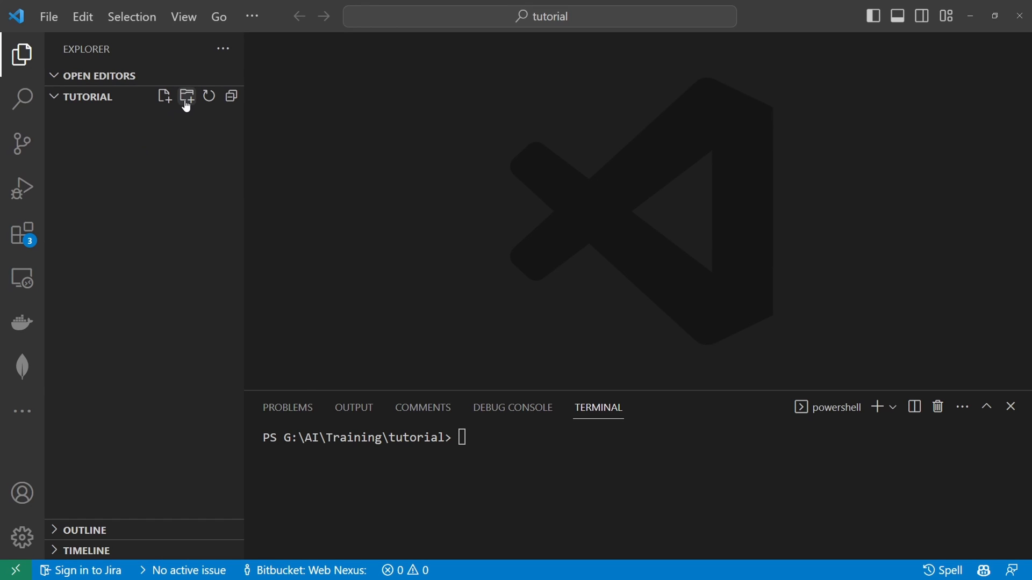
# Step: Create a data folder in the project and add a new file data.jsonl inside it
pyautogui.click(187, 97)
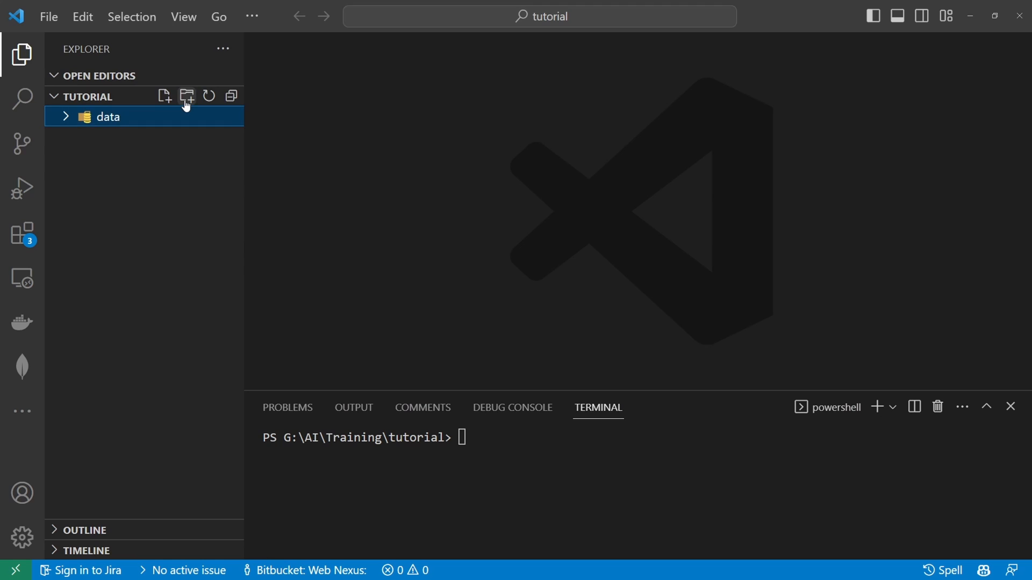
pyautogui.rightClick(108, 116)
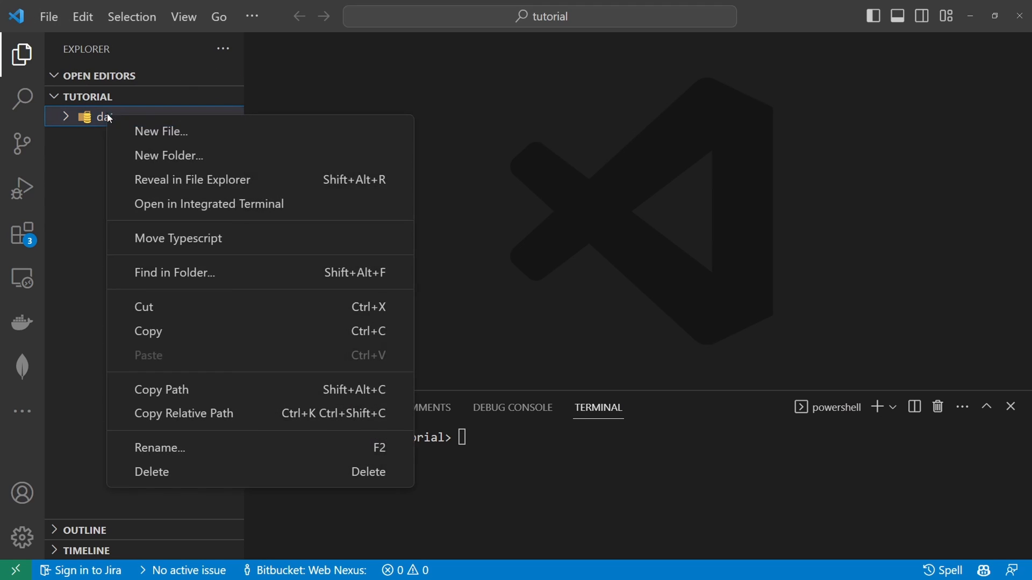
pyautogui.moveTo(170, 138)
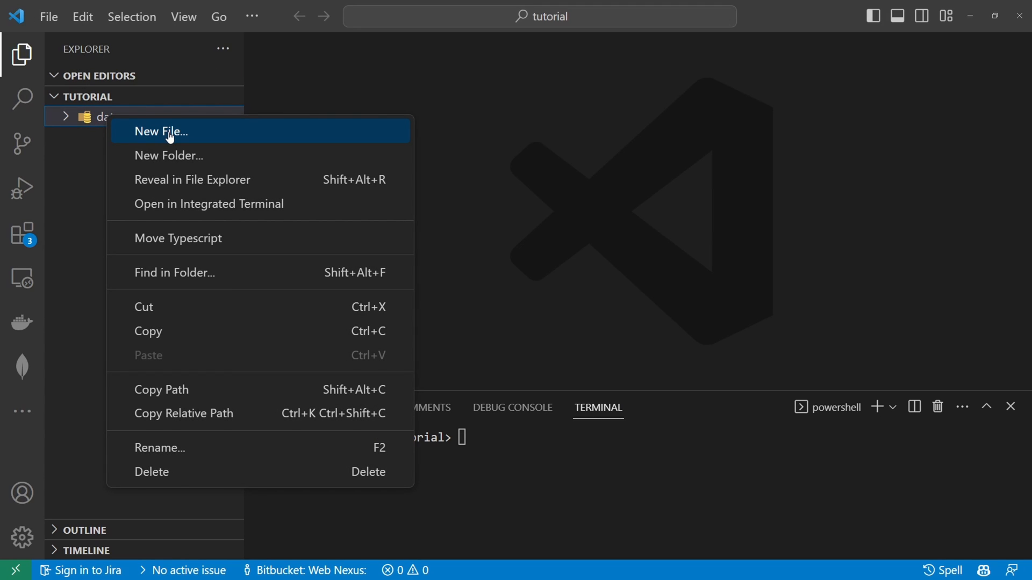
pyautogui.click(161, 131)
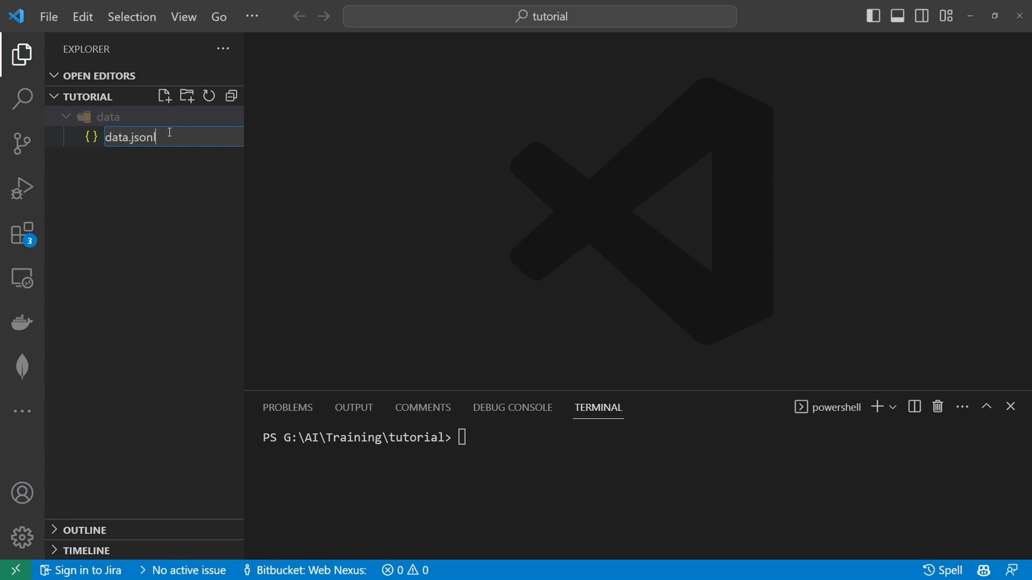
pyautogui.press('Enter')
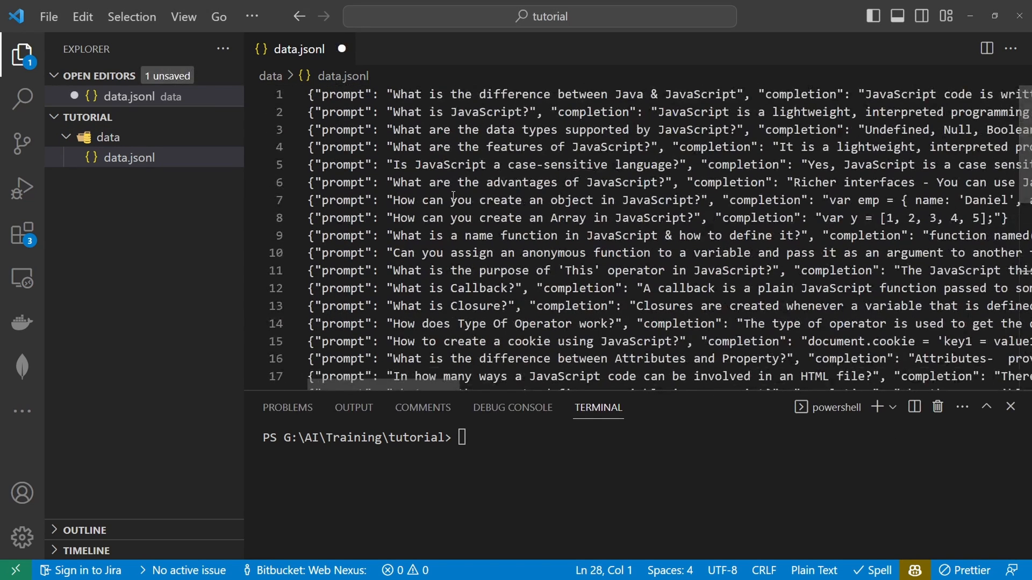
pyautogui.moveTo(379, 288)
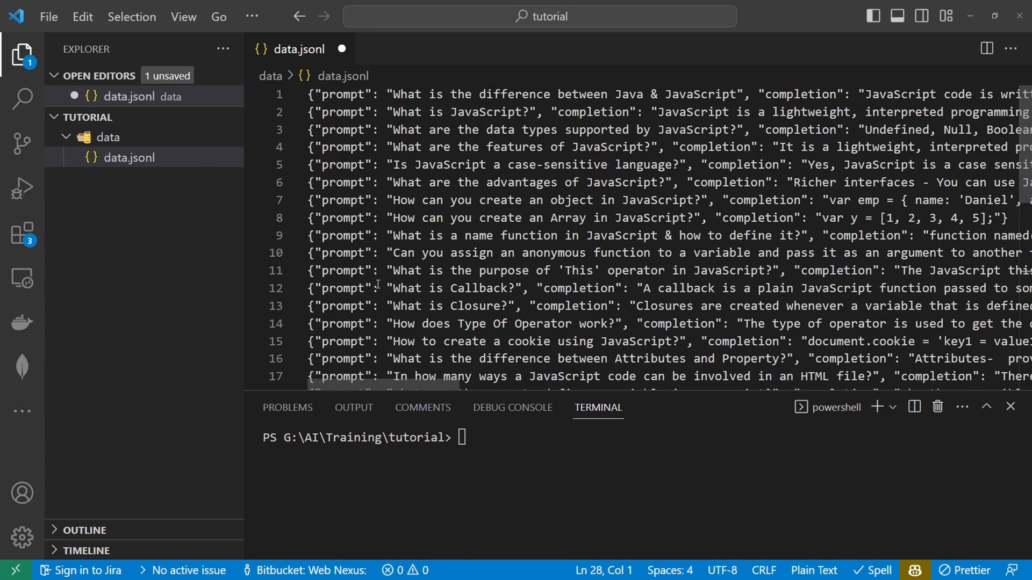
# Step: Paste the 27 JavaScript prompt/completion JSONL lines into data.jsonl, review them and save
pyautogui.doubleClick(335, 94)
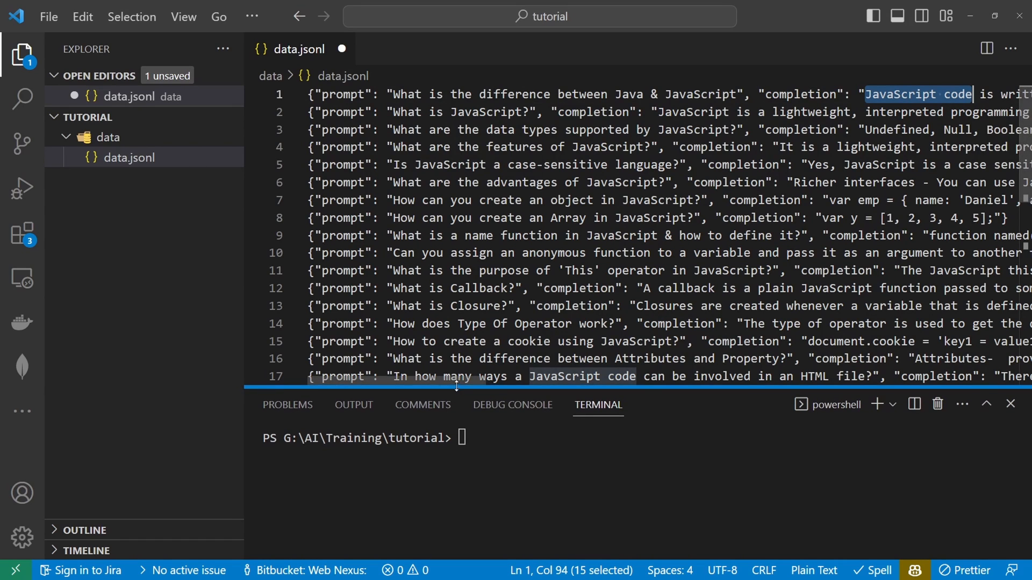
pyautogui.scroll(-3)
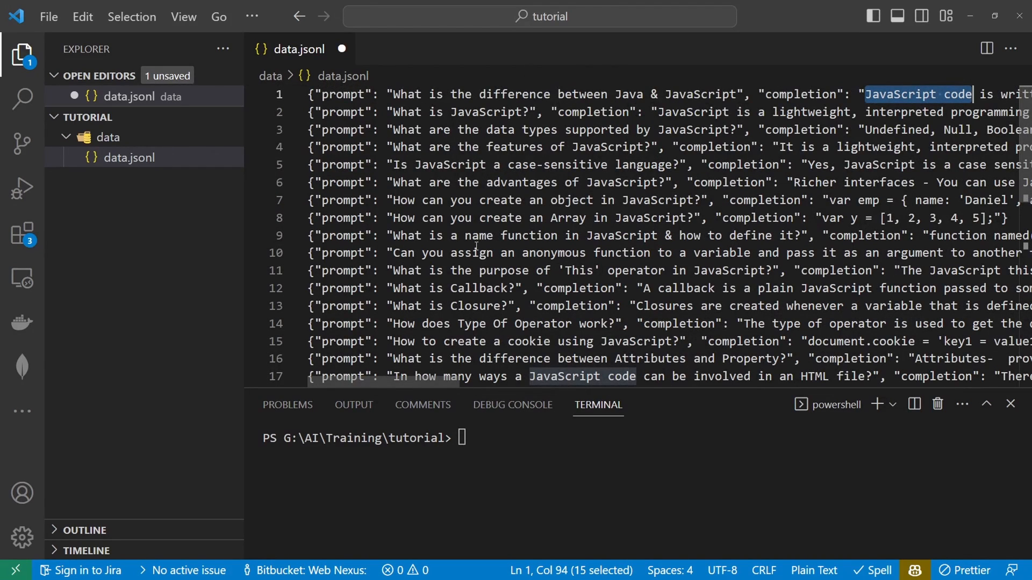
pyautogui.scroll(-3)
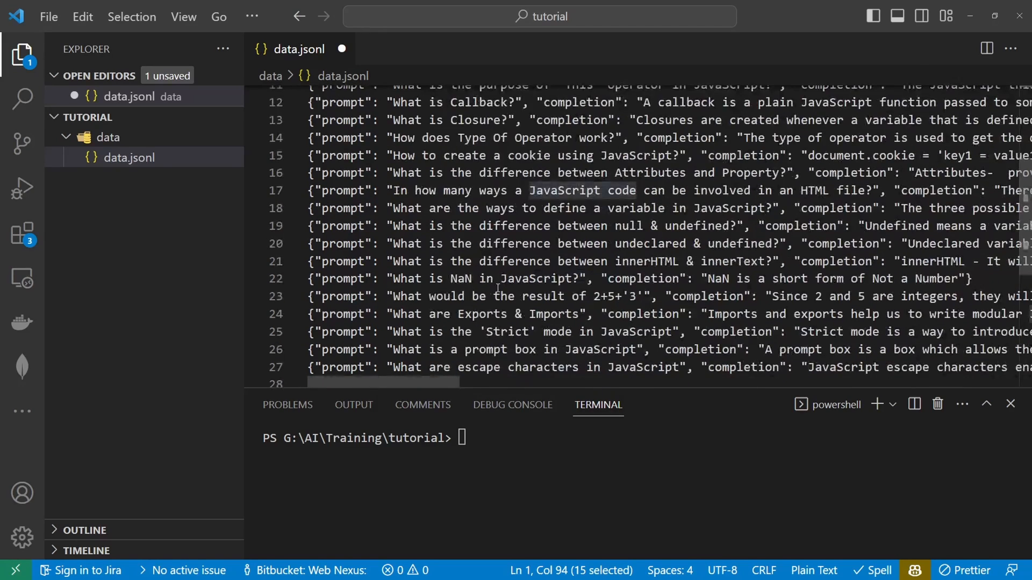
pyautogui.scroll(-3)
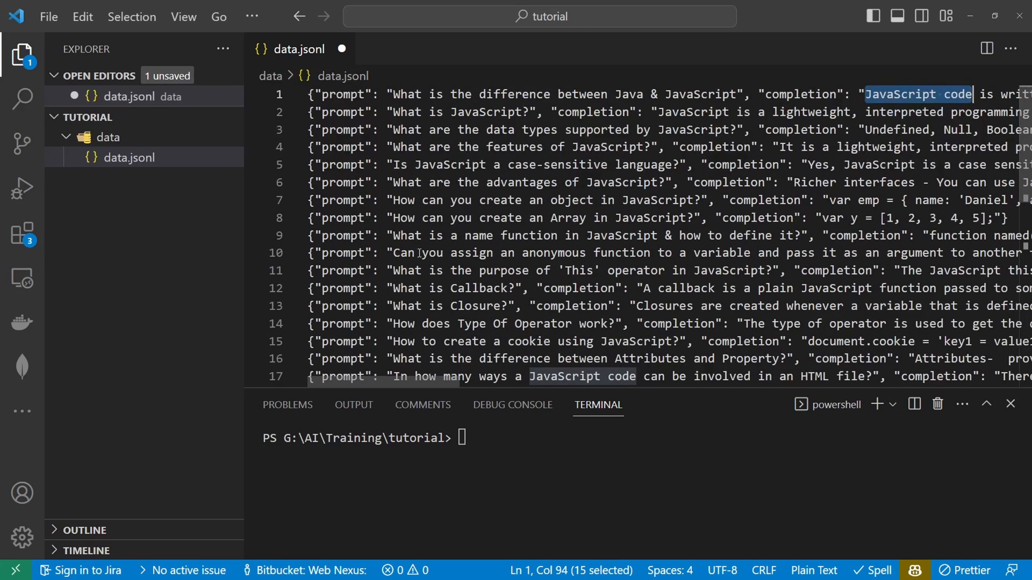
pyautogui.scroll(-3)
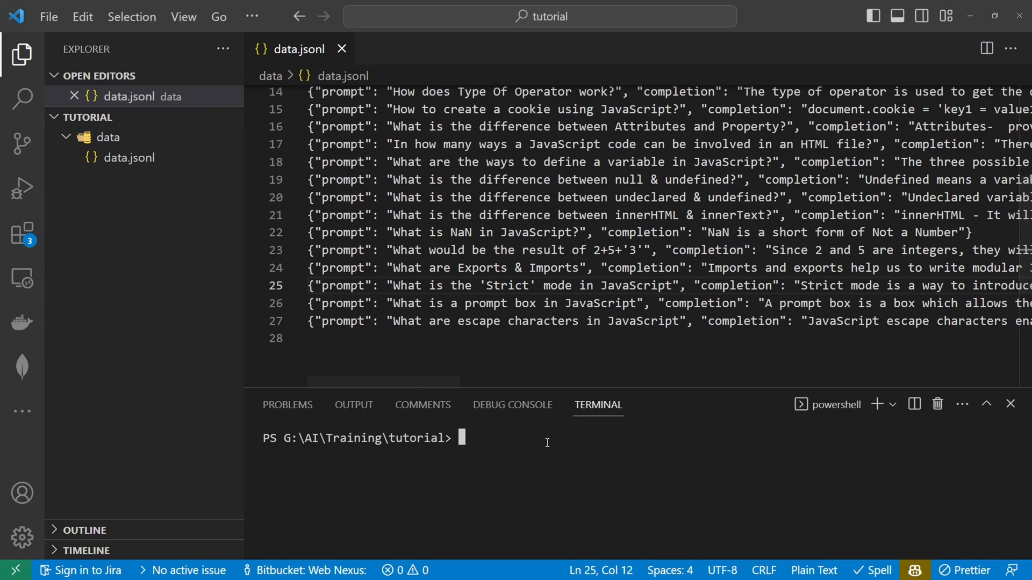
# Step: Run npm init in the terminal, accepting defaults to generate package.json
pyautogui.write('npm init')
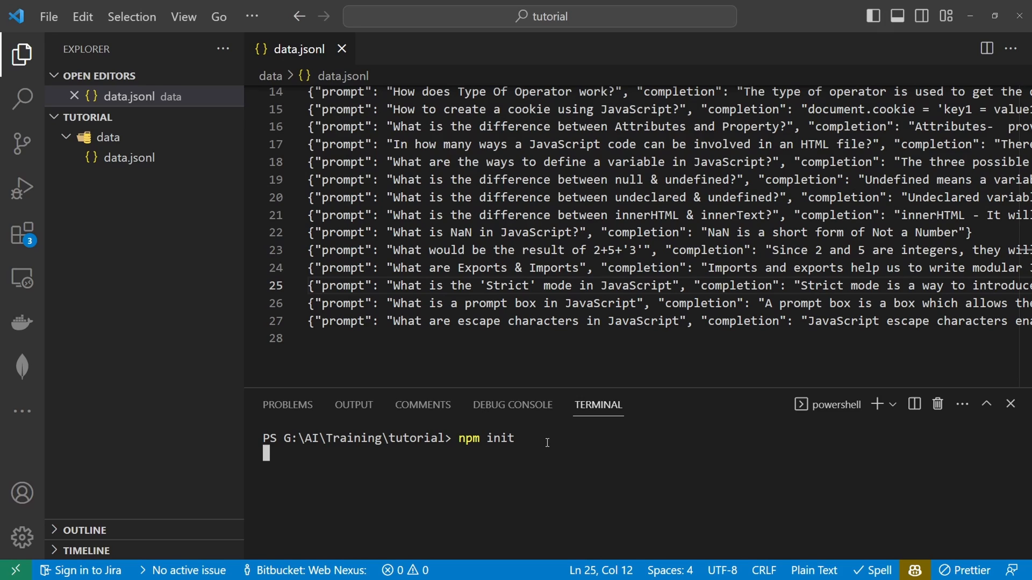
pyautogui.press('Enter')
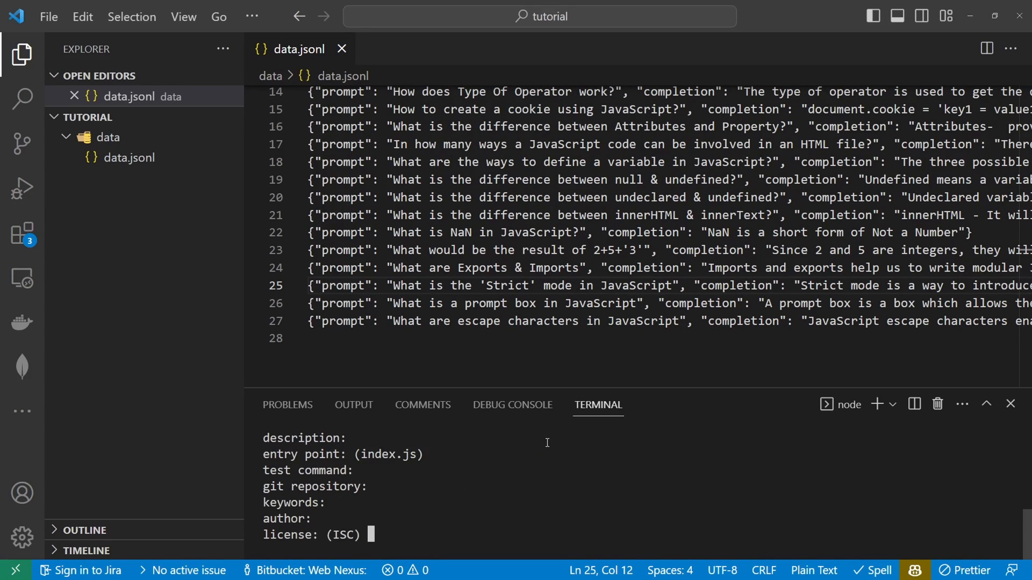
pyautogui.press('Enter')
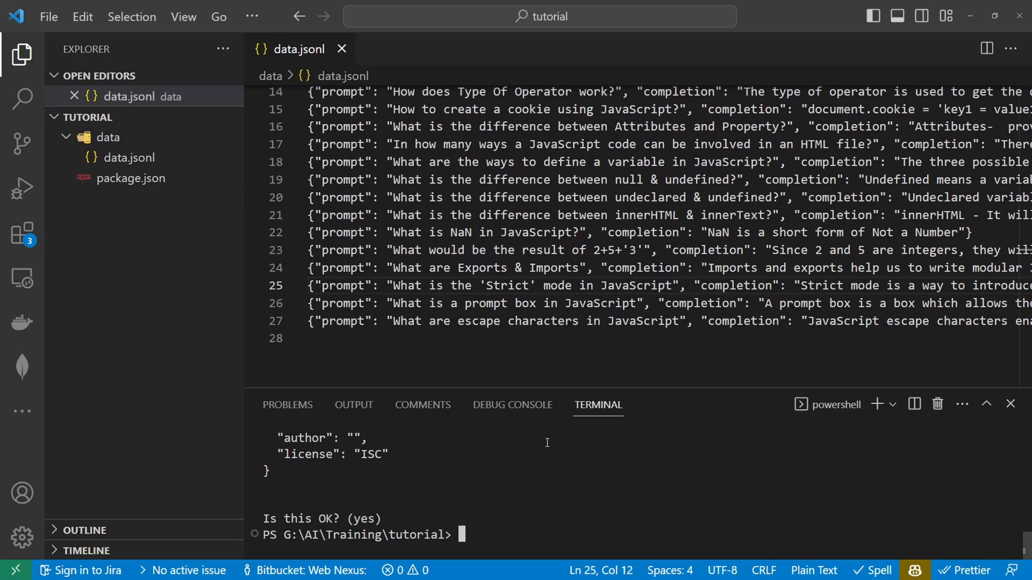
pyautogui.moveTo(149, 188)
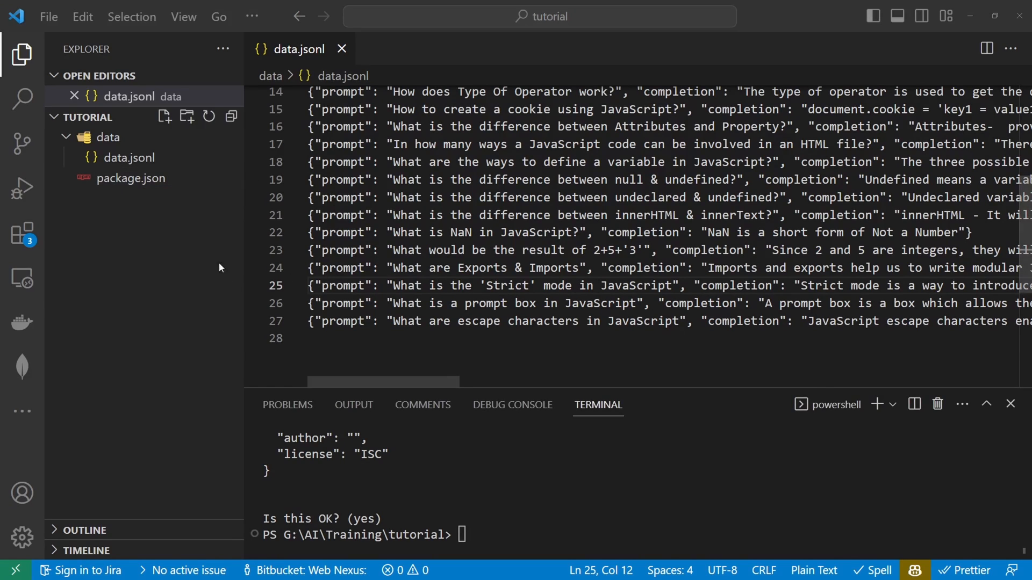
# Step: Run npm i openai dotenv to install both packages into the project
pyautogui.write('npm i open')
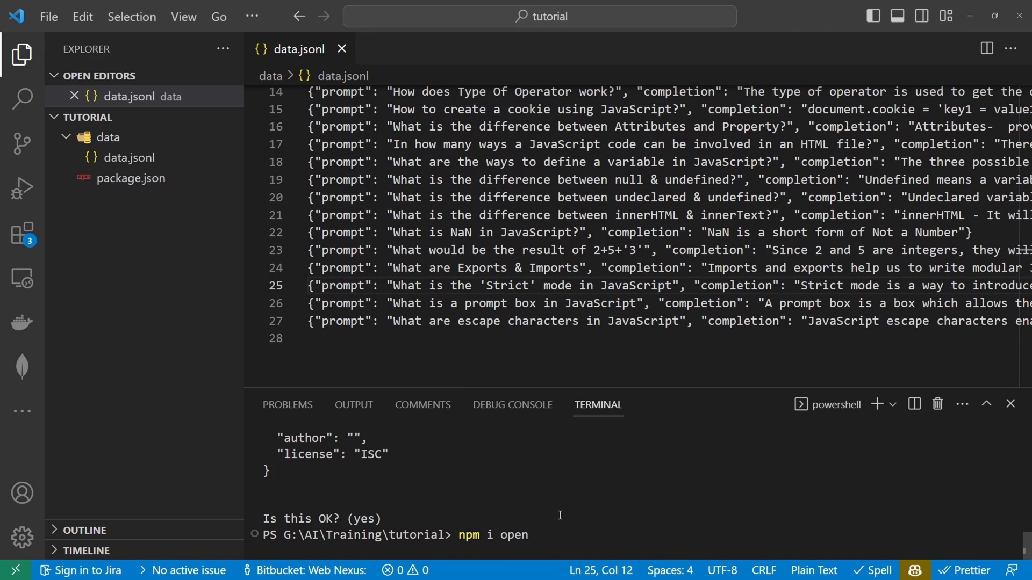
pyautogui.write('ai')
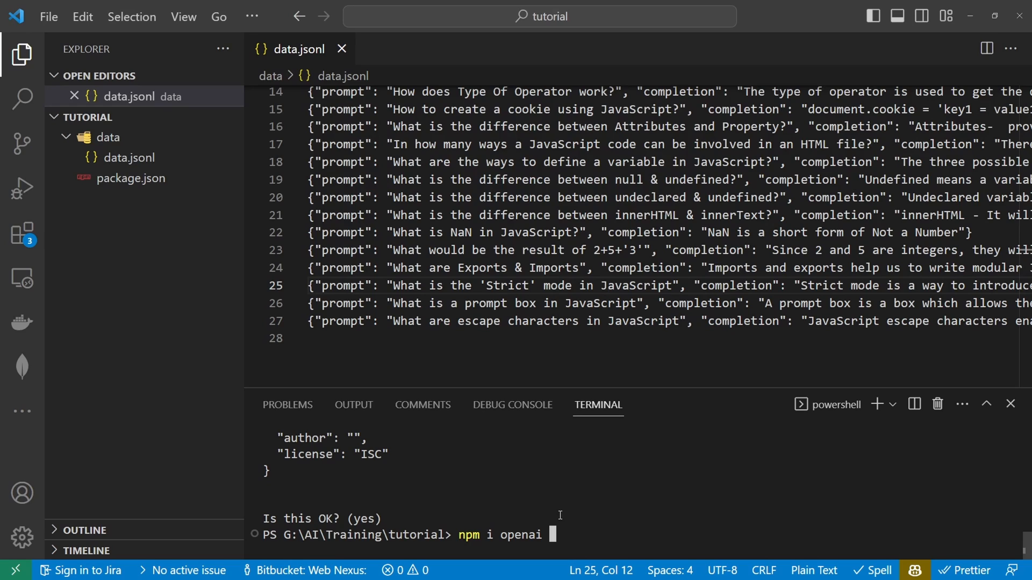
pyautogui.write('dotenv')
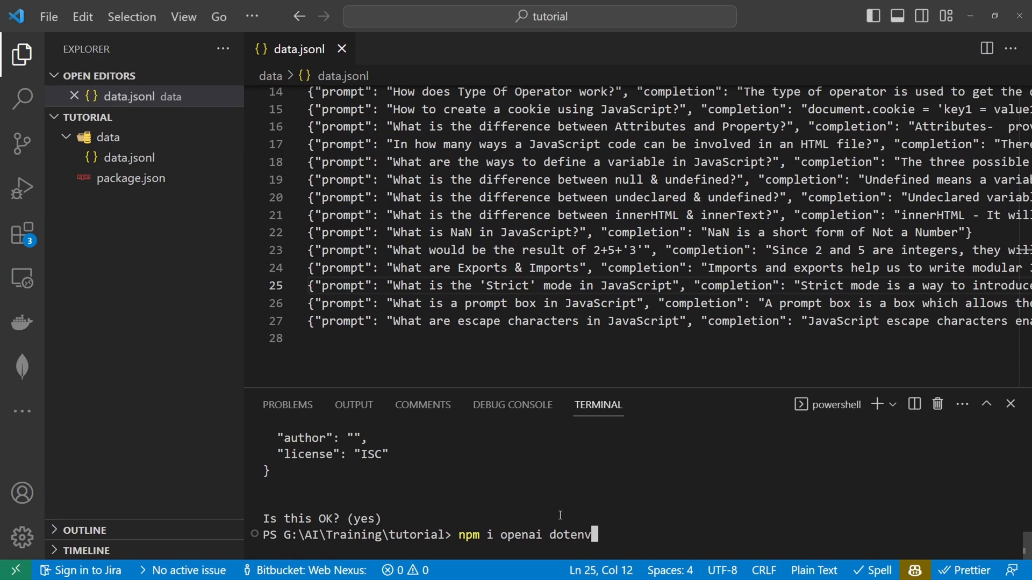
pyautogui.press('Enter')
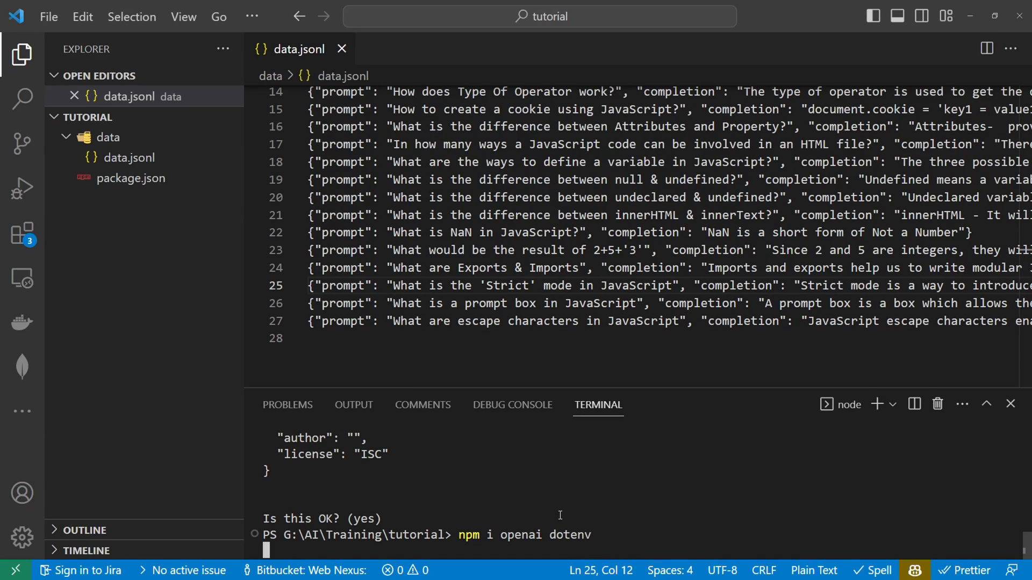
pyautogui.press('Enter')
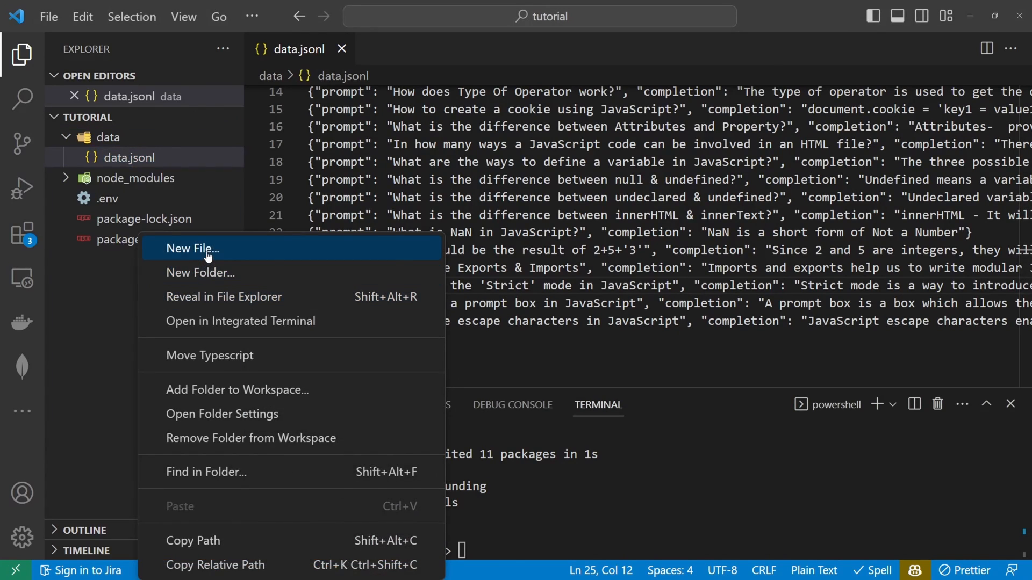
# Step: Create index.js with require('dotenv').config(), the OpenAI Configuration/OpenAIApi client and fs require
pyautogui.click(192, 248)
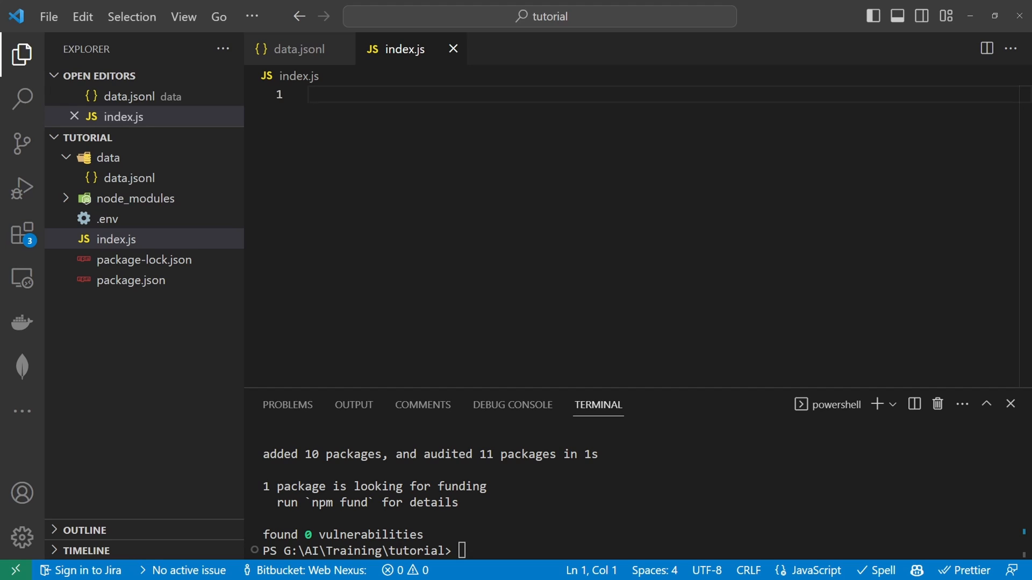
pyautogui.write("require('dotenv').config();")
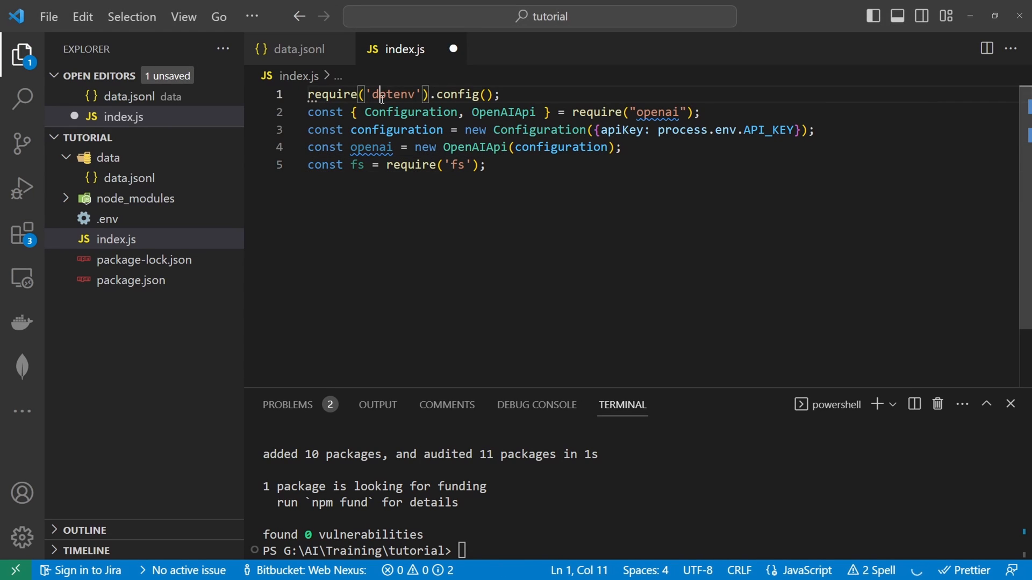
pyautogui.doubleClick(391, 95)
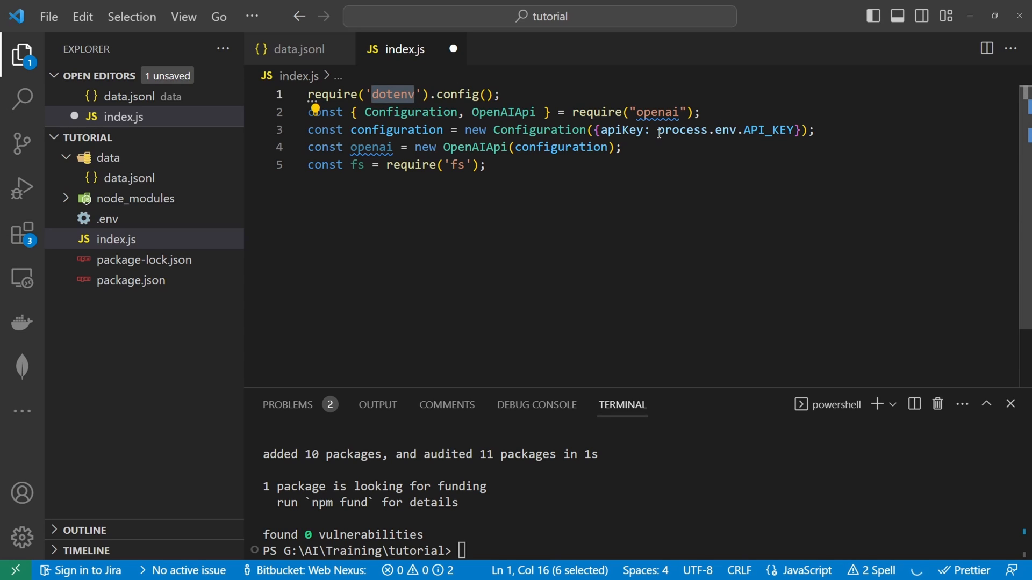
pyautogui.moveTo(660, 130); pyautogui.dragTo(780, 130)
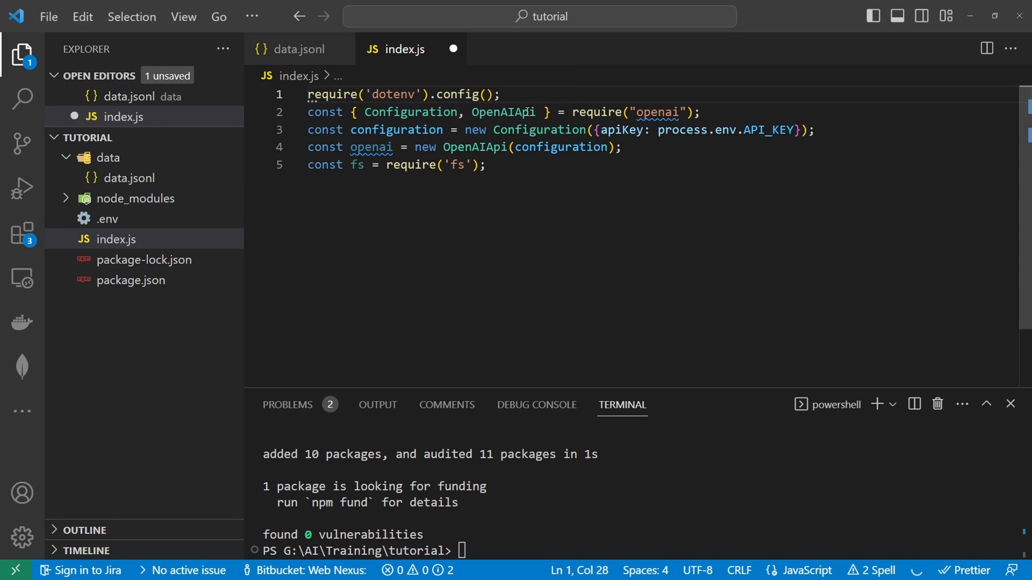
pyautogui.moveTo(670, 113)
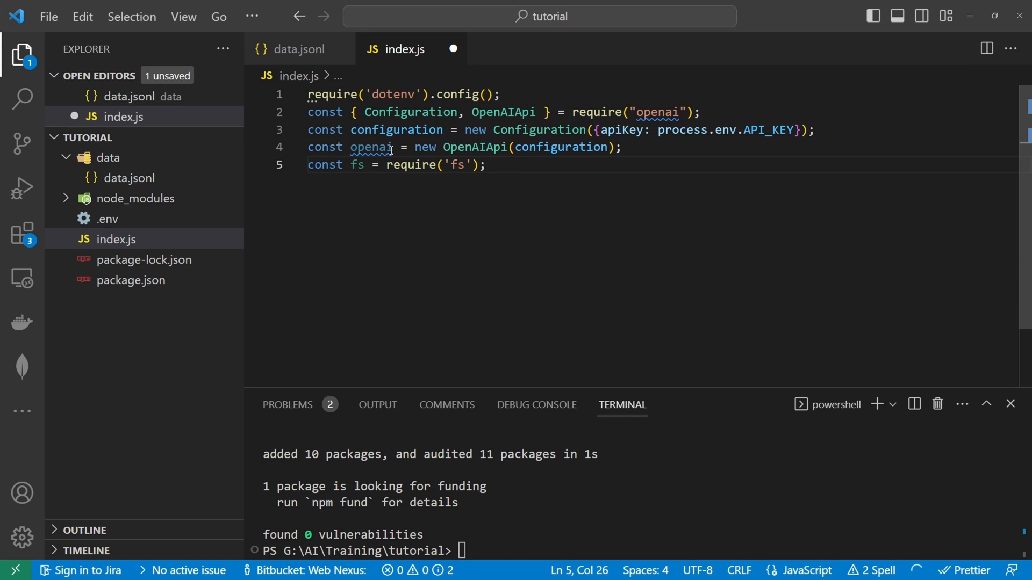
pyautogui.moveTo(391, 149)
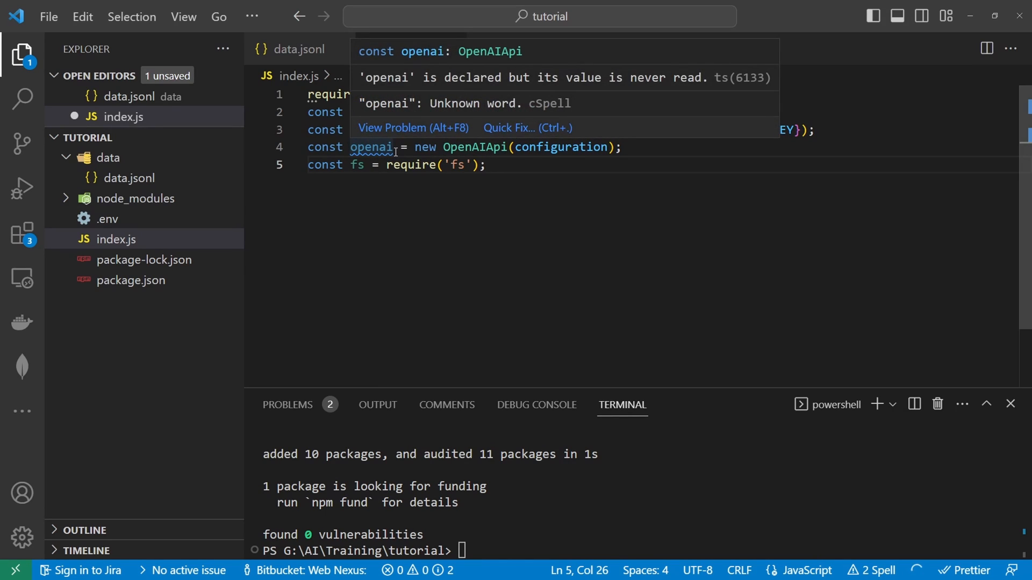
pyautogui.moveTo(359, 166)
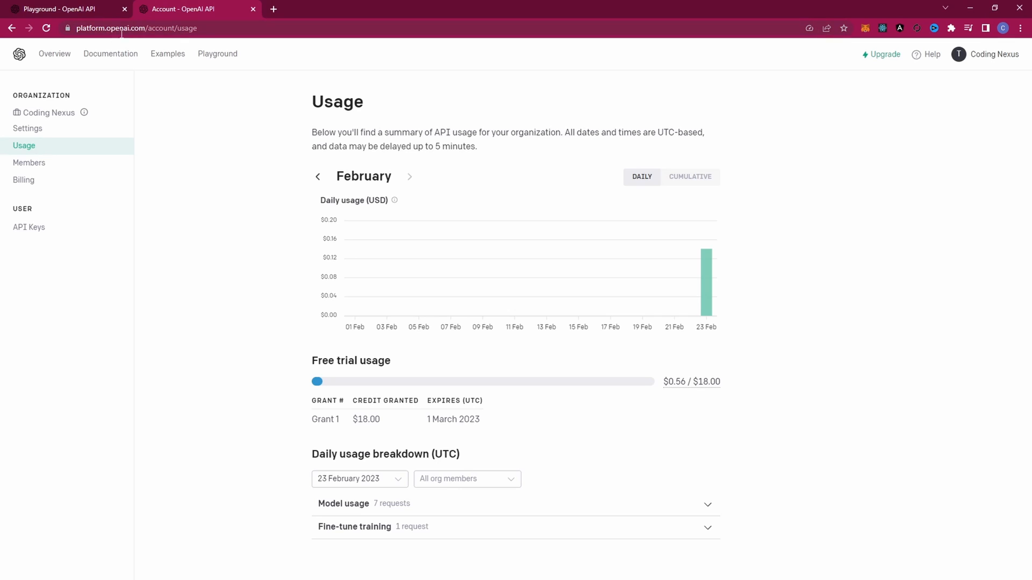
pyautogui.moveTo(179, 194)
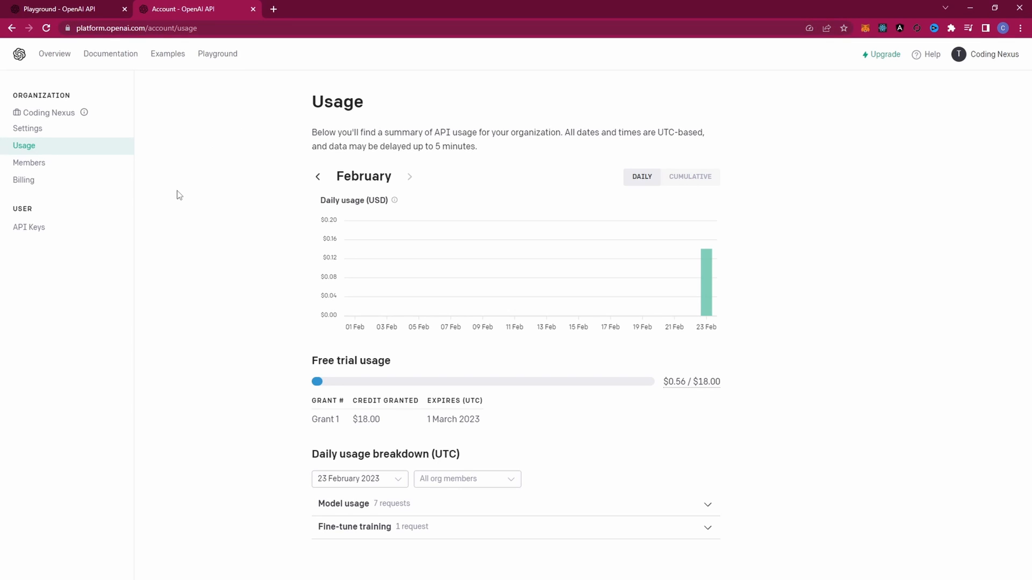
# Step: Show the account's API Keys page listing the secret keys
pyautogui.click(29, 228)
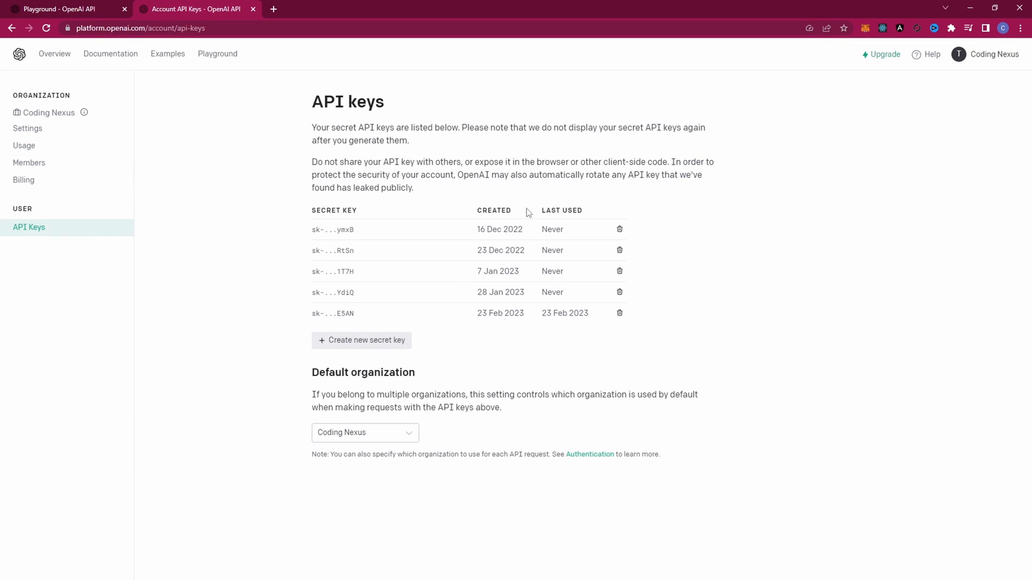
pyautogui.moveTo(443, 316)
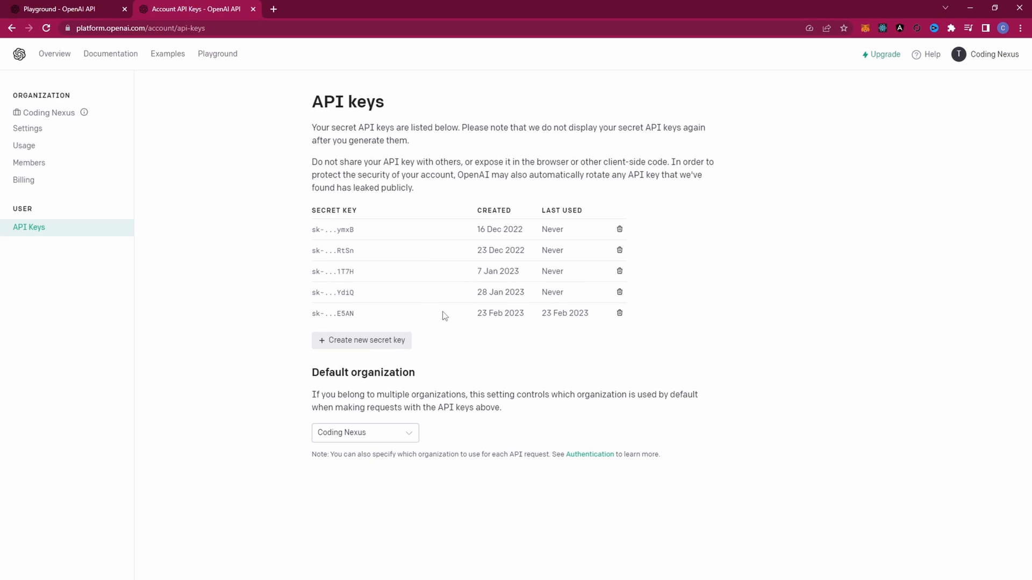
pyautogui.moveTo(358, 298)
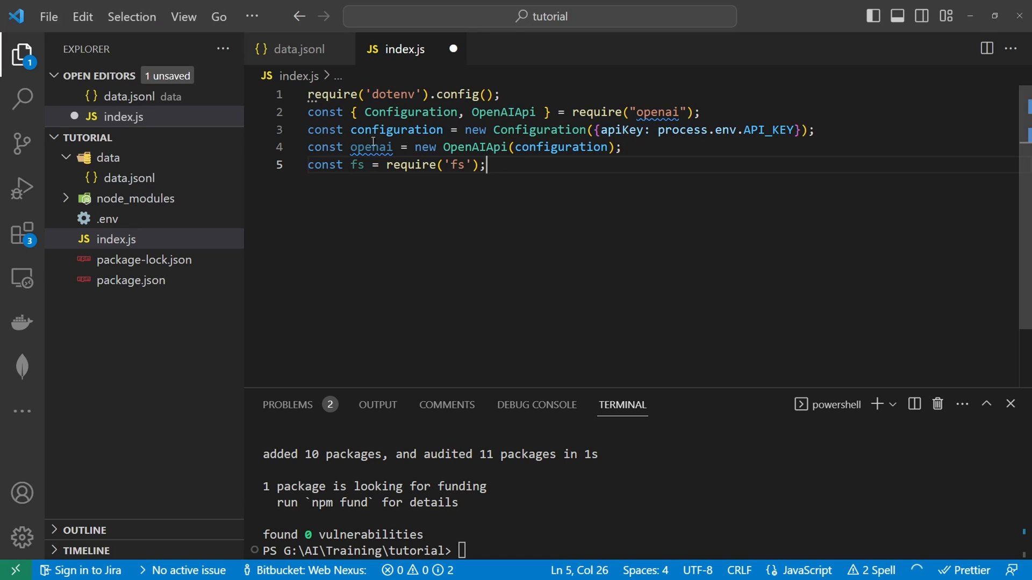
# Step: Declare const prepareData calling openai.createFile for the training upload
pyautogui.press('Enter')
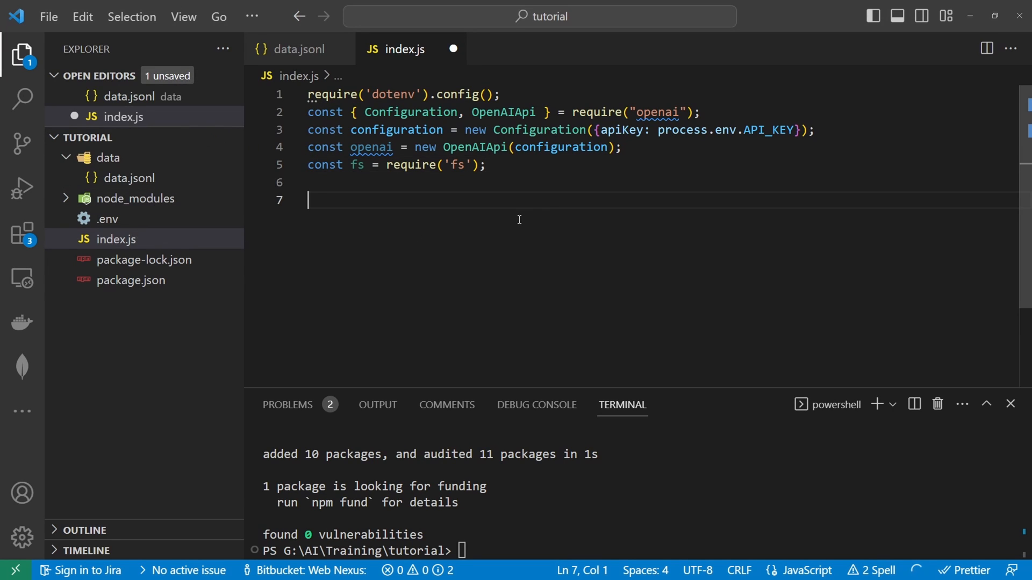
pyautogui.write('// Path: index.js')
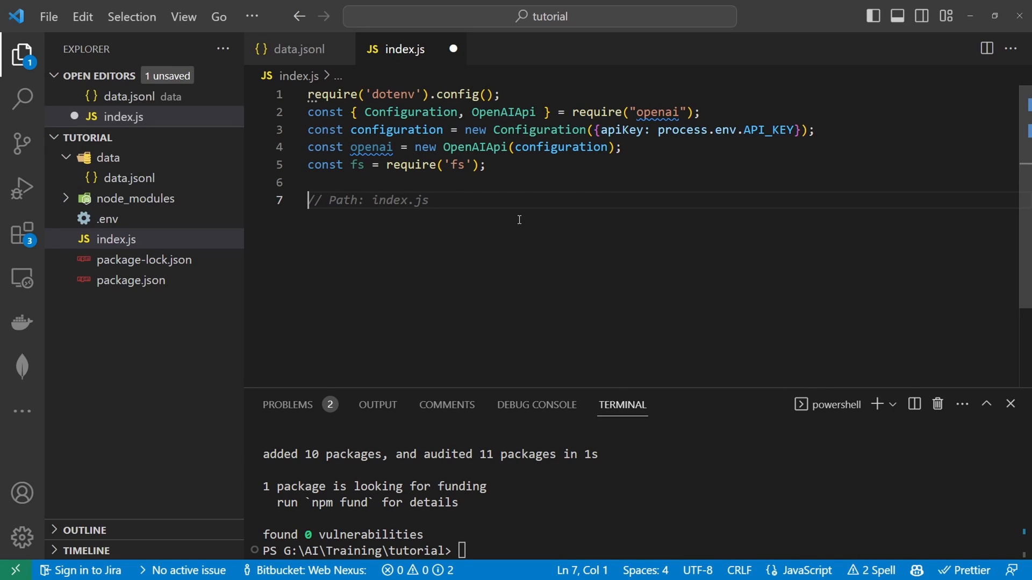
pyautogui.write('const prepareData')
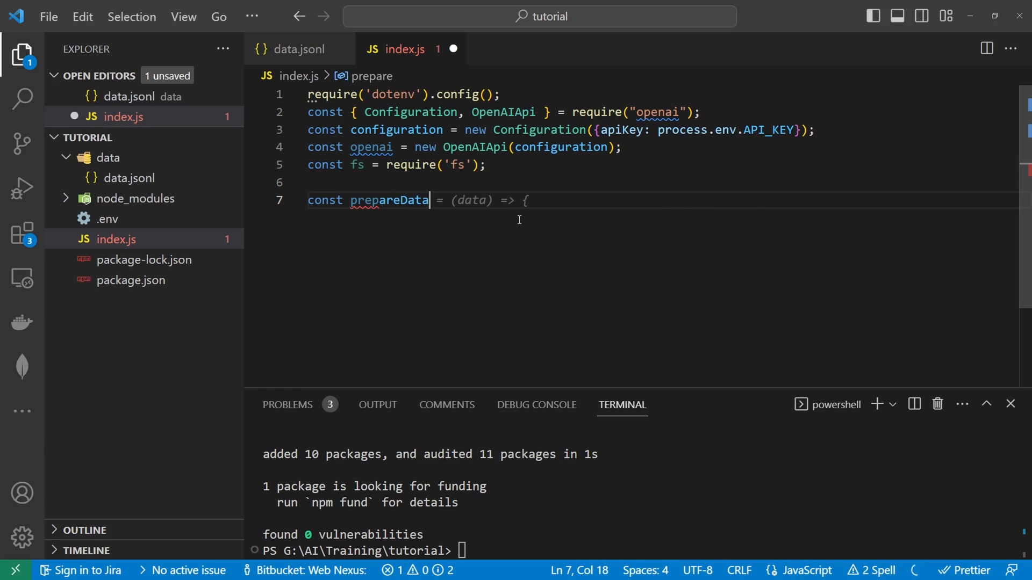
pyautogui.write('open')
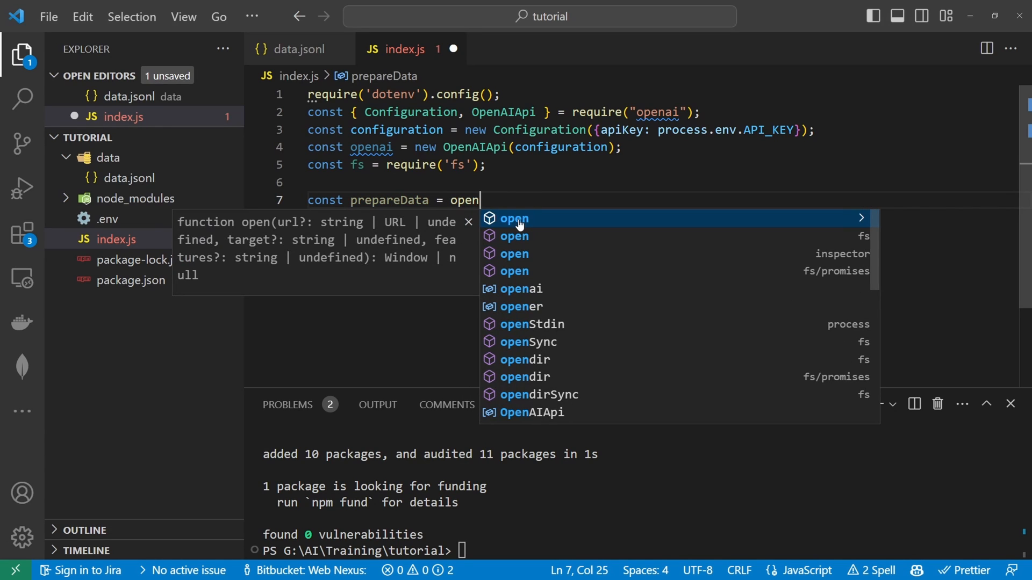
pyautogui.write('ai')
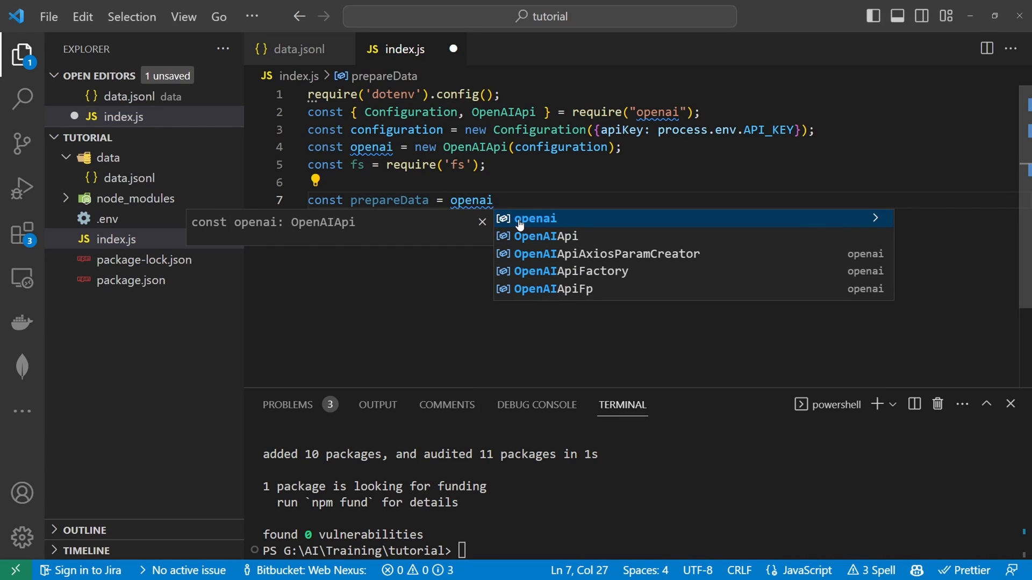
pyautogui.write('.create')
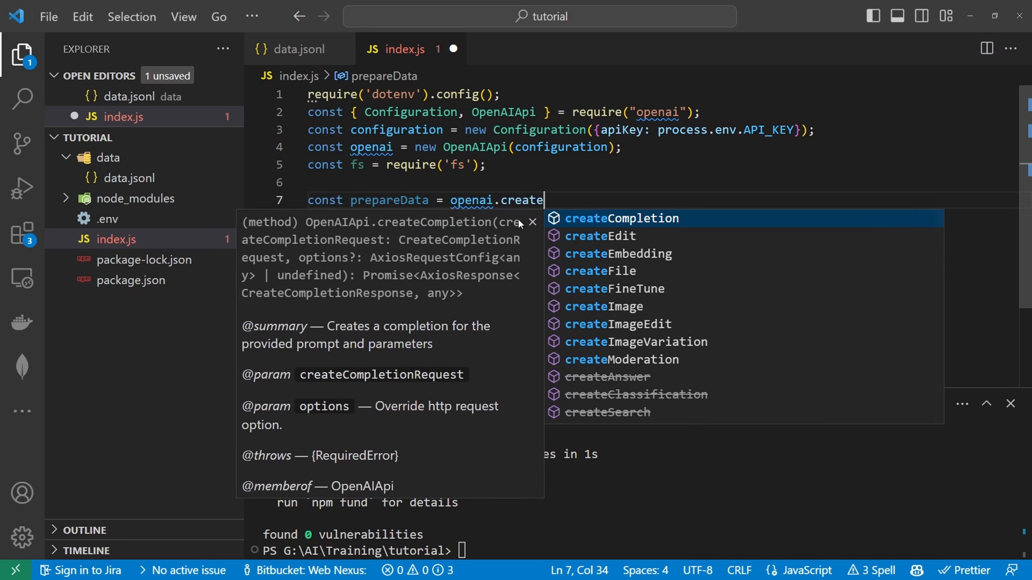
pyautogui.click(600, 271)
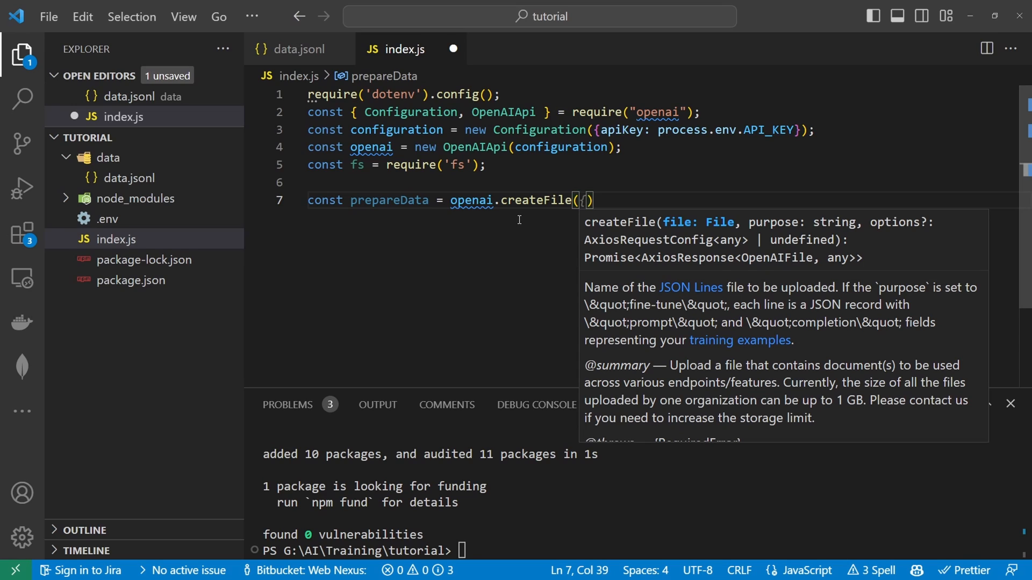
pyautogui.moveTo(640, 245)
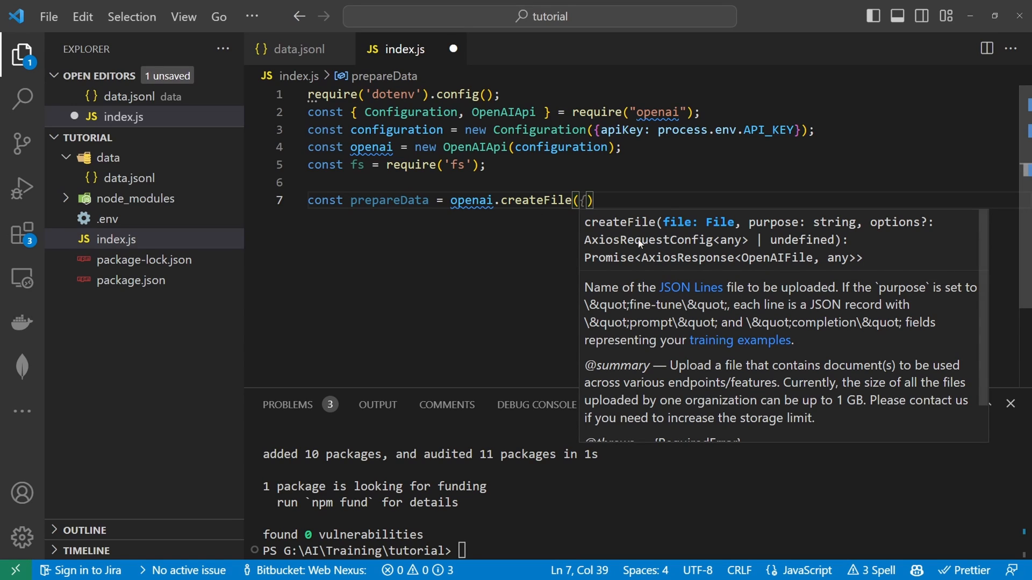
pyautogui.moveTo(699, 224)
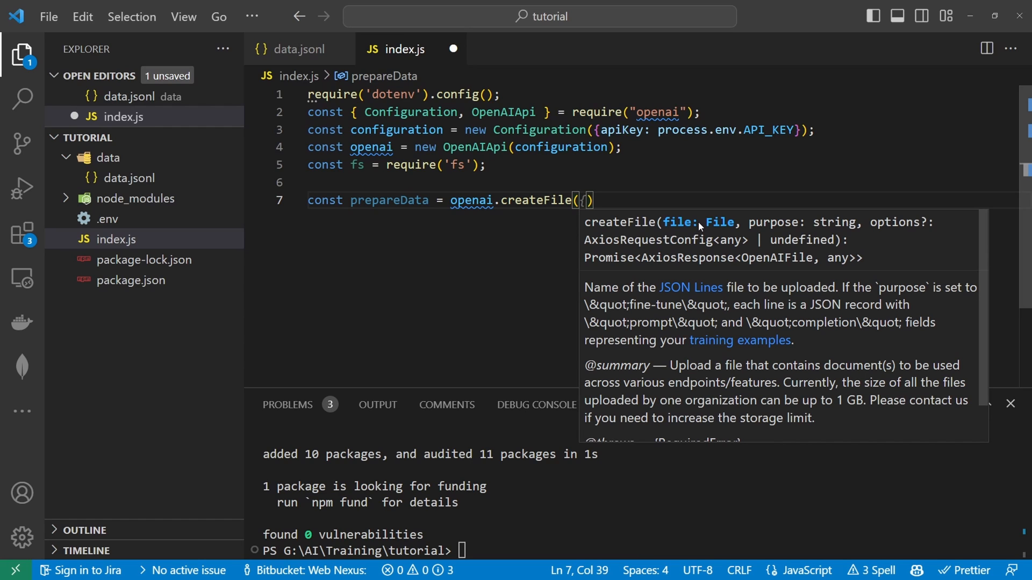
# Step: Pass fs.createReadStream('./data/data.jsonl') with purpose 'fine-tune' and add .then/.catch logging
pyautogui.write('fs')
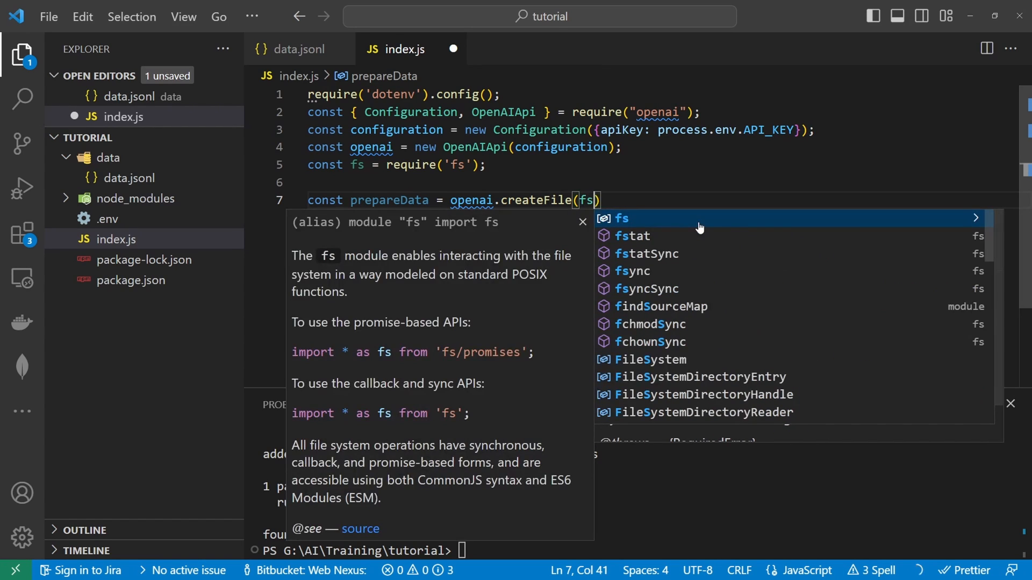
pyautogui.write(".createReadStream('")
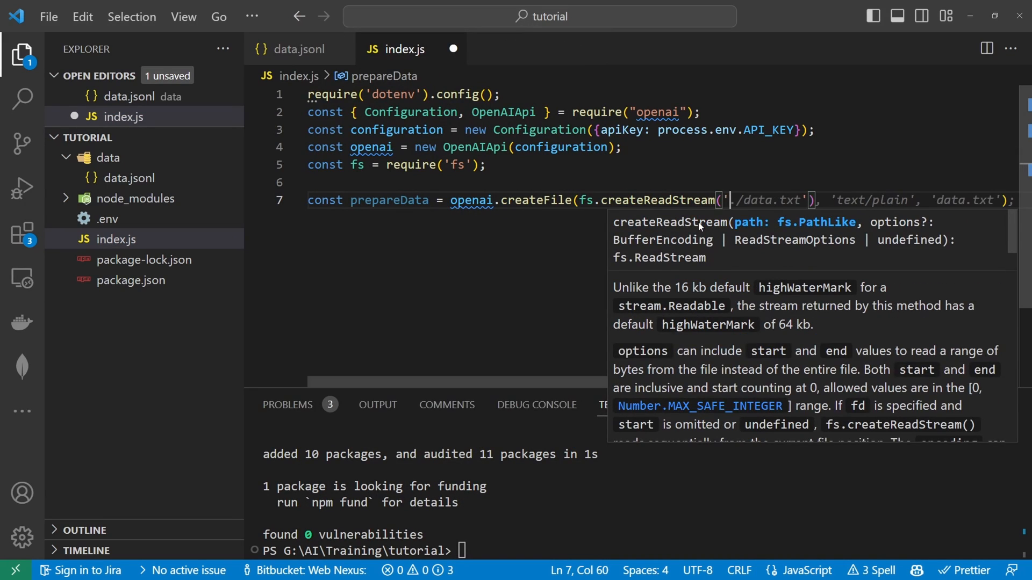
pyautogui.write('data/')
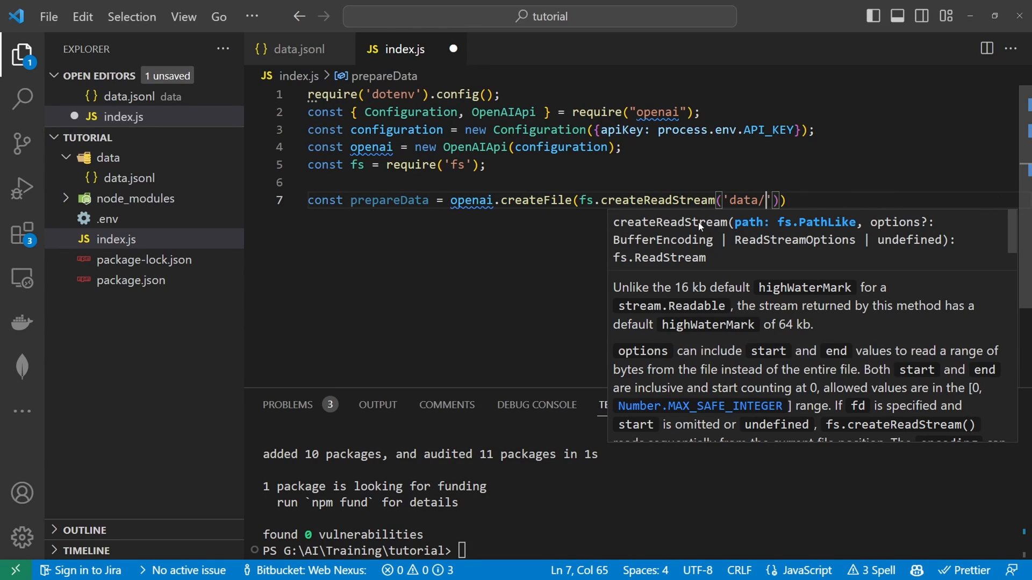
pyautogui.write('data.jsonl')
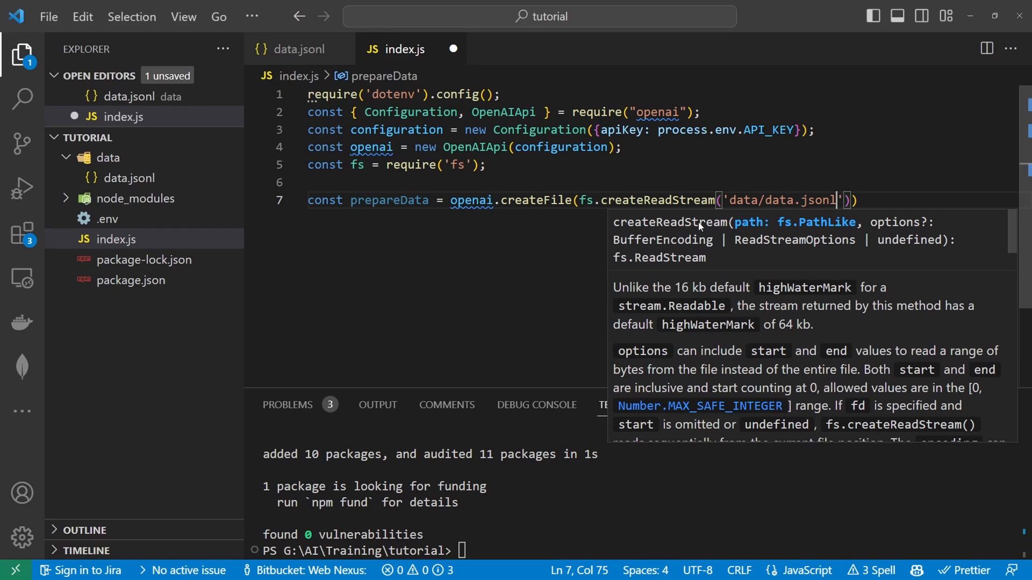
pyautogui.write(", 'utf8'")
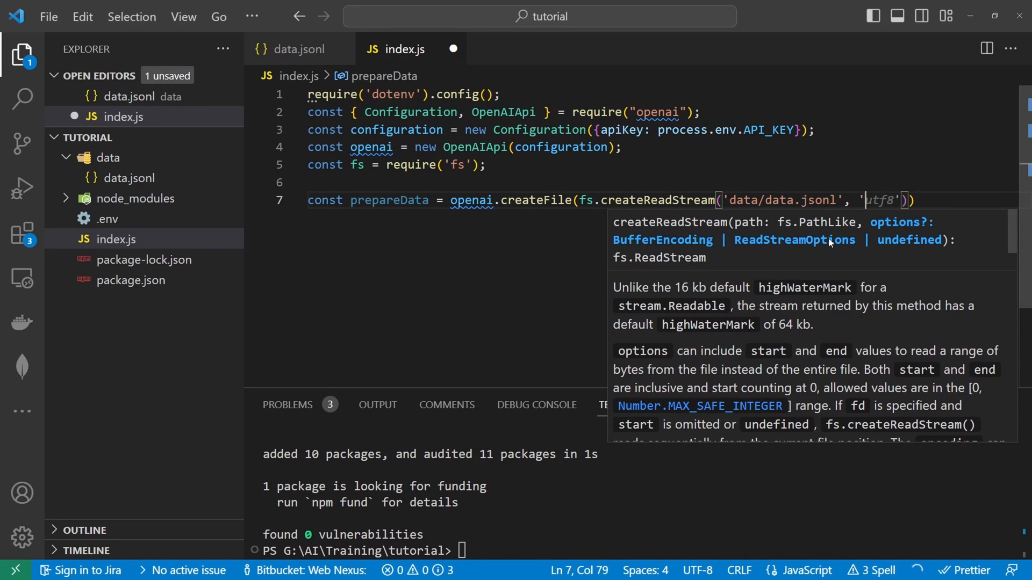
pyautogui.write('fine-tune.jsonl')
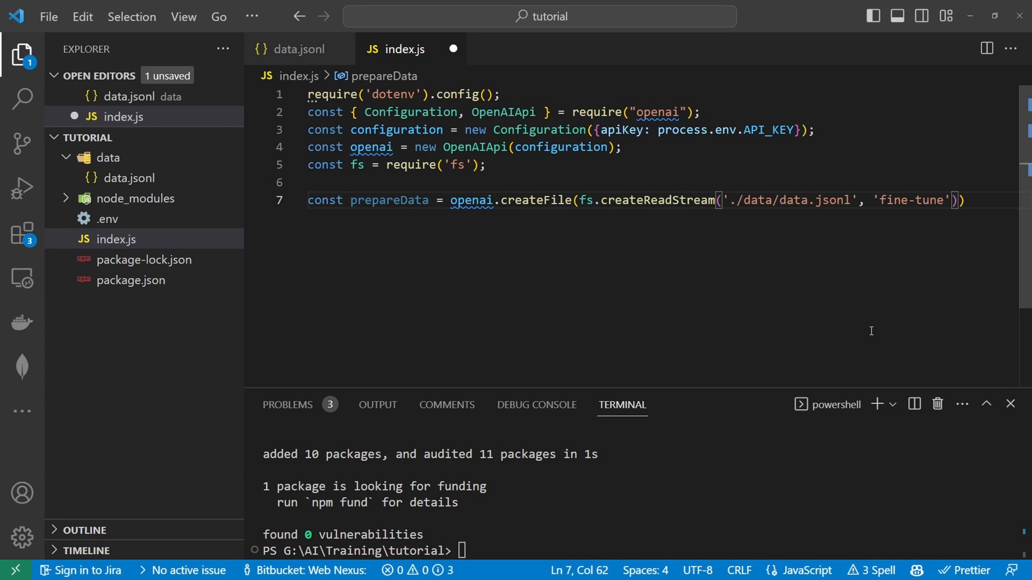
pyautogui.moveTo(642, 269)
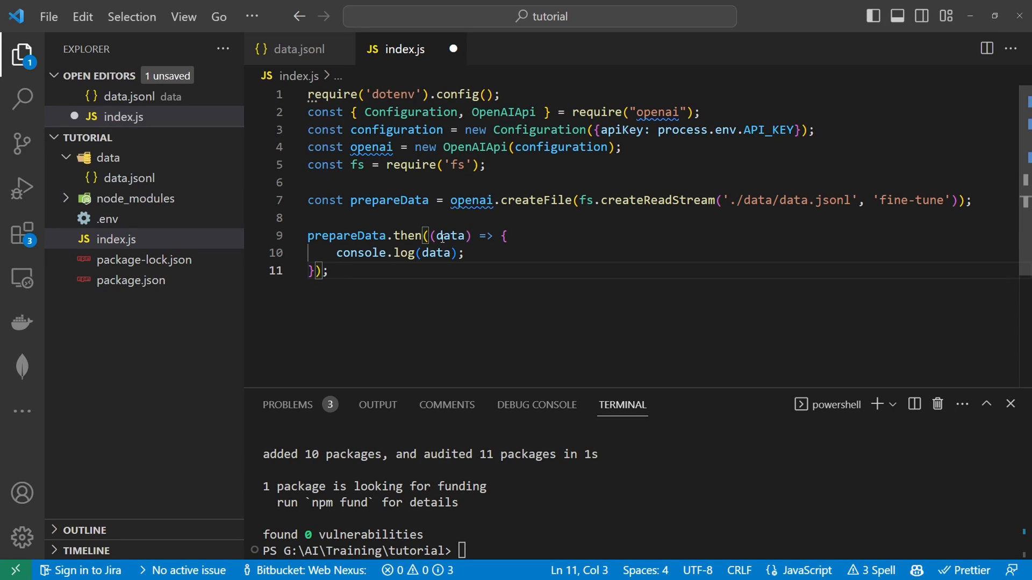
pyautogui.write('.catch((err) => {')
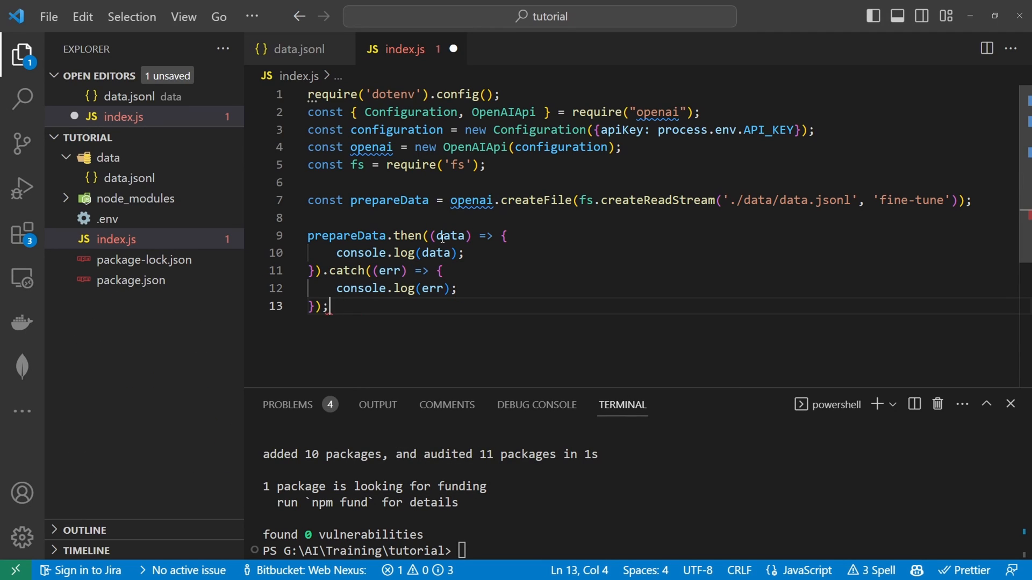
# Step: Move the misplaced closing parenthesis, run node . and read the uploaded file's id from the output
pyautogui.click(443, 271)
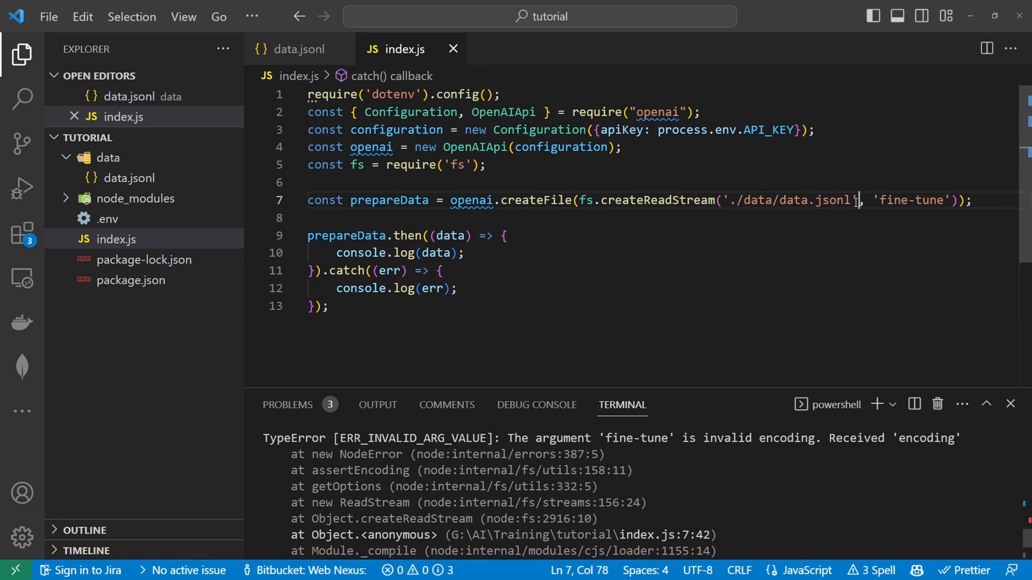
pyautogui.moveTo(855, 200); pyautogui.dragTo(953, 200)
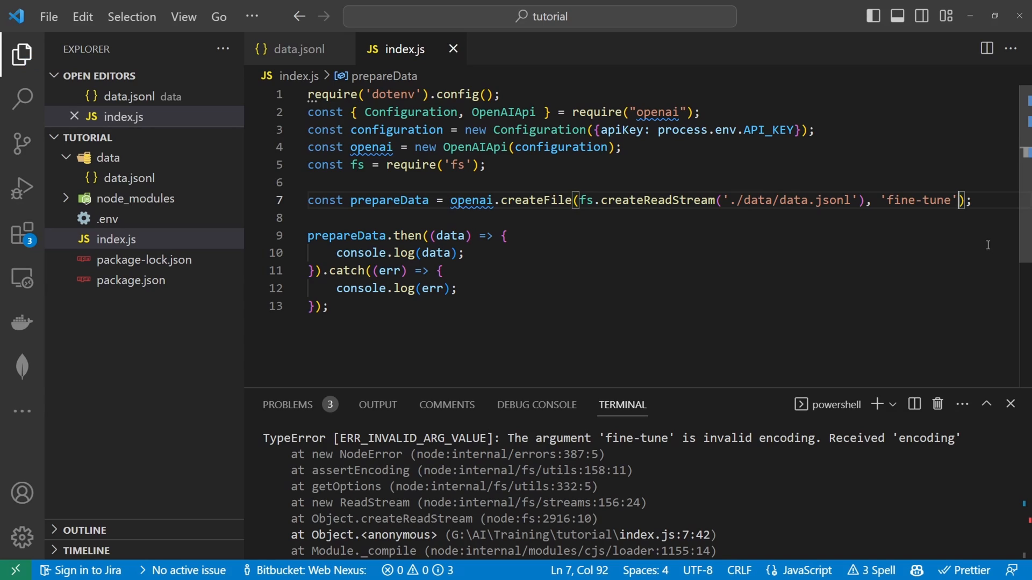
pyautogui.moveTo(598, 341)
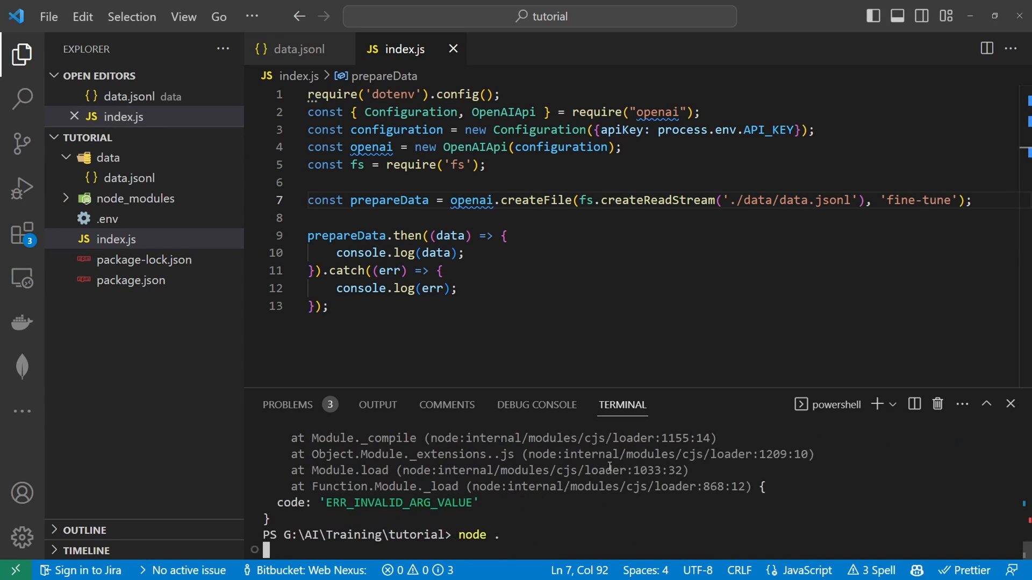
pyautogui.press('Enter')
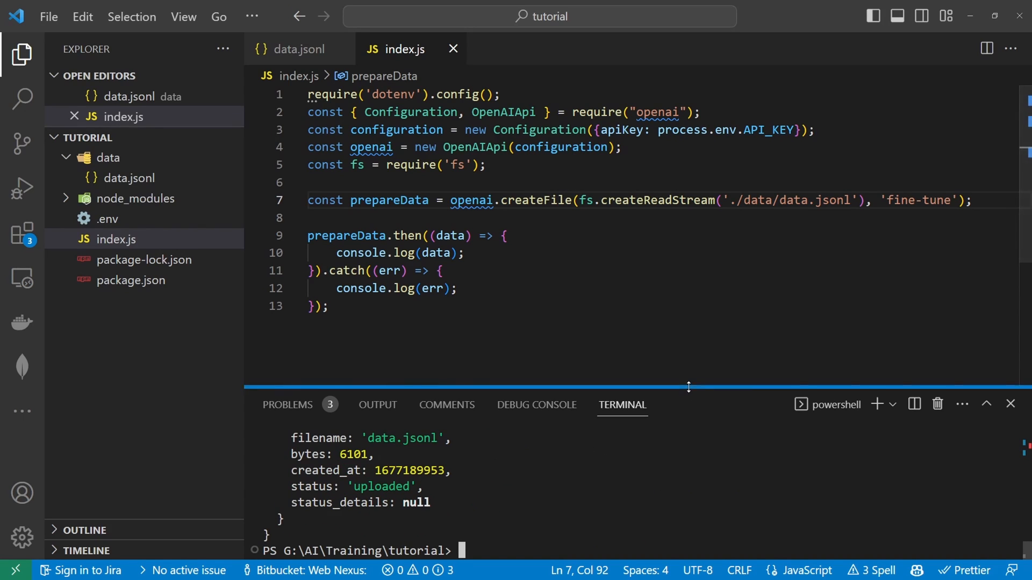
pyautogui.moveTo(688, 387); pyautogui.dragTo(688, 203)
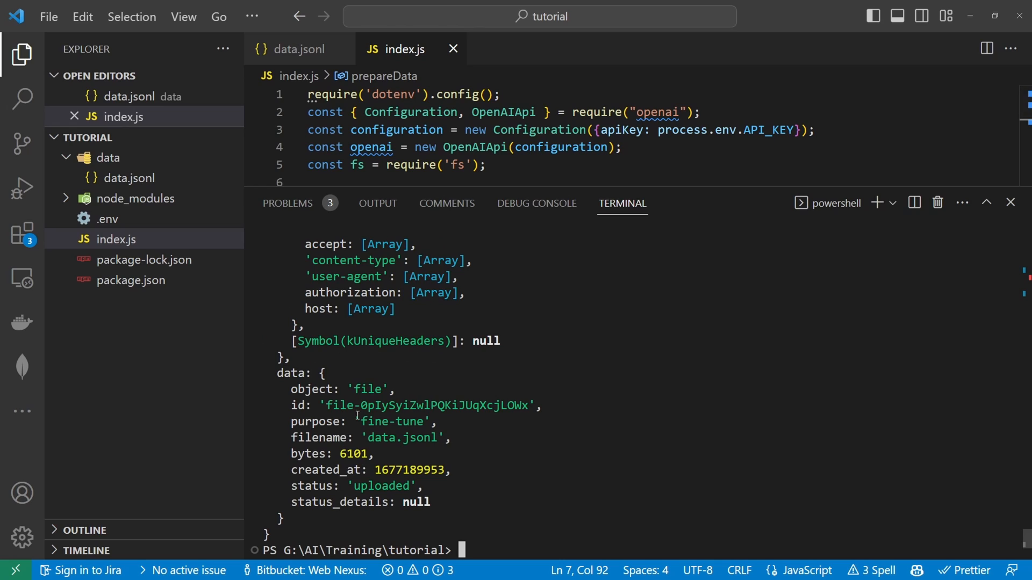
pyautogui.doubleClick(428, 405)
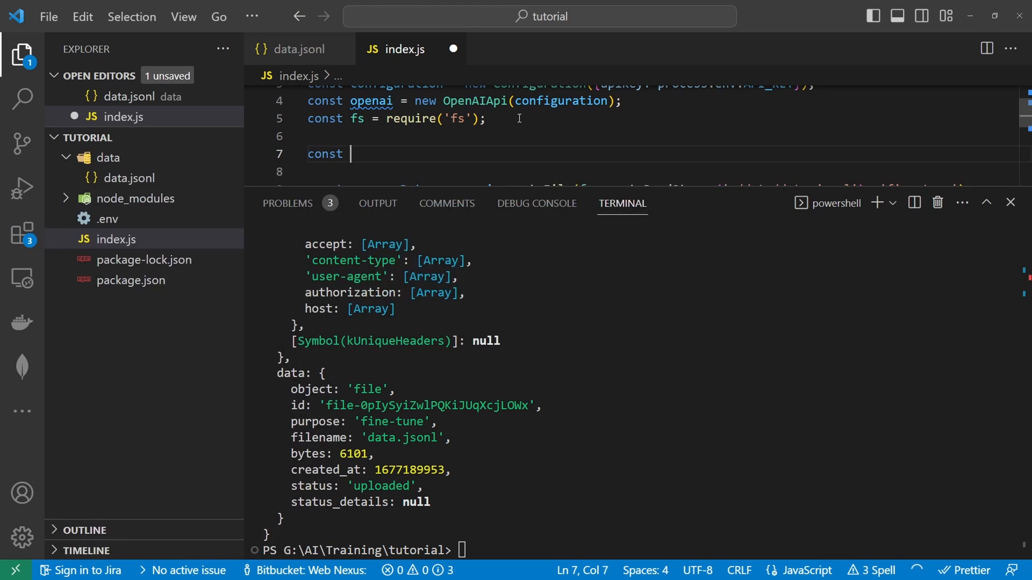
# Step: Declare const fileName holding the uploaded file id and remove the prepareData upload code
pyautogui.write('fileNae')
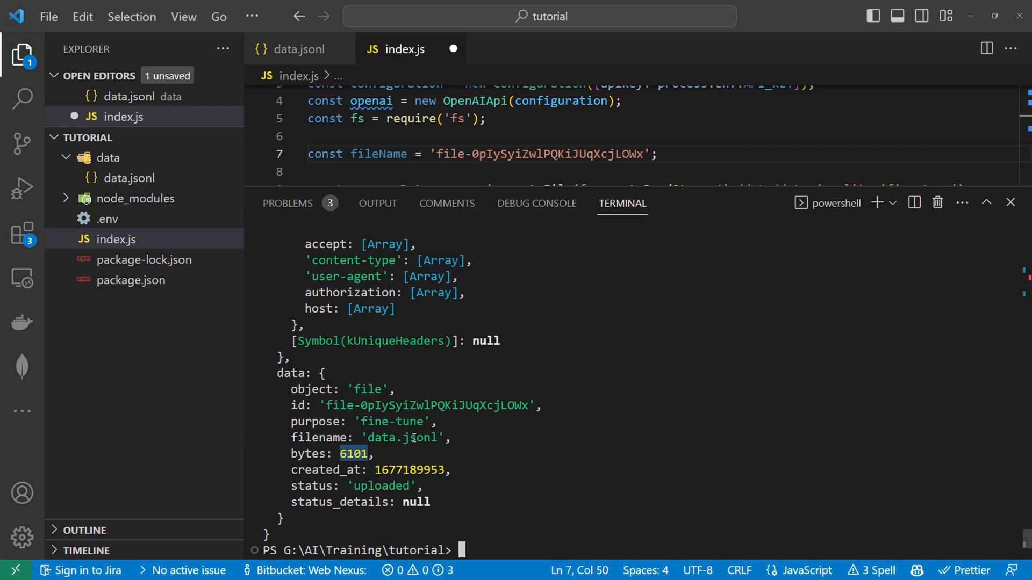
pyautogui.moveTo(442, 428)
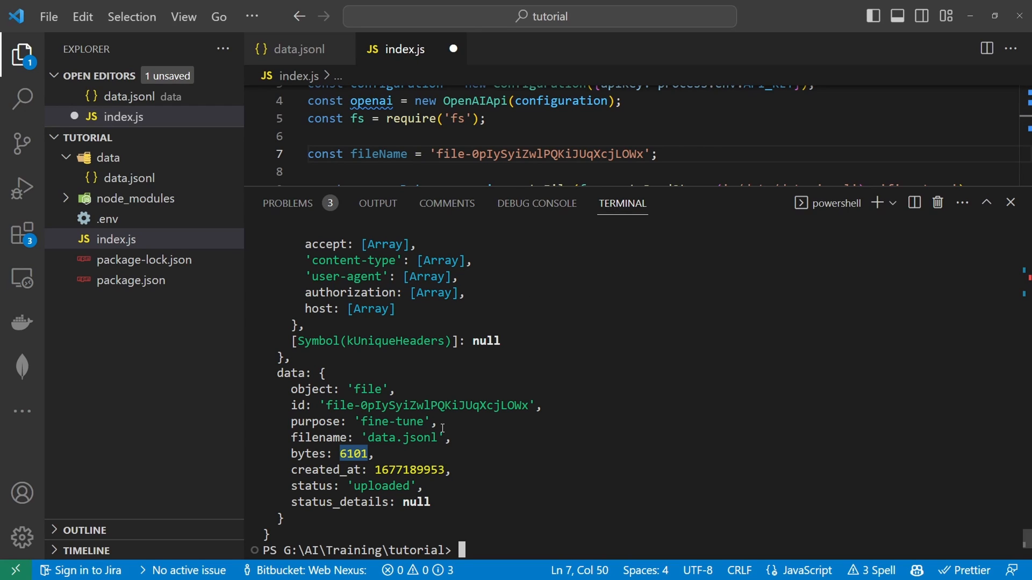
pyautogui.moveTo(585, 312)
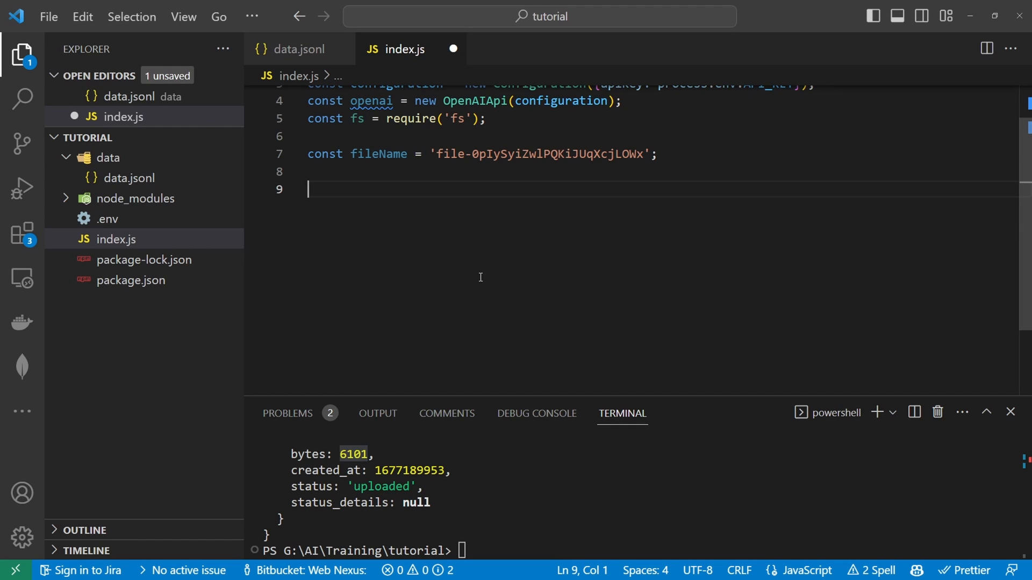
# Step: Call openai.createFineTune with model 'davinci' and training_file fileName
pyautogui.write('const response =')
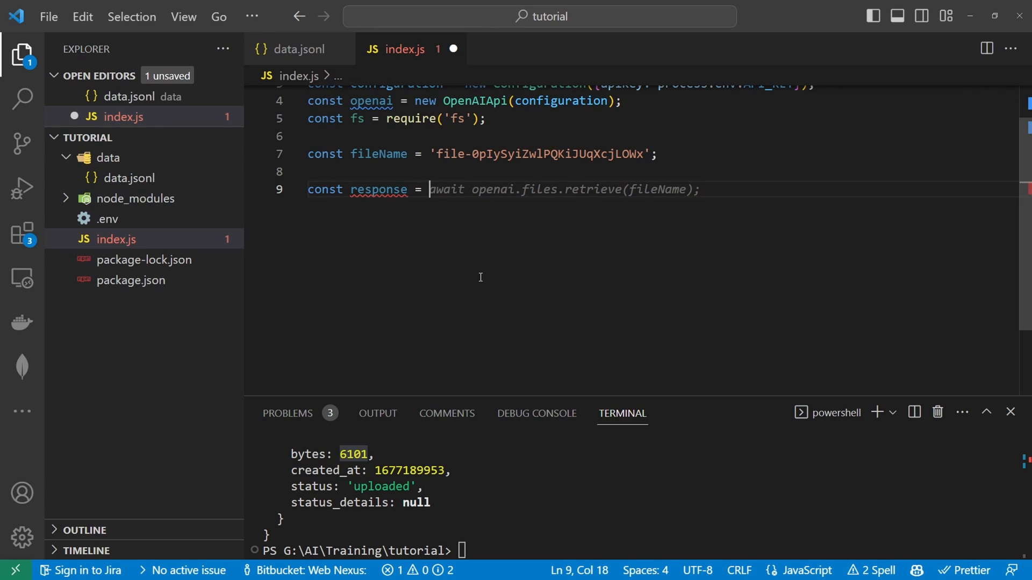
pyautogui.write('openai')
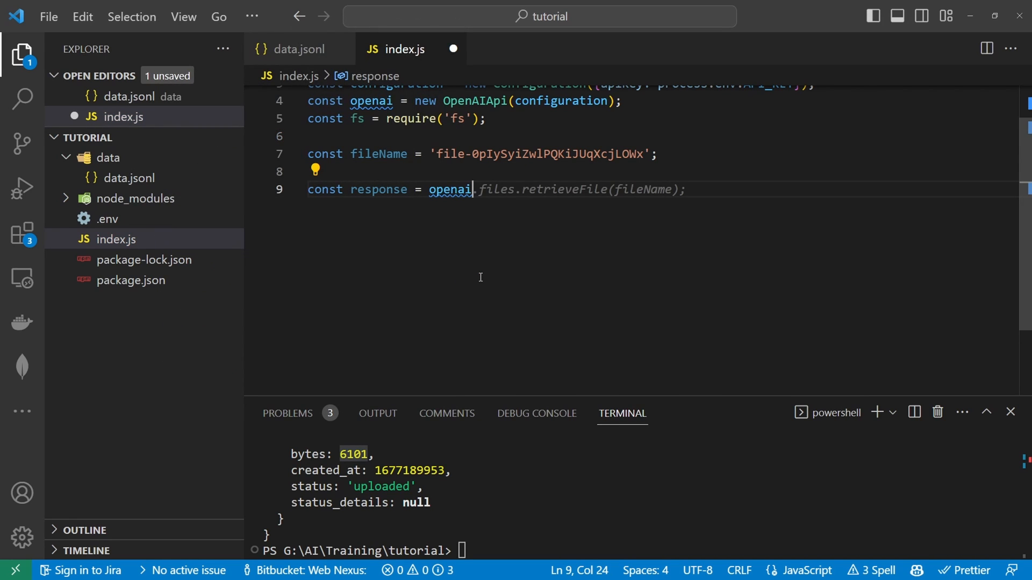
pyautogui.write('.createFineTune({')
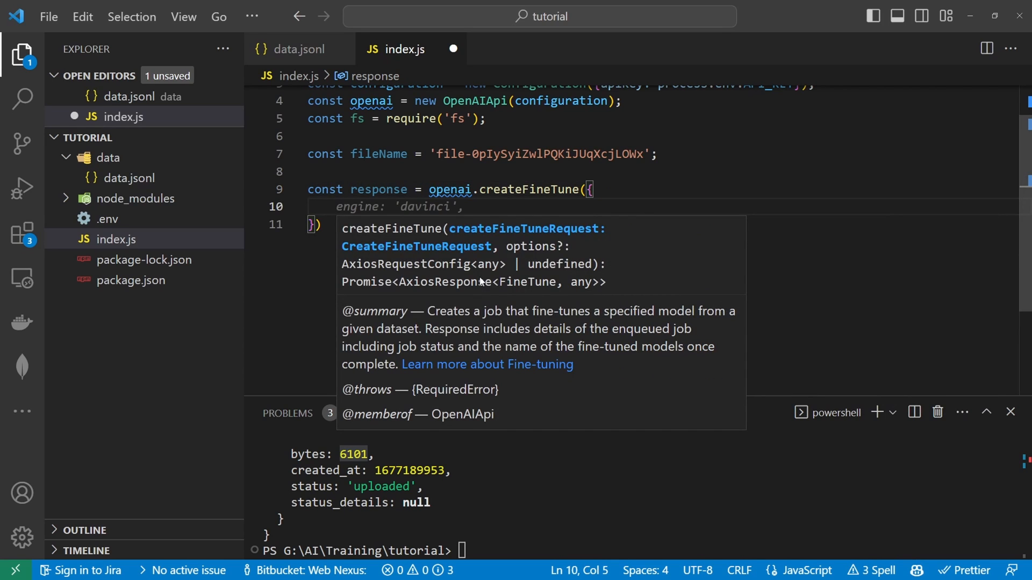
pyautogui.write("model: 'davinci',")
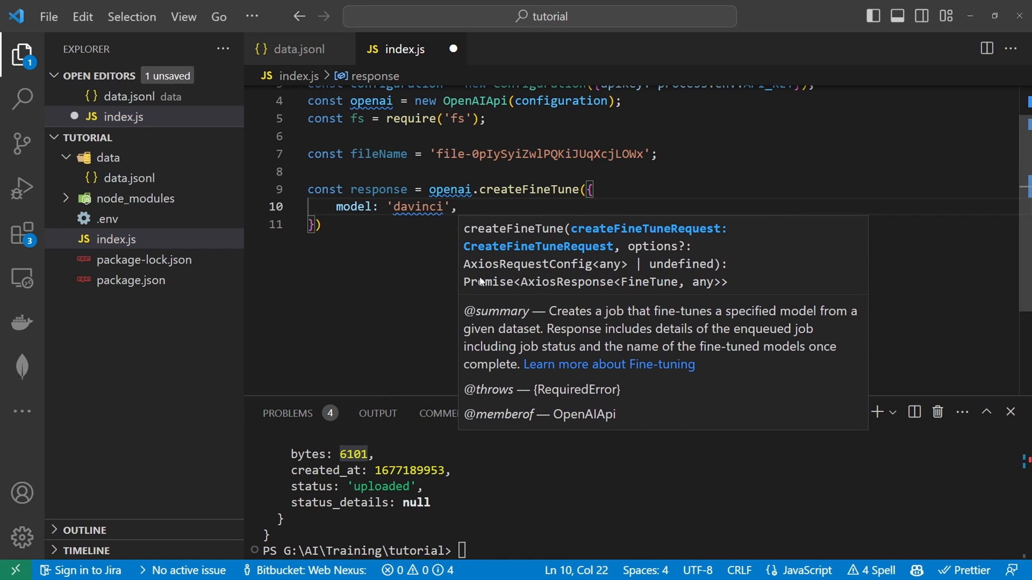
pyautogui.press('Enter')
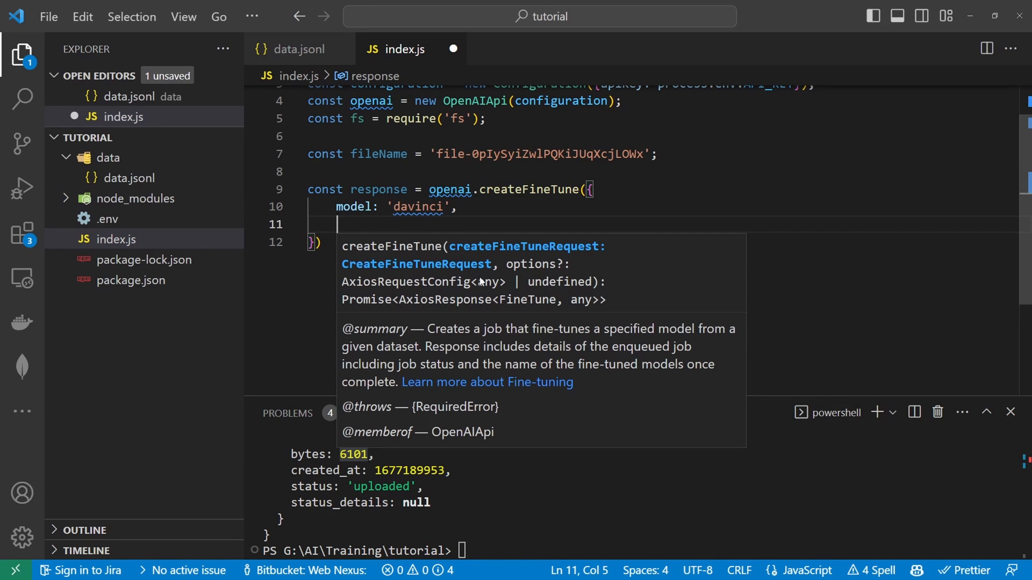
pyautogui.write('training_file:')
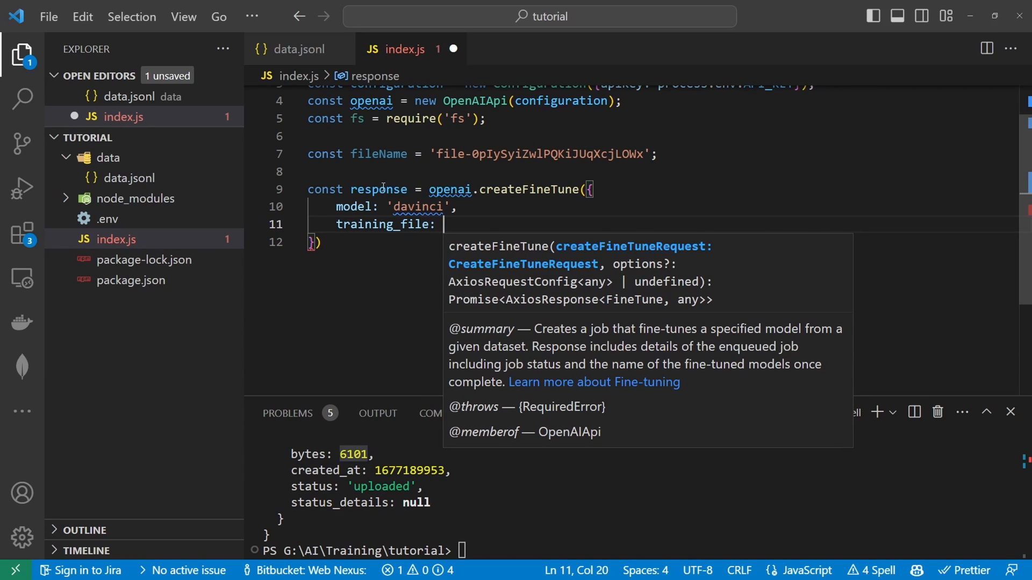
pyautogui.write('fileName')
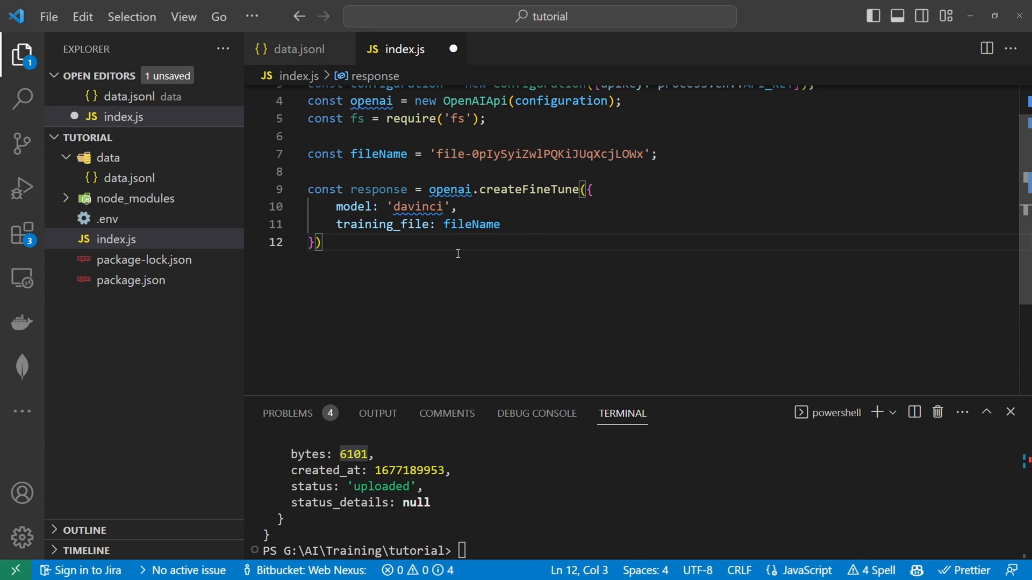
# Step: Add response.then logging data and .catch logging the error, then run it to see status 'pending'
pyautogui.write('response.then((data) => {')
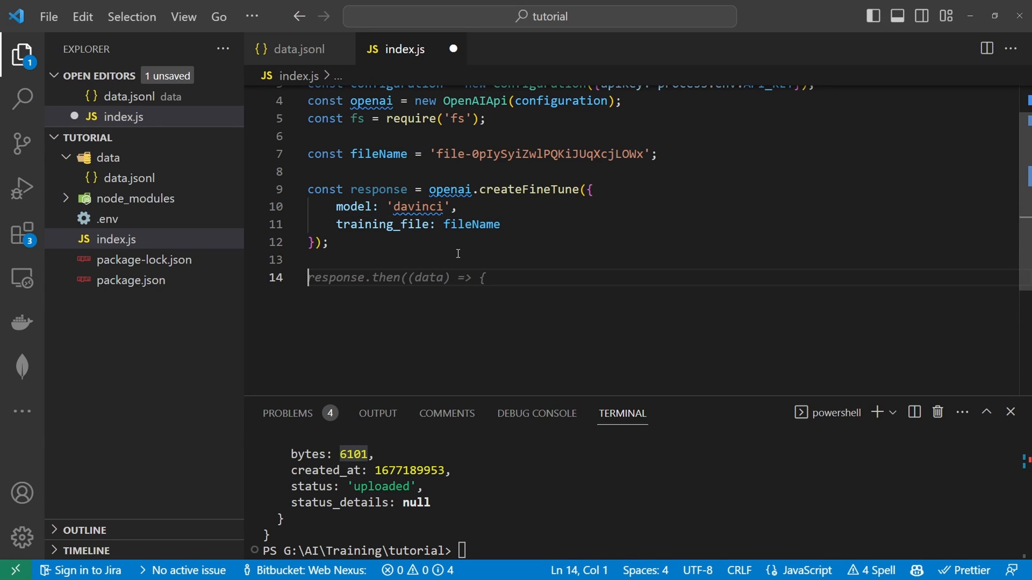
pyautogui.write('console.log(data);')
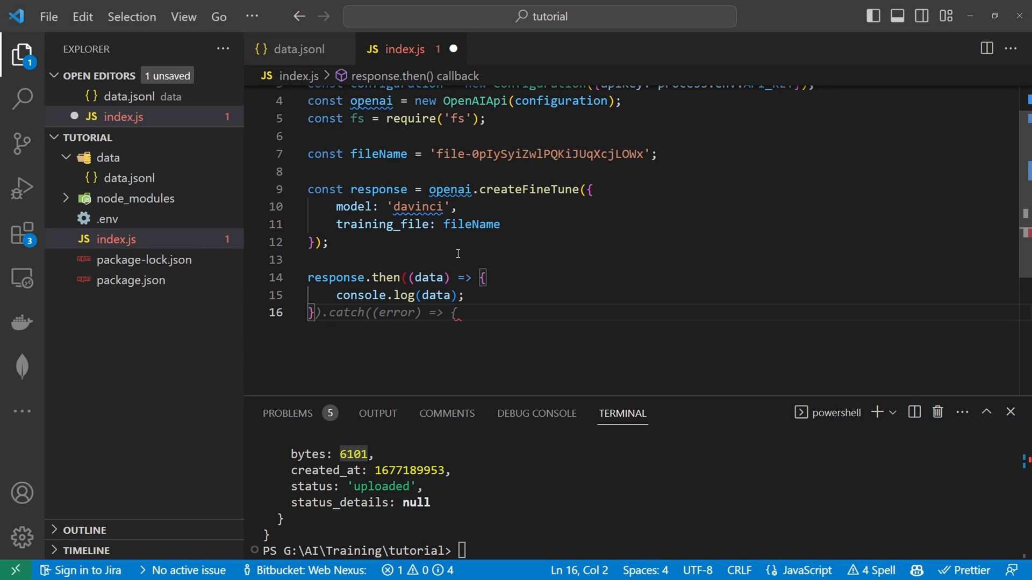
pyautogui.write('console.log(error);')
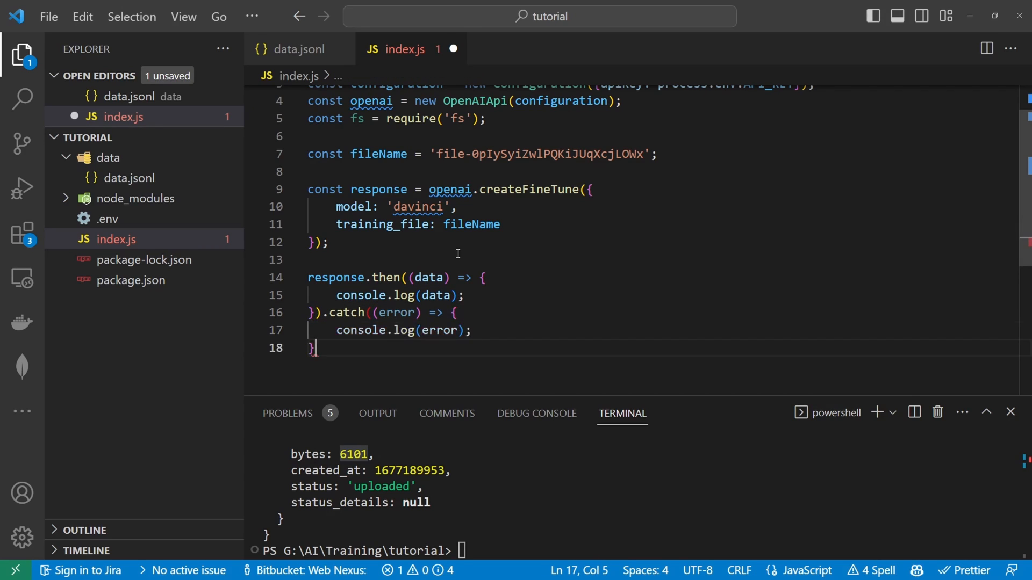
pyautogui.write(');')
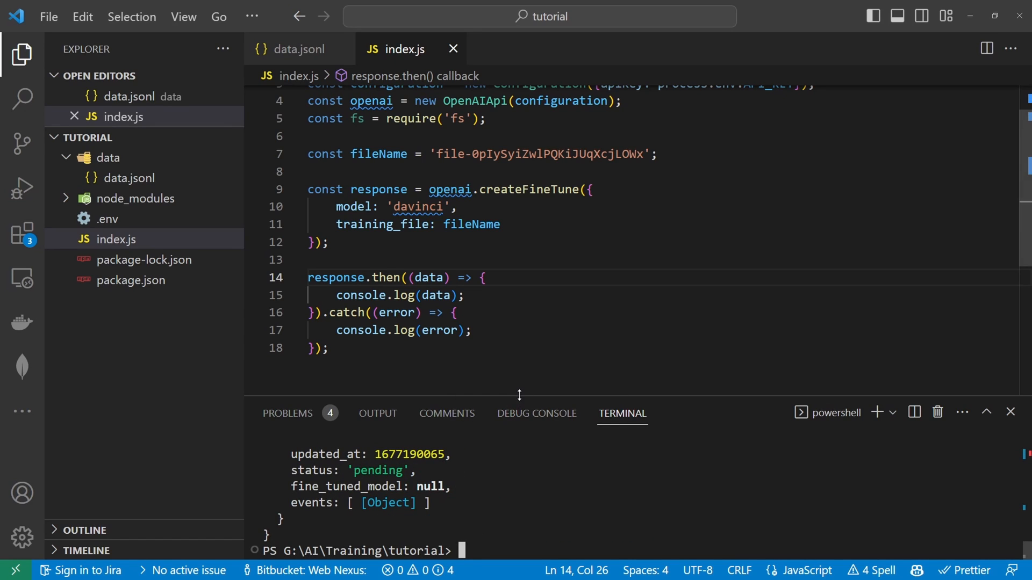
pyautogui.moveTo(518, 394); pyautogui.dragTo(518, 244)
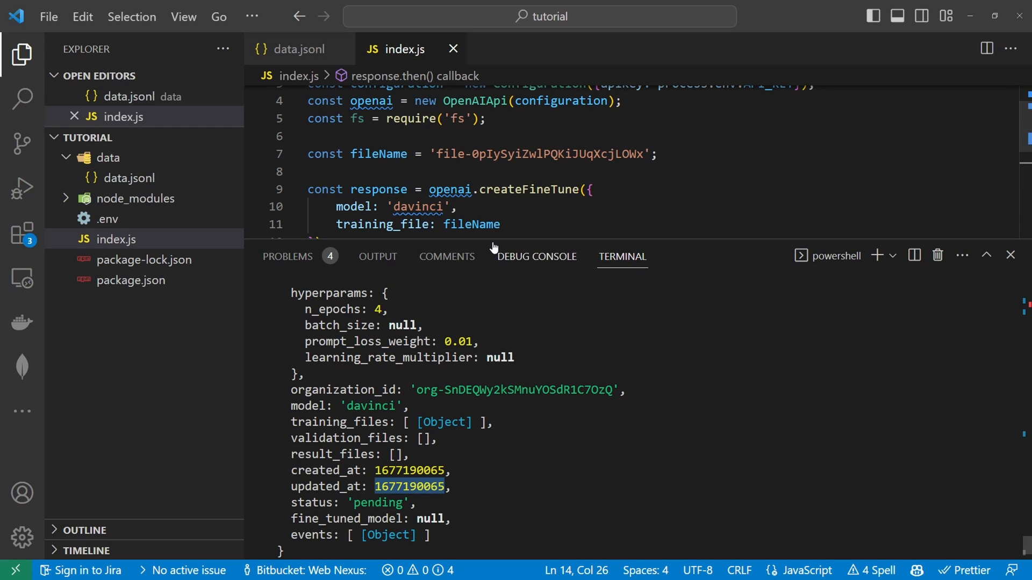
pyautogui.moveTo(494, 247); pyautogui.dragTo(479, 382)
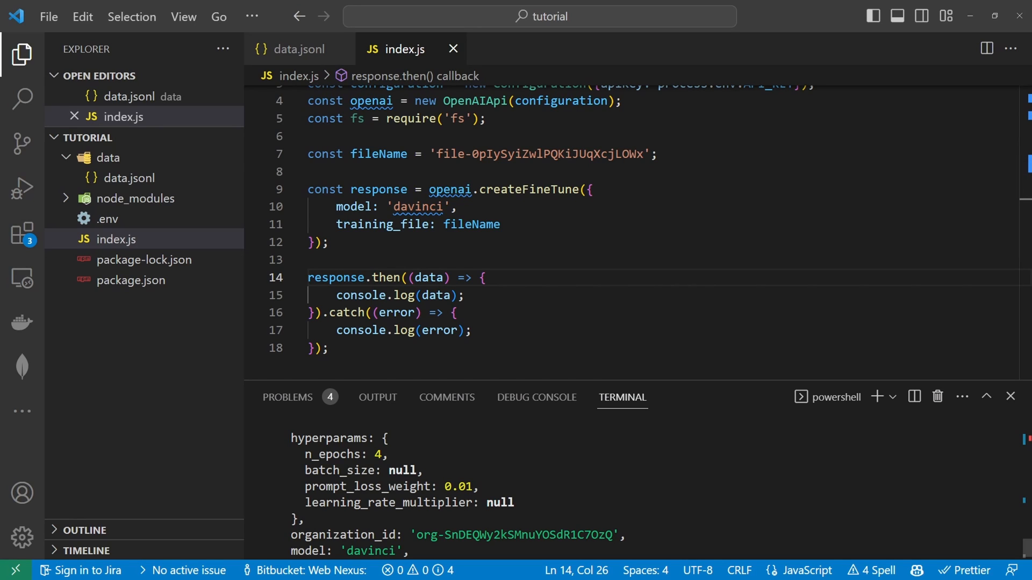
pyautogui.moveTo(408, 346)
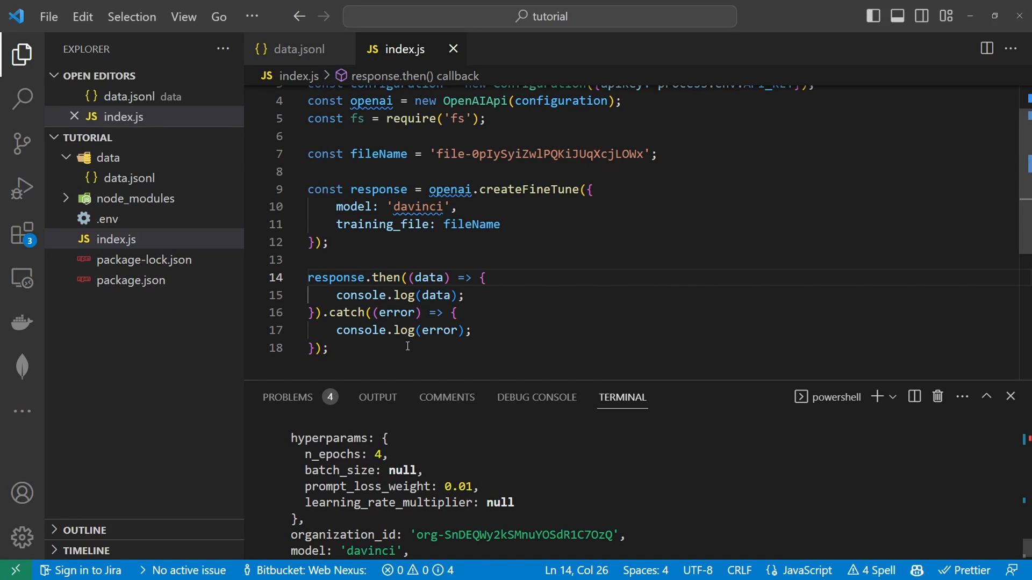
pyautogui.moveTo(308, 189); pyautogui.dragTo(329, 348)
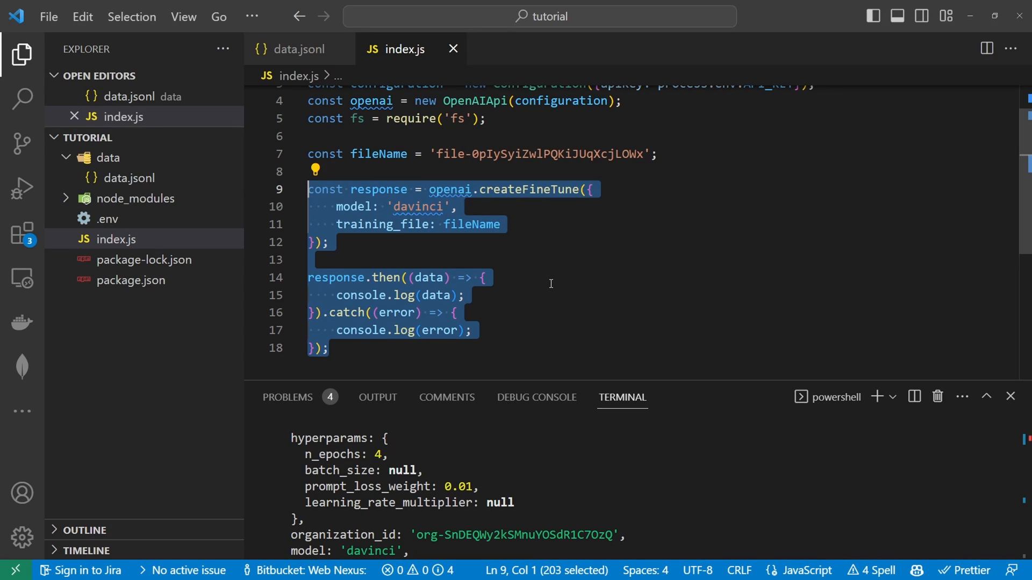
# Step: Replace the fine-tune request code with const models = openai.listFineTuneEvents(...)
pyautogui.press('Delete')
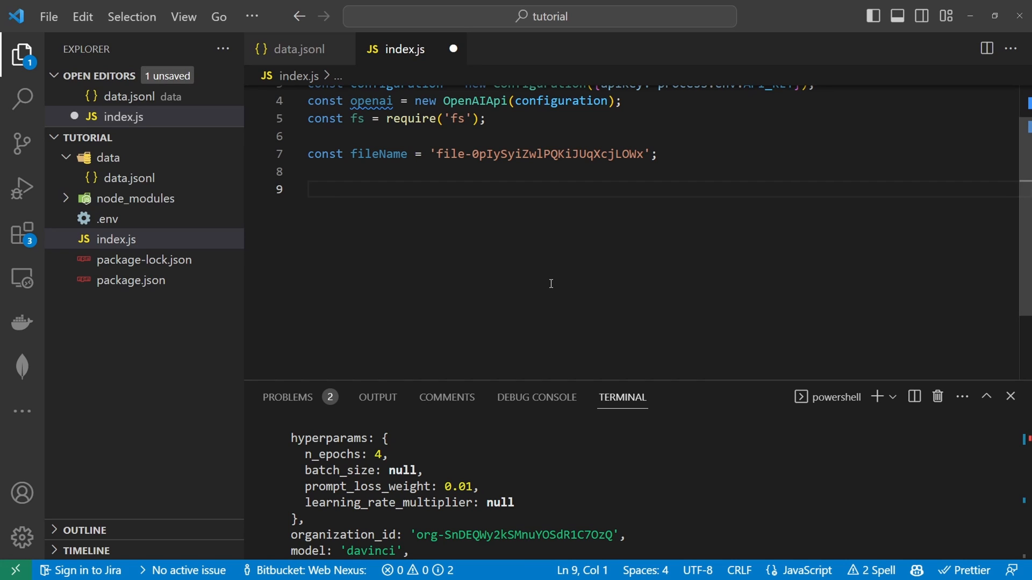
pyautogui.write('const')
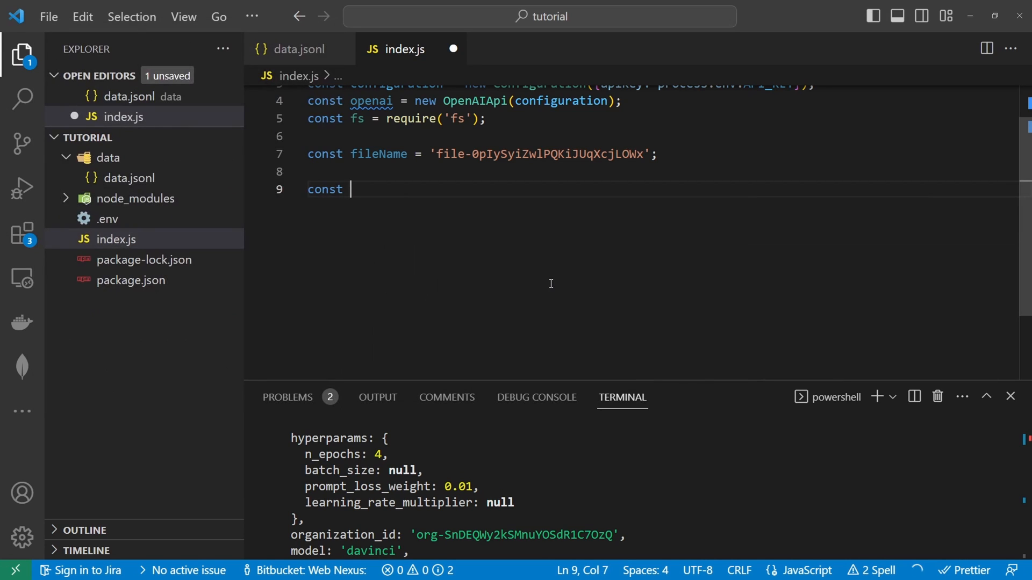
pyautogui.write('models = {')
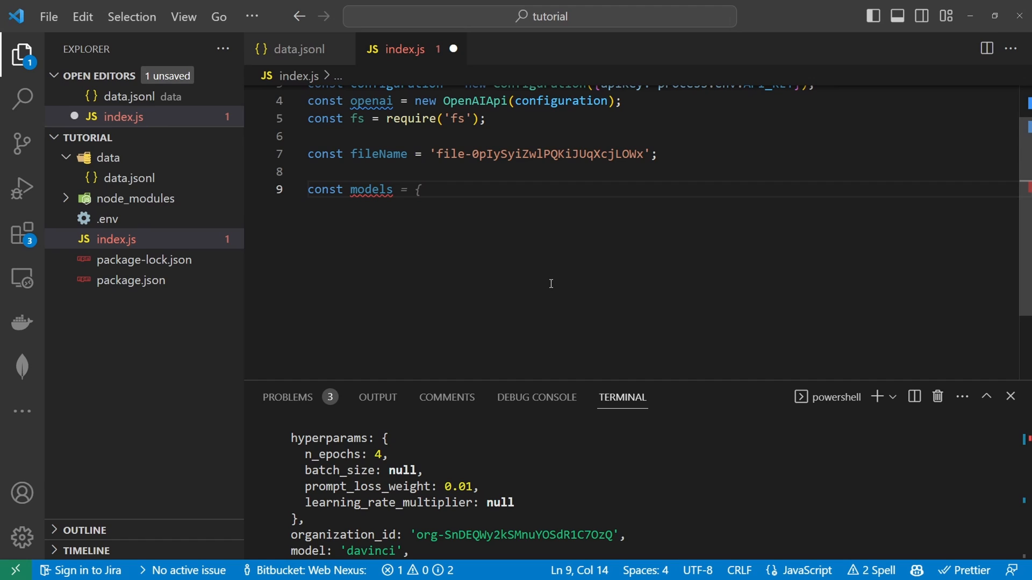
pyautogui.write('openai.list')
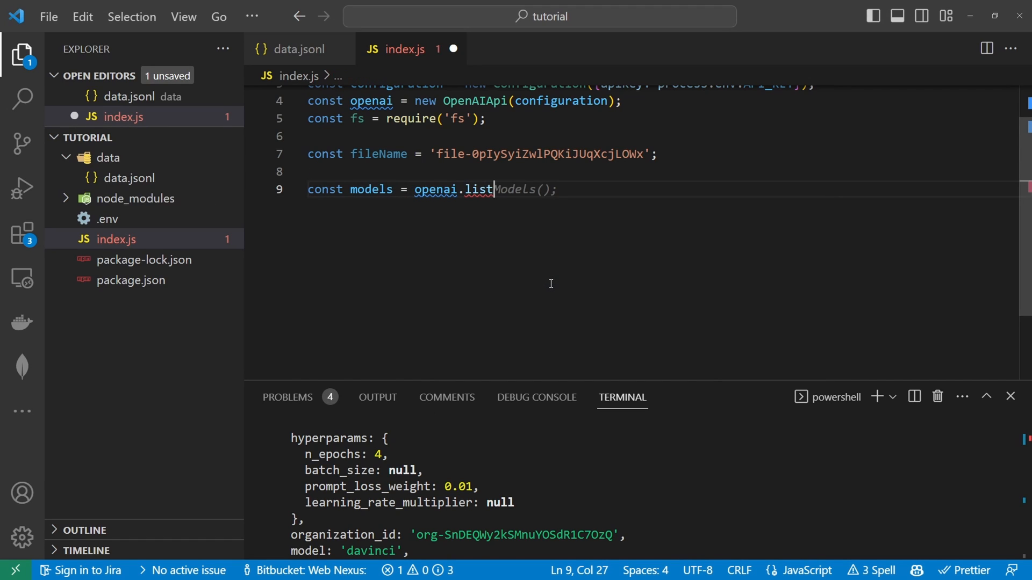
pyautogui.write('Fin')
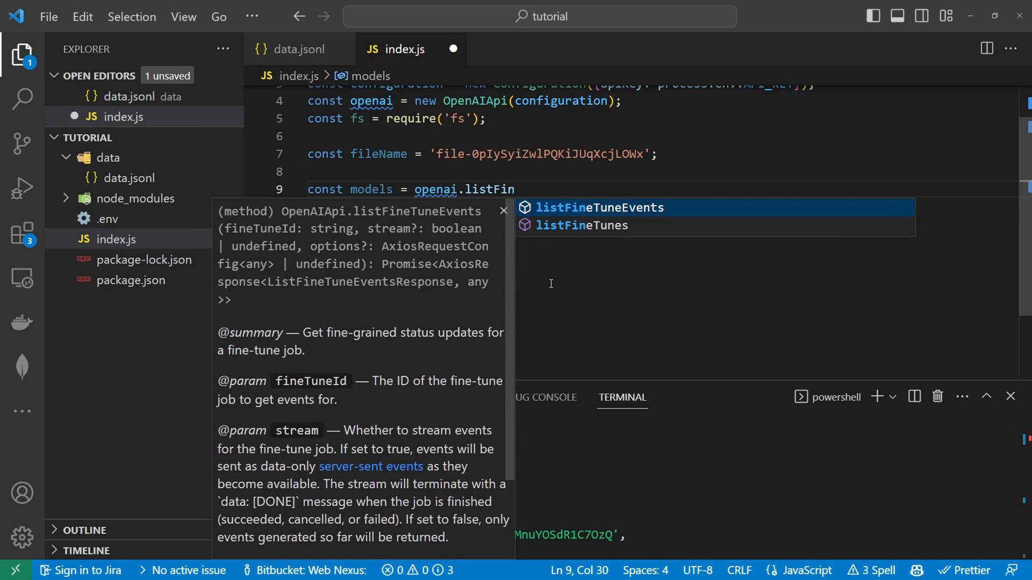
pyautogui.click(600, 208)
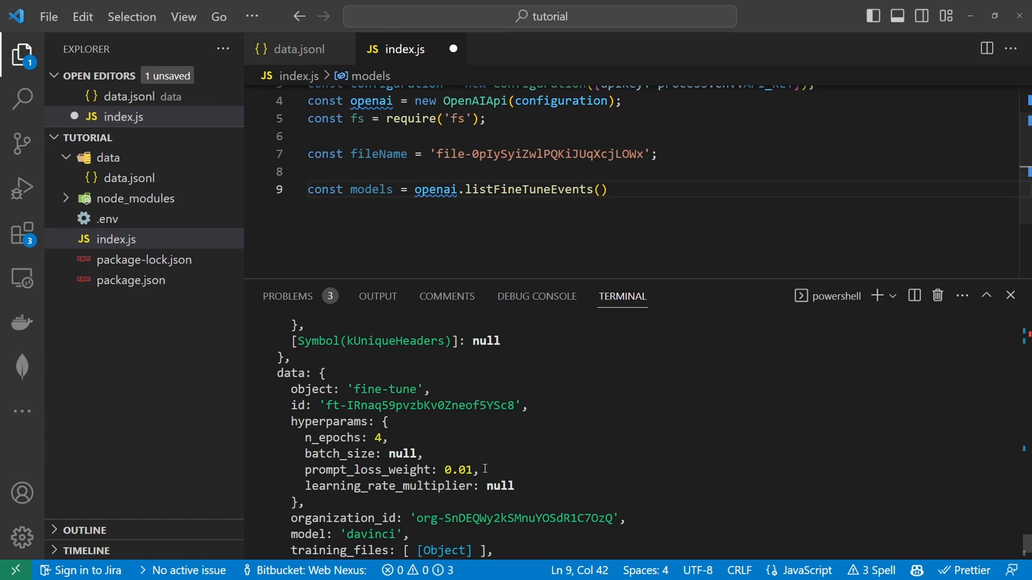
# Step: Pass job id 'ft-IRnaq59pvzbKv0Zneof5YSc8' with streaming true and start the models.then((data) => ...) handler
pyautogui.doubleClick(299, 406)
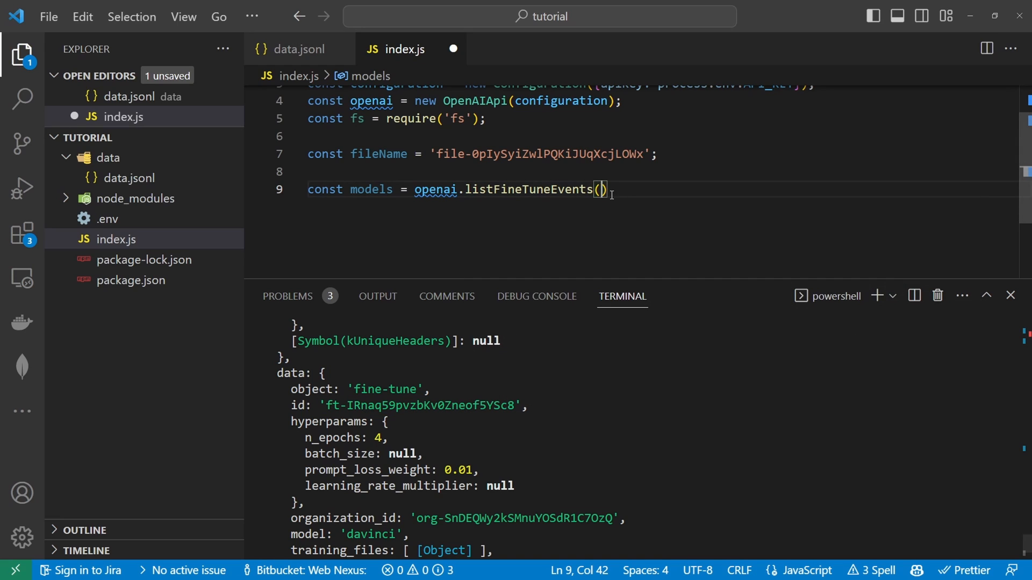
pyautogui.write("'ft-IRnaq59pvzbKv0Zneof5YSc8'")
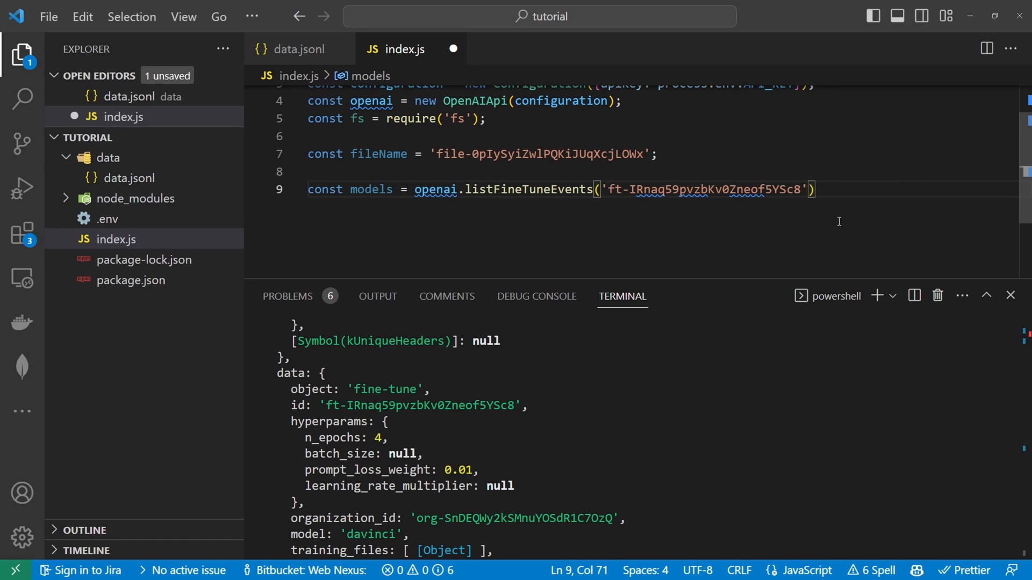
pyautogui.write(", 0, 10, 'desc',")
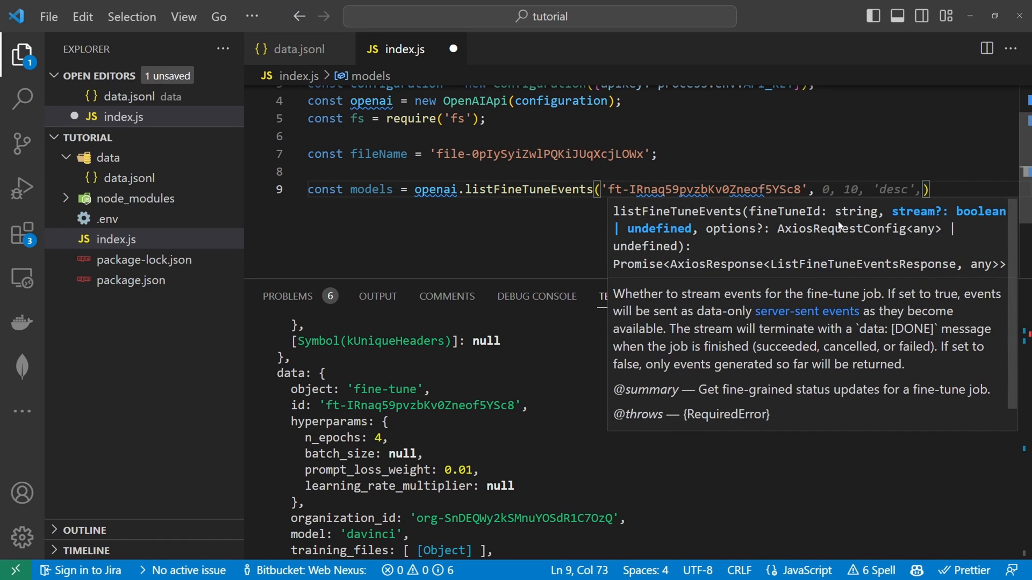
pyautogui.moveTo(899, 220)
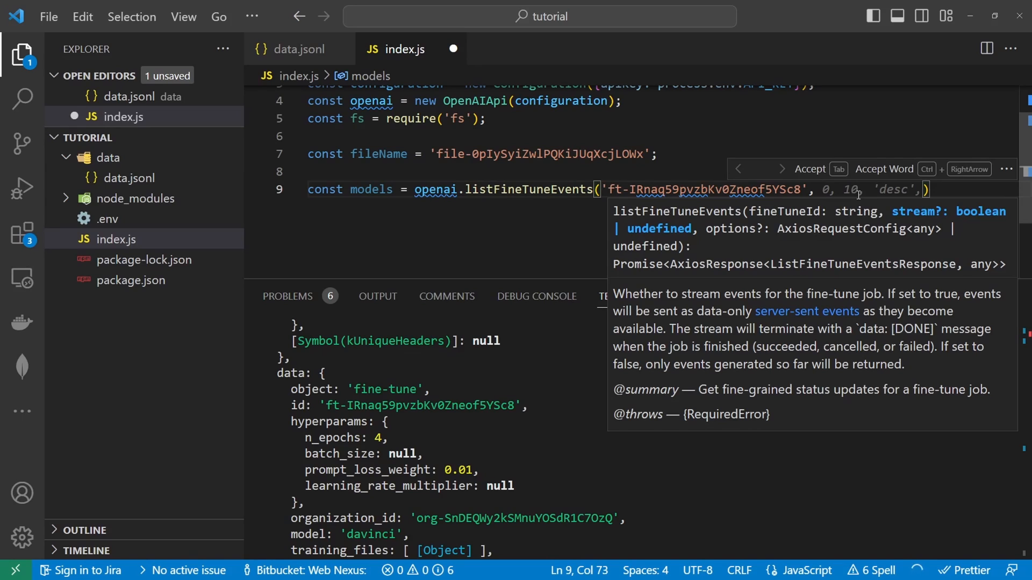
pyautogui.write('true')
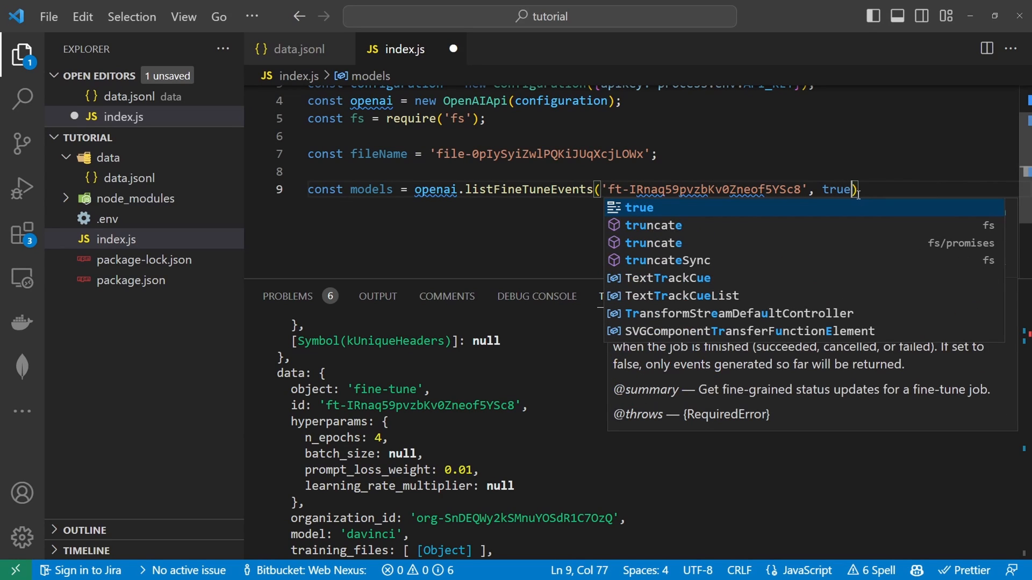
pyautogui.write('models.then((data) => {')
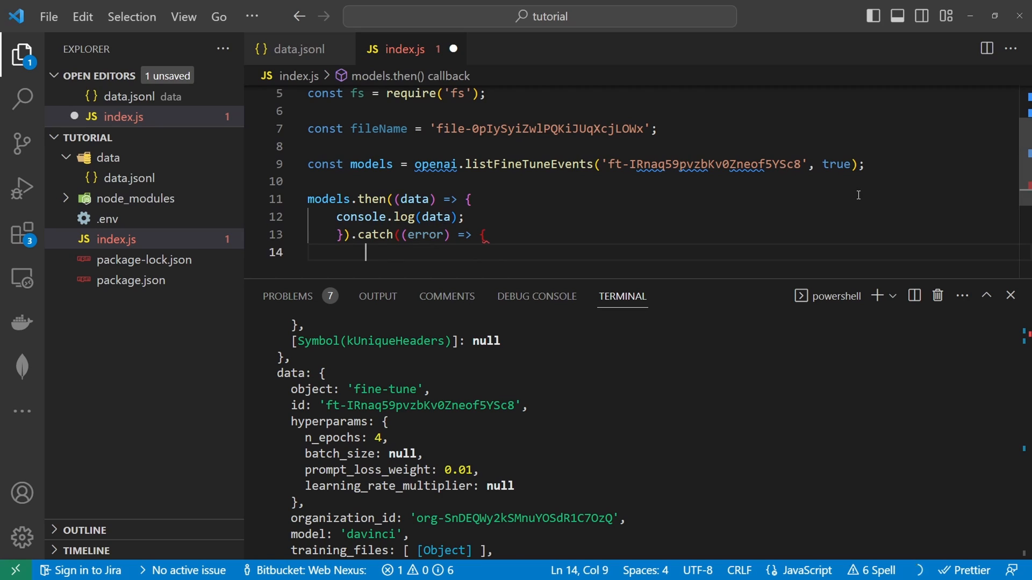
# Step: Log the error in the catch handler with console.log(error) and run the script
pyautogui.write('console.log(error);')
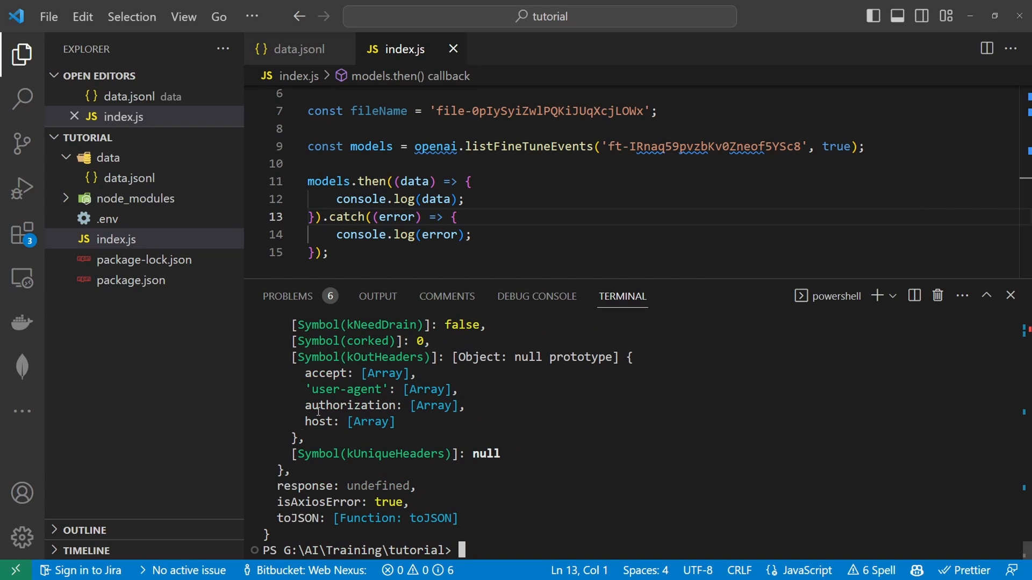
# Step: Set the streaming argument to false and rerun node . in the terminal
pyautogui.doubleClick(836, 146)
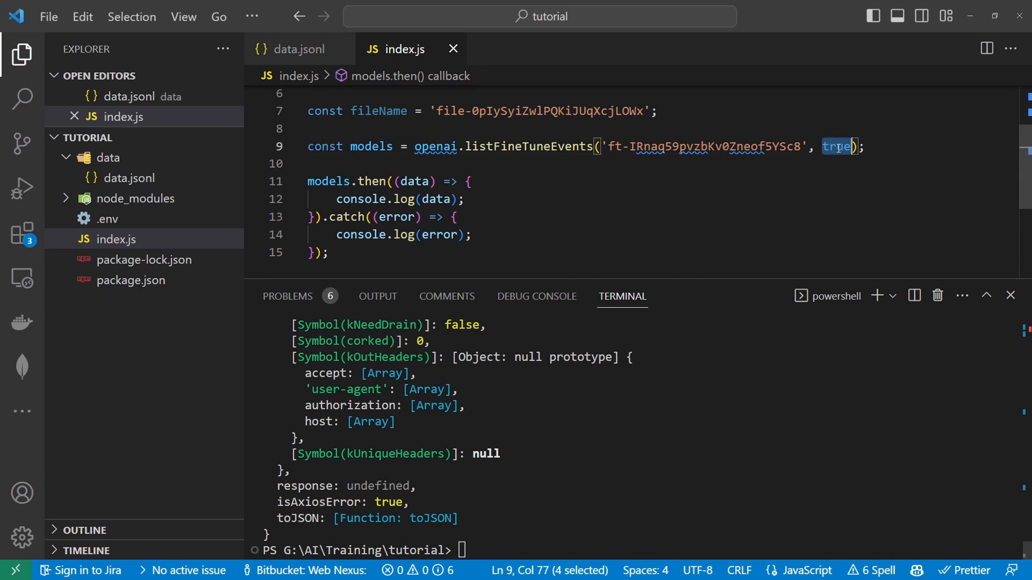
pyautogui.write('f')
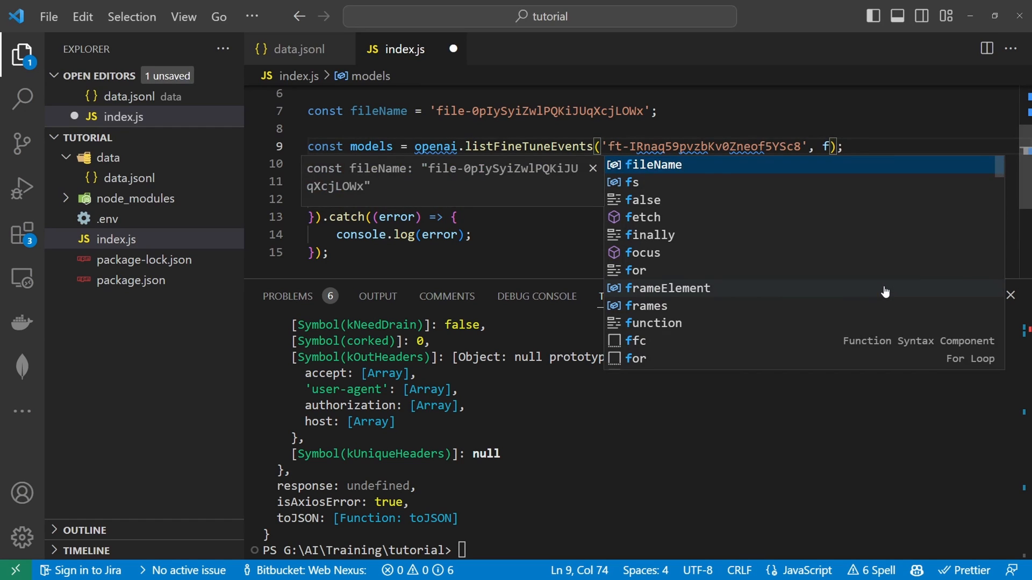
pyautogui.write('alse')
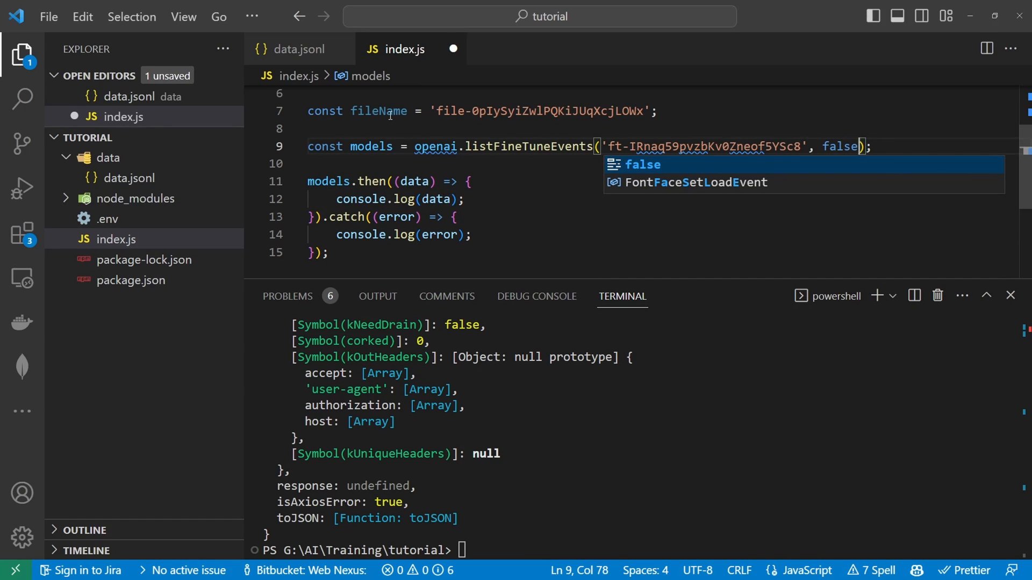
pyautogui.write('se')
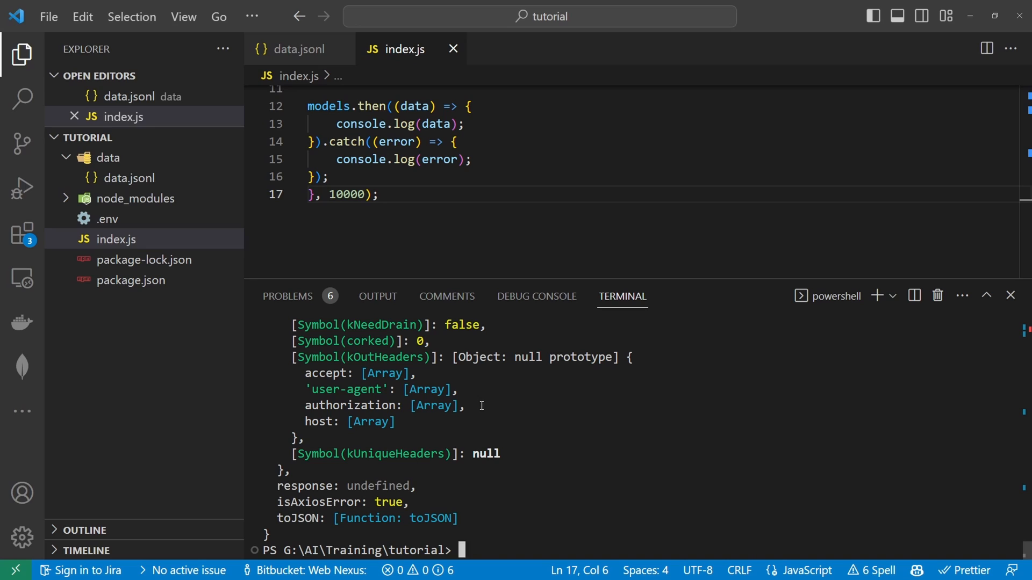
pyautogui.write('node .')
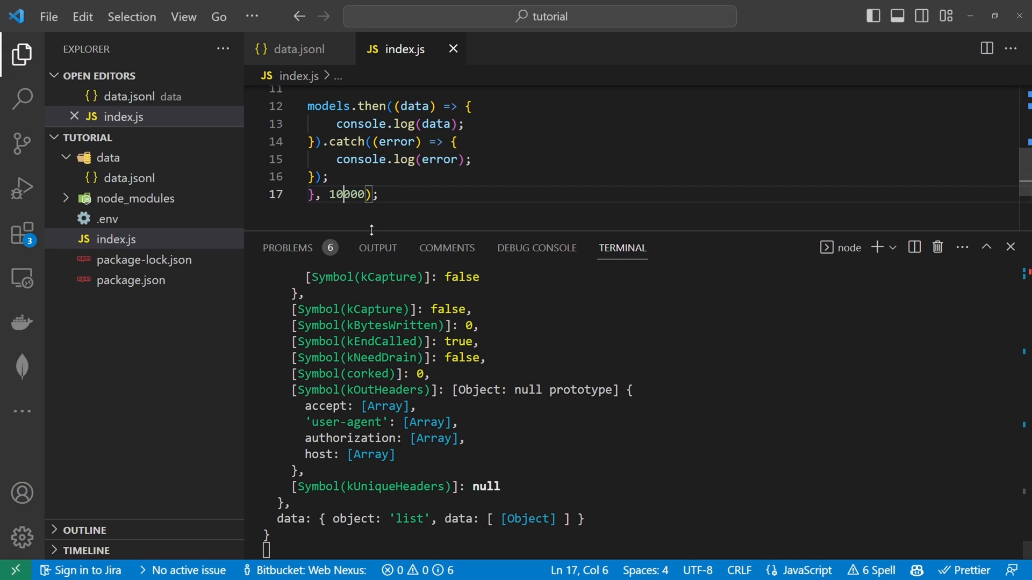
# Step: Poll every 5000 ms and log the nested data.data.data array instead of the whole response
pyautogui.write('5000')
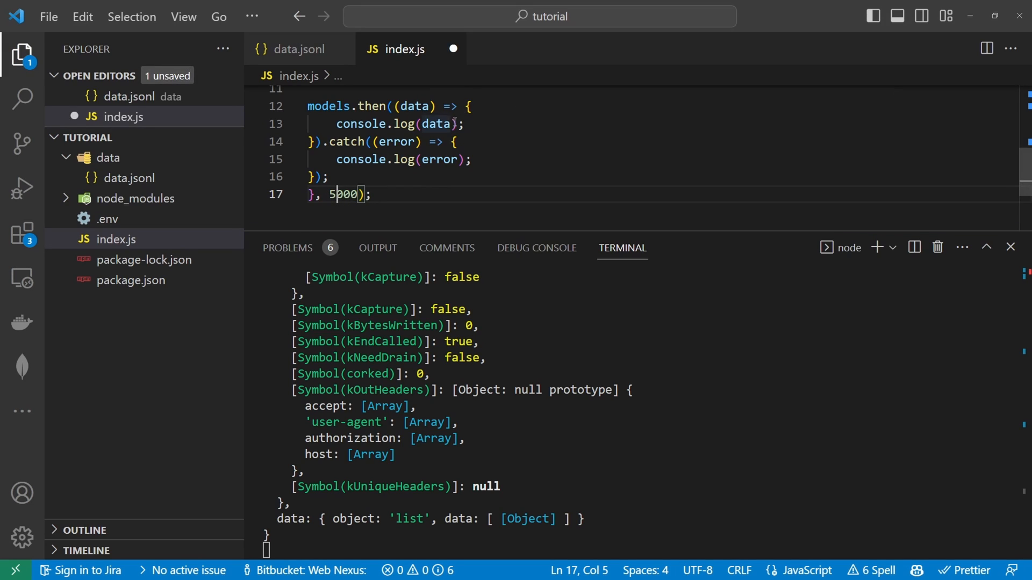
pyautogui.click(436, 123)
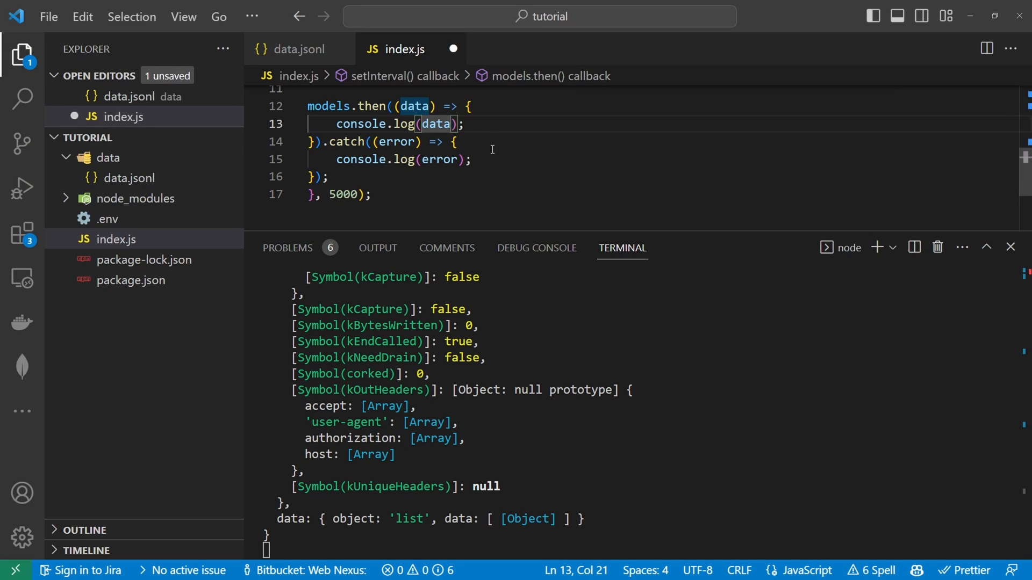
pyautogui.write('.data.data')
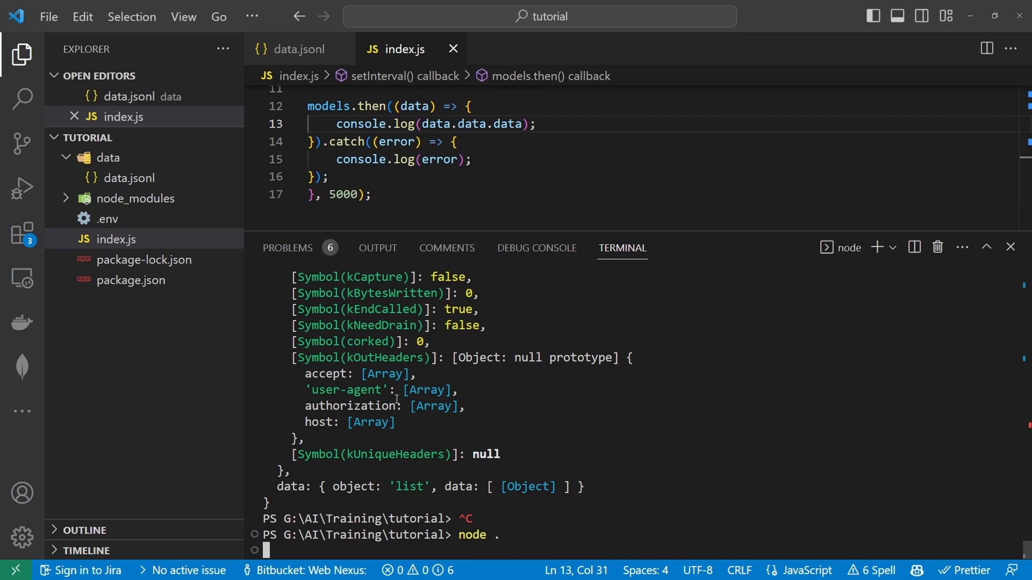
pyautogui.moveTo(466, 358)
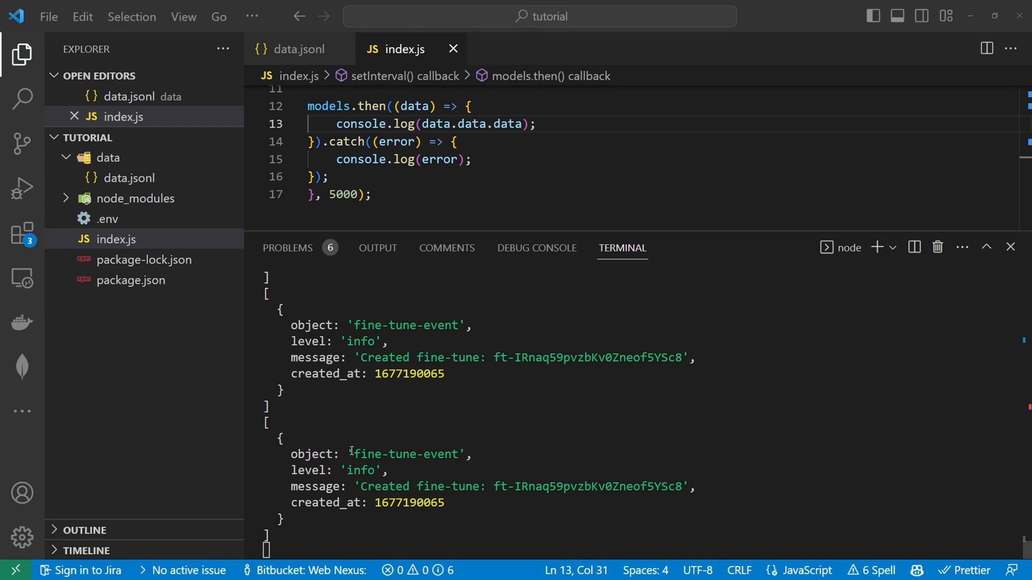
pyautogui.moveTo(488, 444)
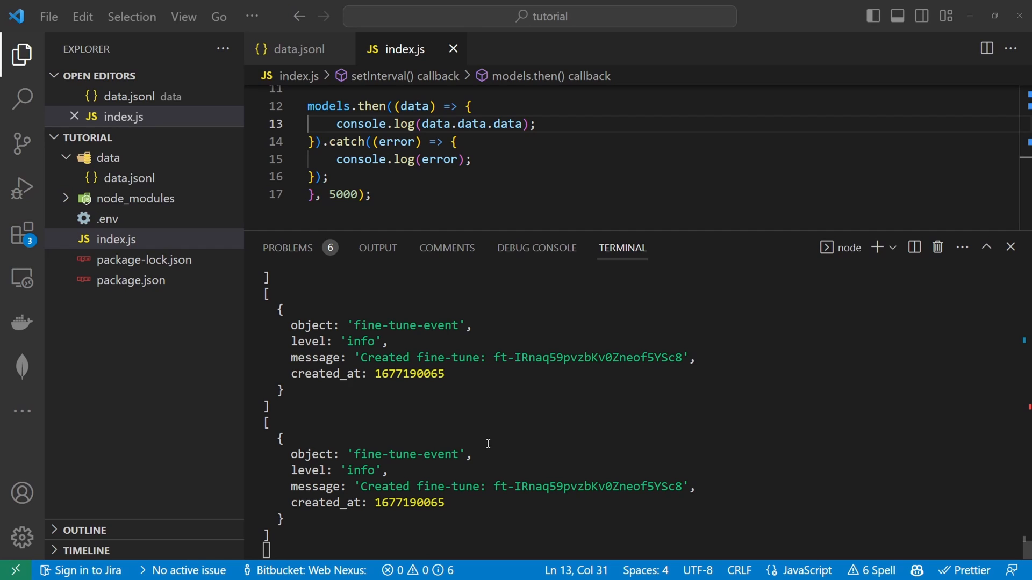
pyautogui.moveTo(324, 536)
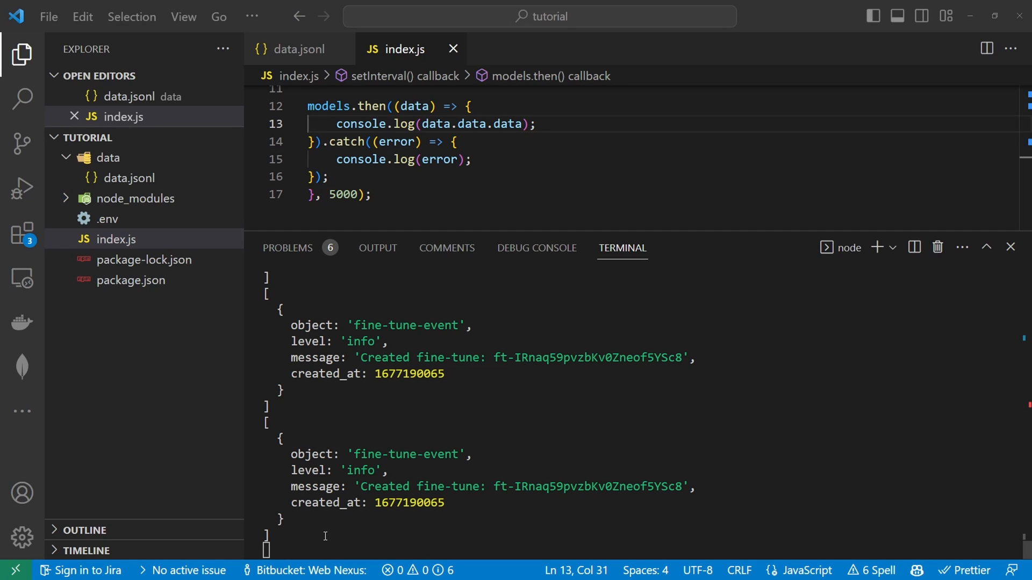
pyautogui.moveTo(607, 240)
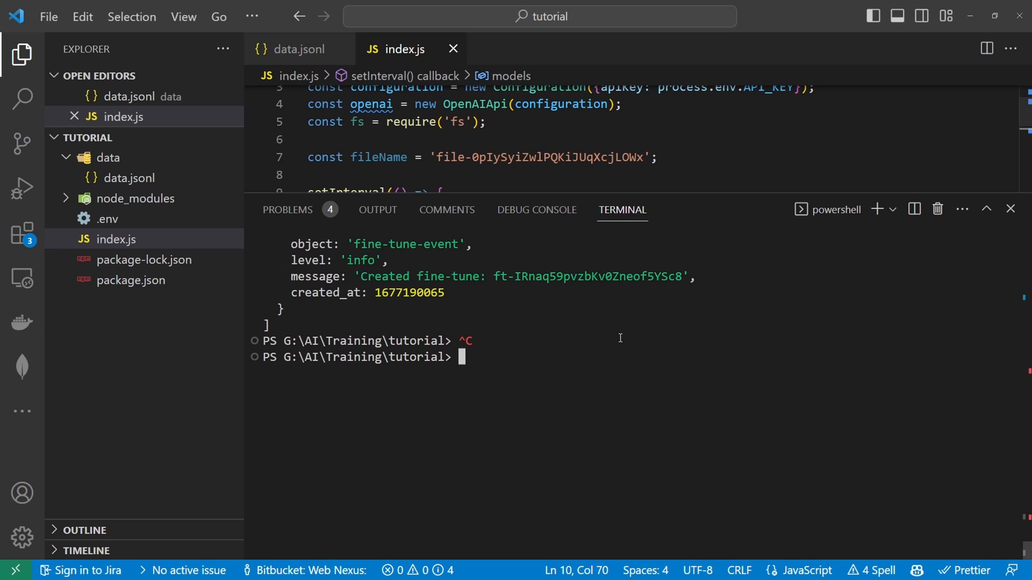
# Step: Run node . again to print the full list of fine-tune events
pyautogui.write('node .')
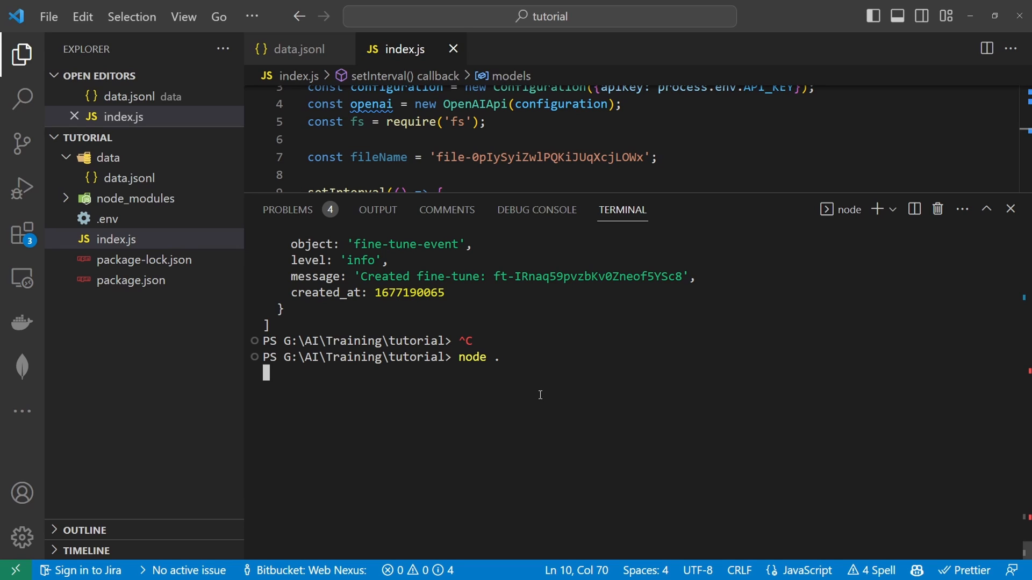
pyautogui.press('Enter')
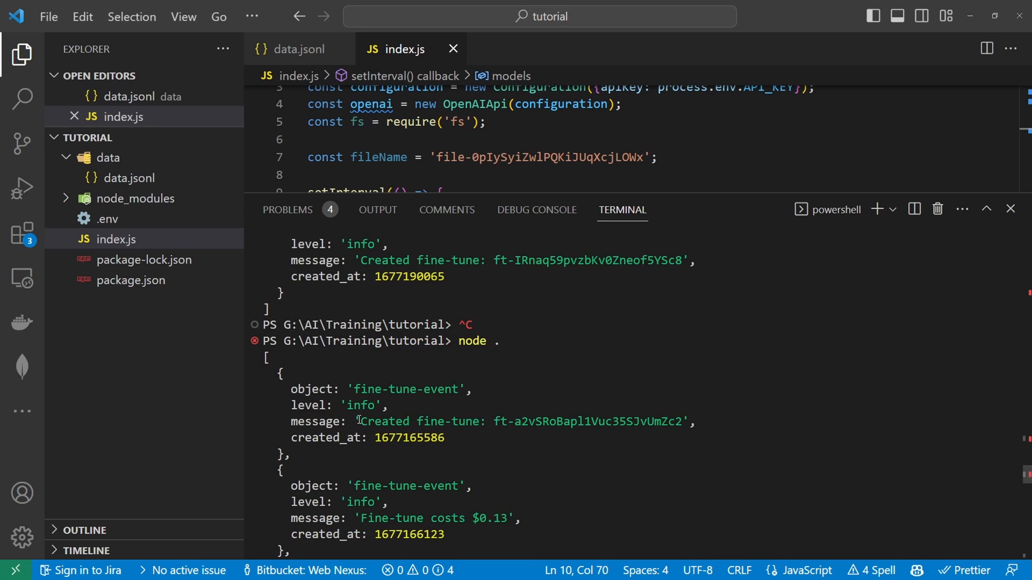
pyautogui.scroll(-3)
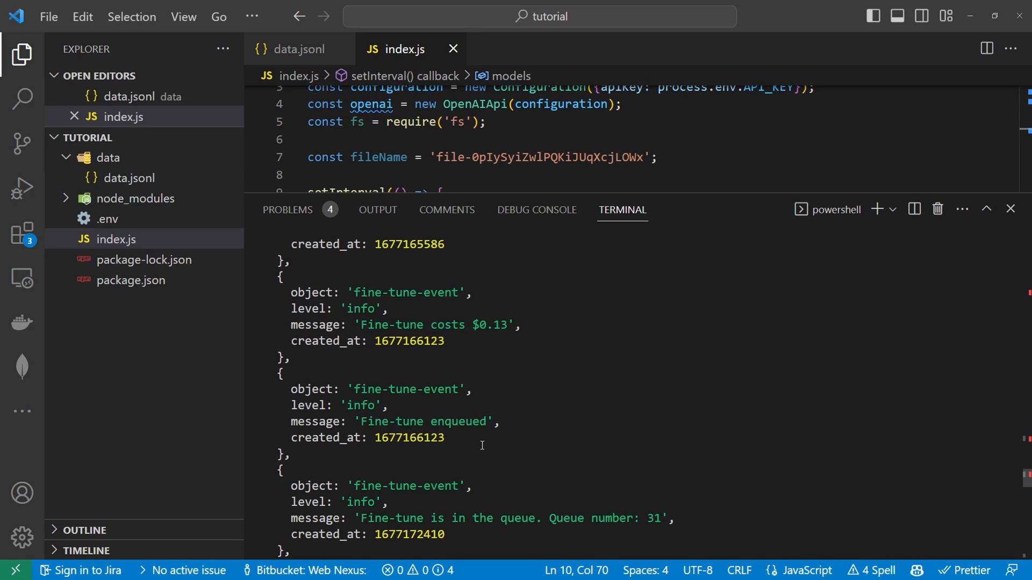
pyautogui.doubleClick(433, 325)
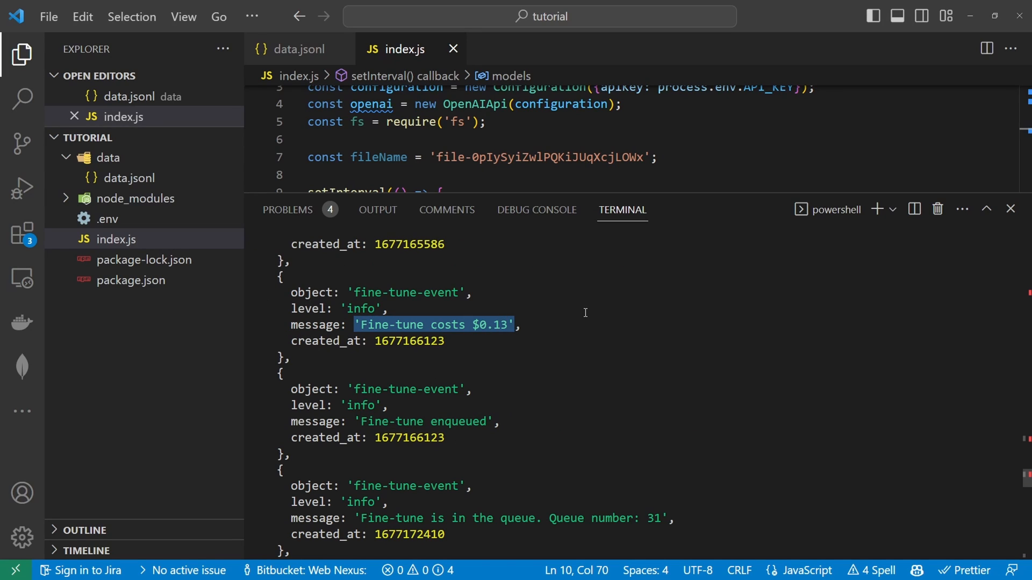
pyautogui.moveTo(455, 314)
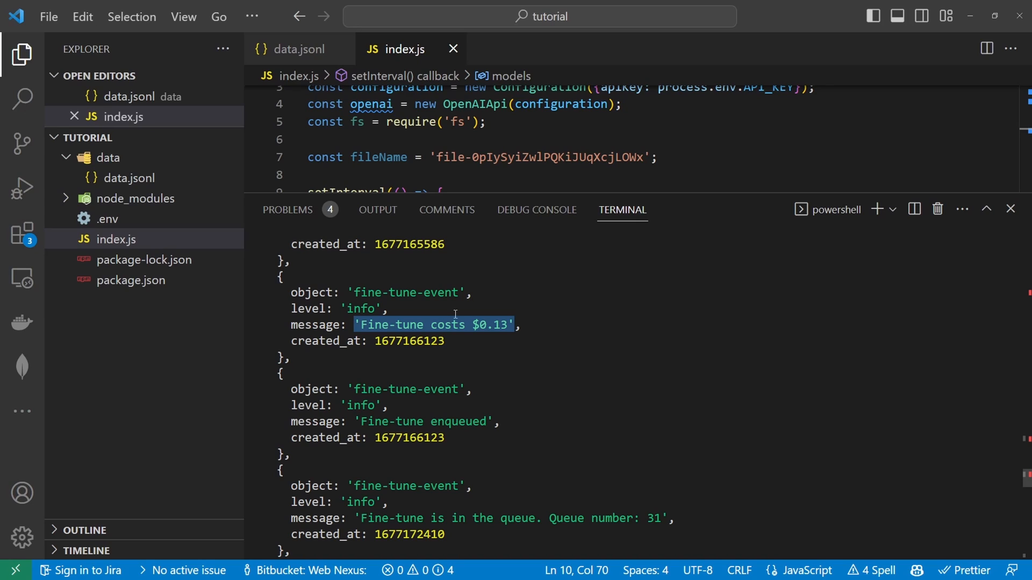
pyautogui.moveTo(353, 422)
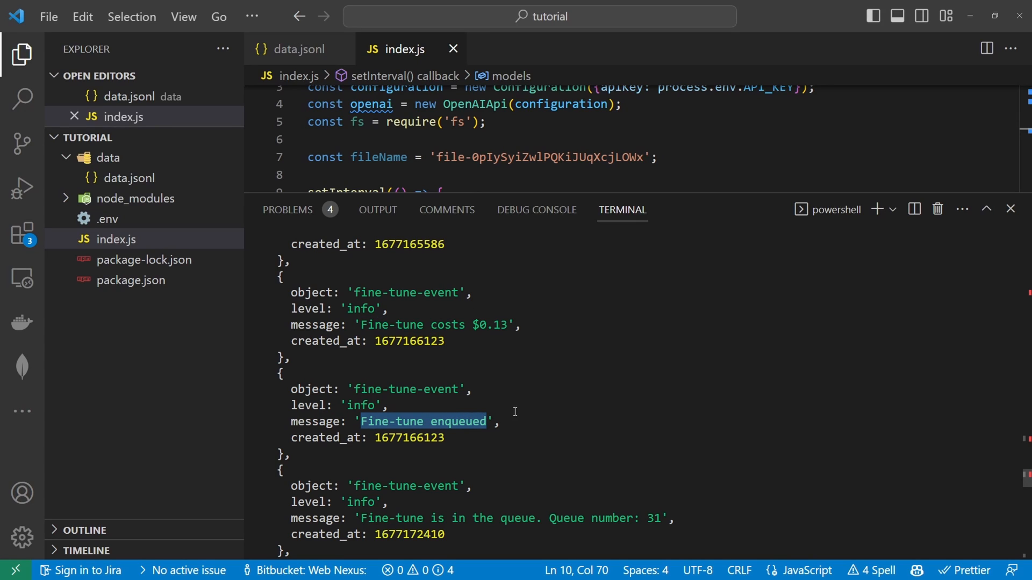
pyautogui.scroll(-3)
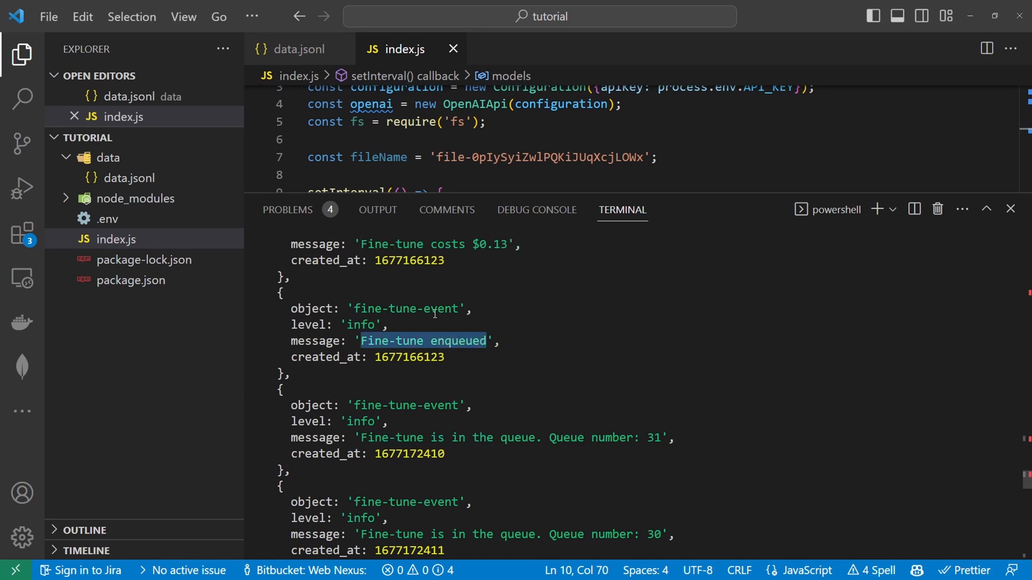
pyautogui.scroll(-3)
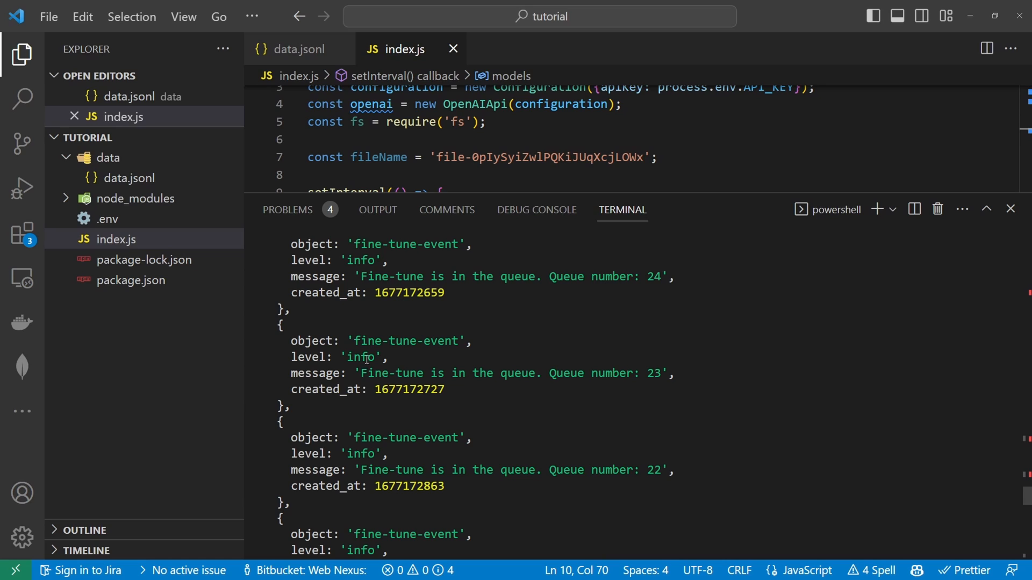
pyautogui.scroll(-3)
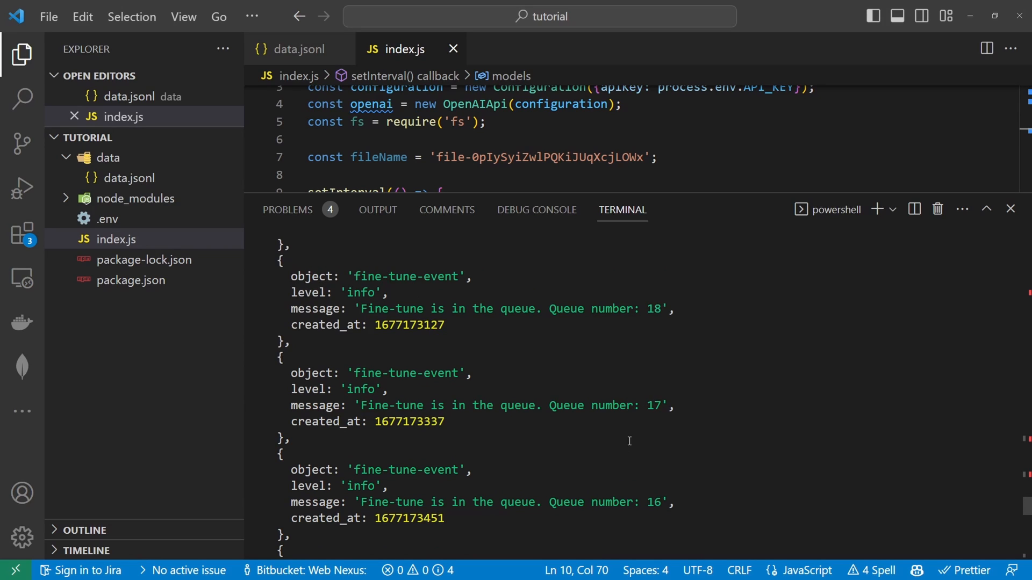
pyautogui.scroll(-3)
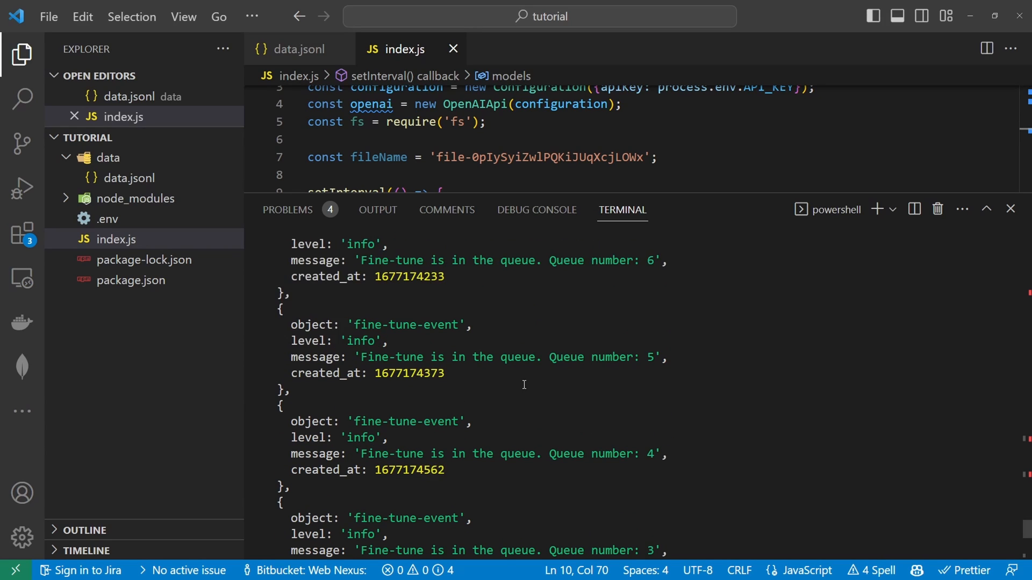
pyautogui.scroll(-3)
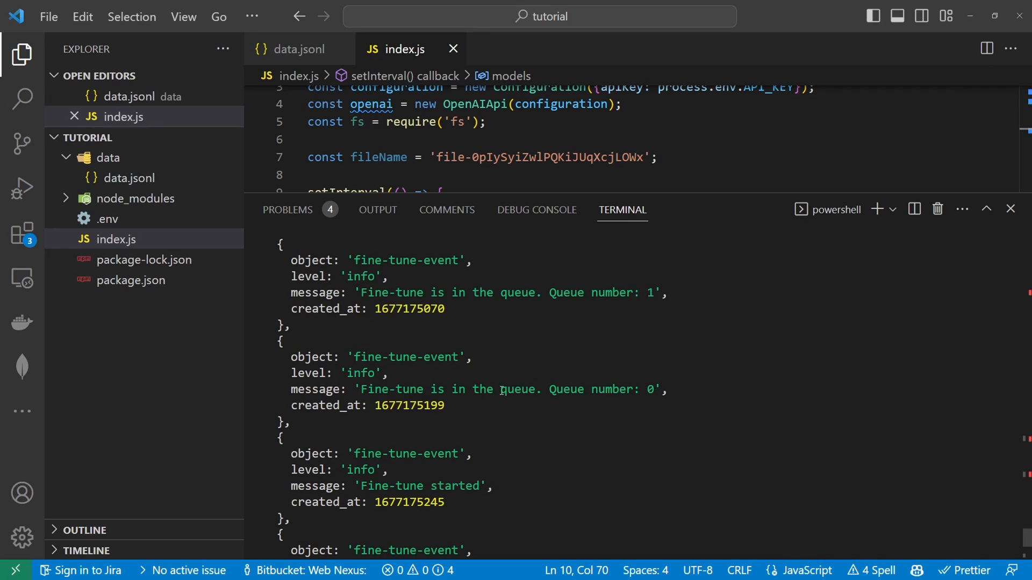
pyautogui.scroll(-3)
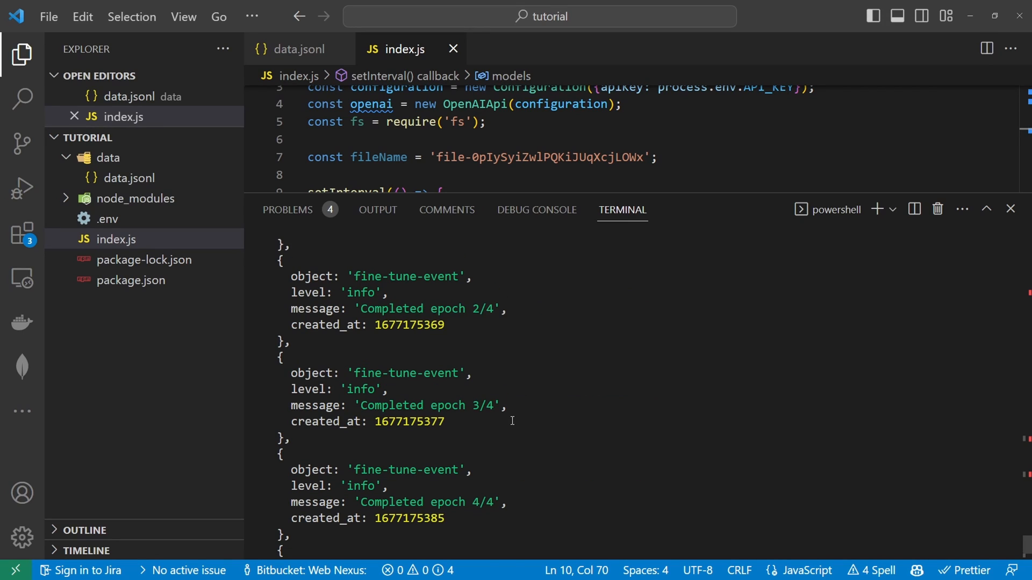
pyautogui.scroll(-3)
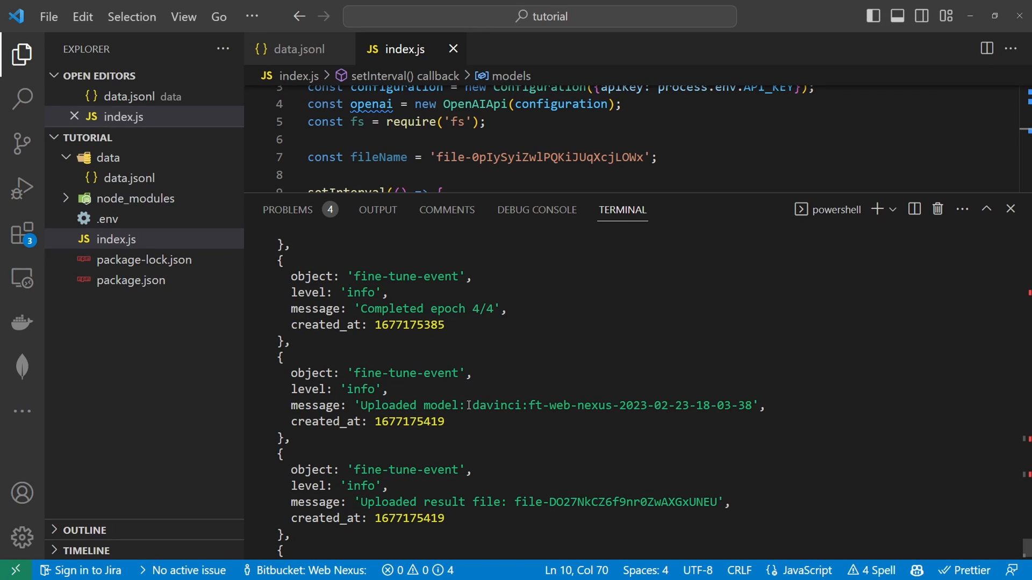
pyautogui.moveTo(473, 405); pyautogui.dragTo(758, 405)
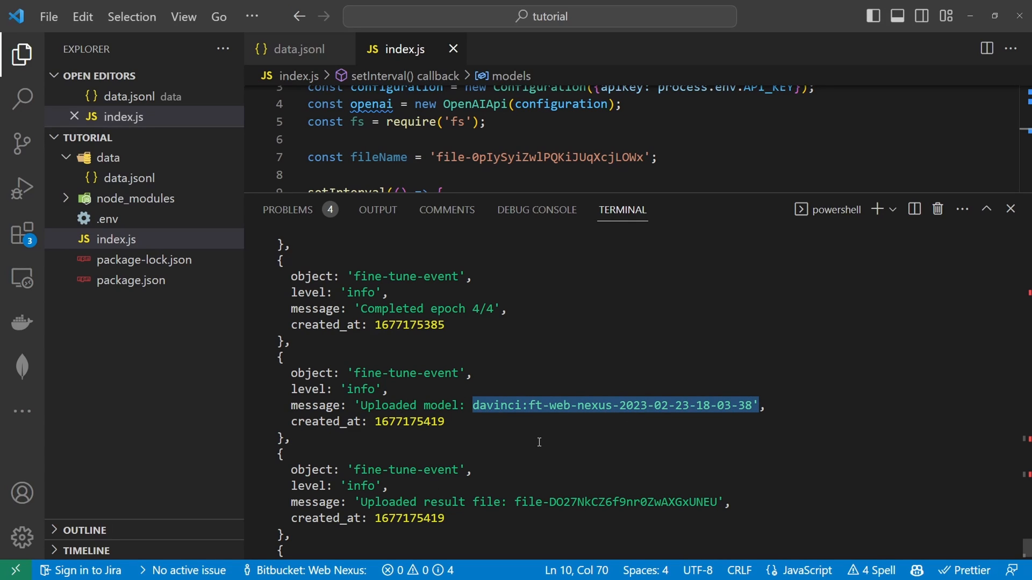
pyautogui.scroll(-3)
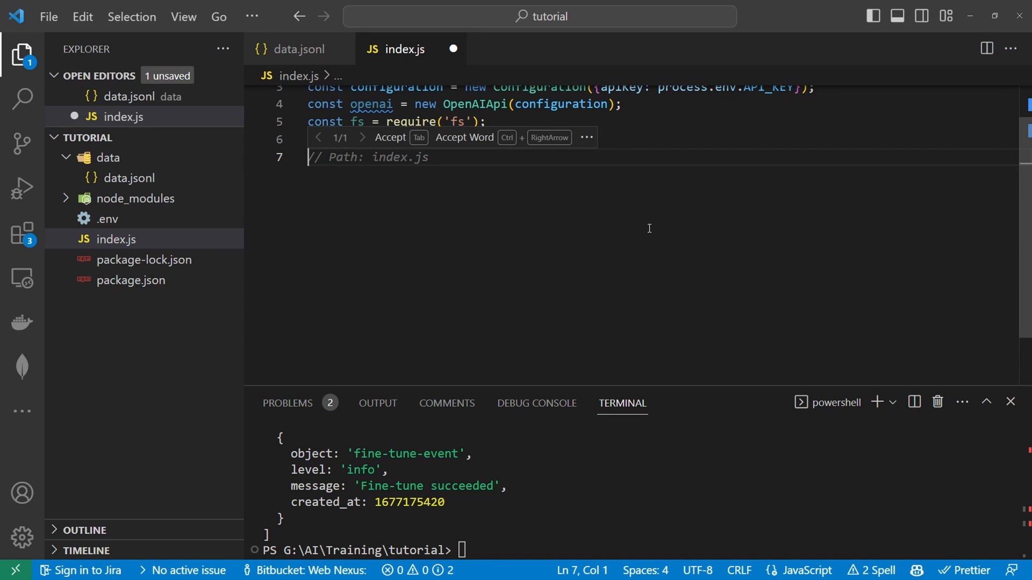
# Step: Write const models = openai.listFineTunes() and run the script to list the jobs
pyautogui.write('const model')
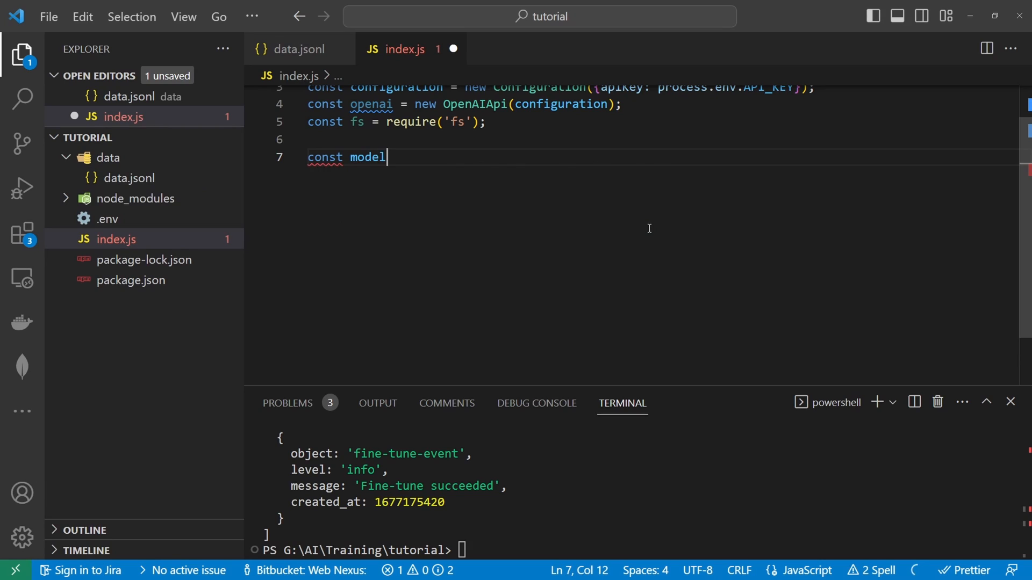
pyautogui.write('s = openai.listModels();')
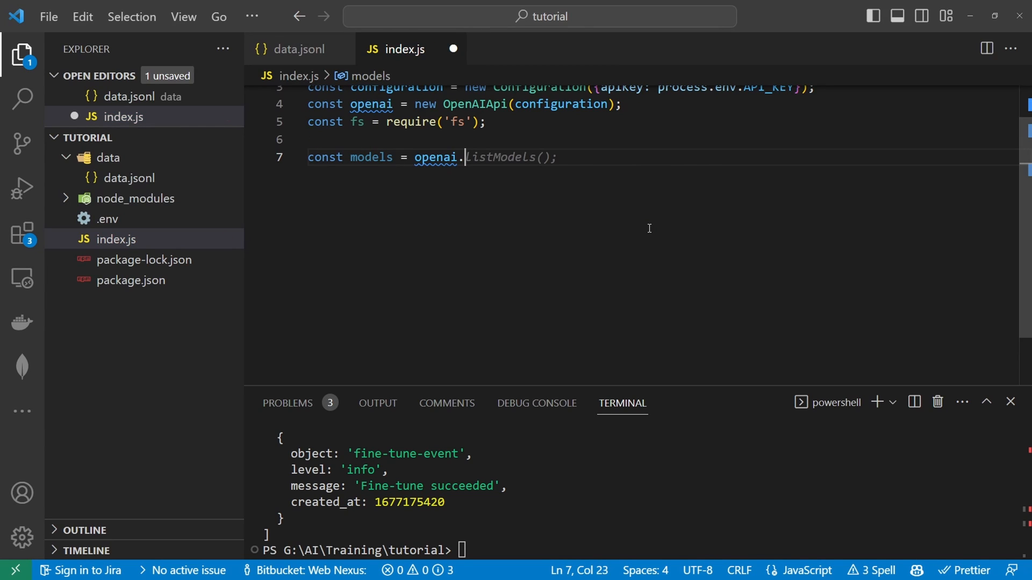
pyautogui.write('listFineTunes(')
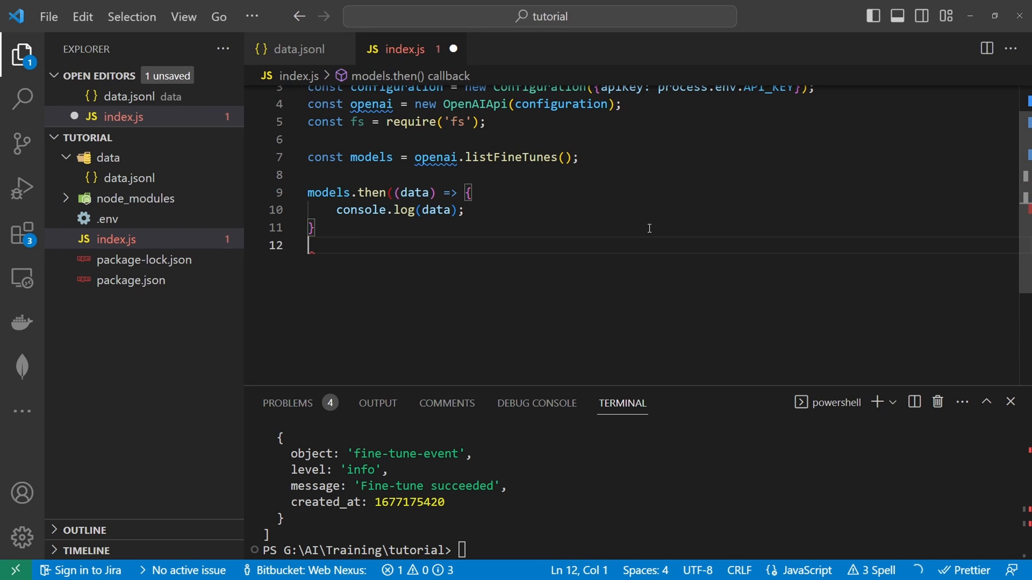
pyautogui.write(');')
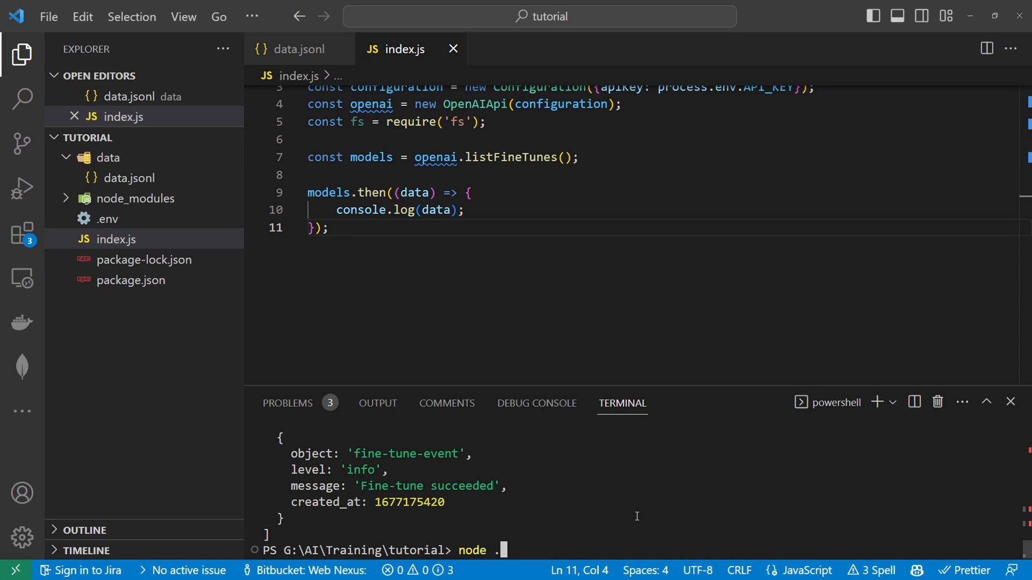
pyautogui.press('Enter')
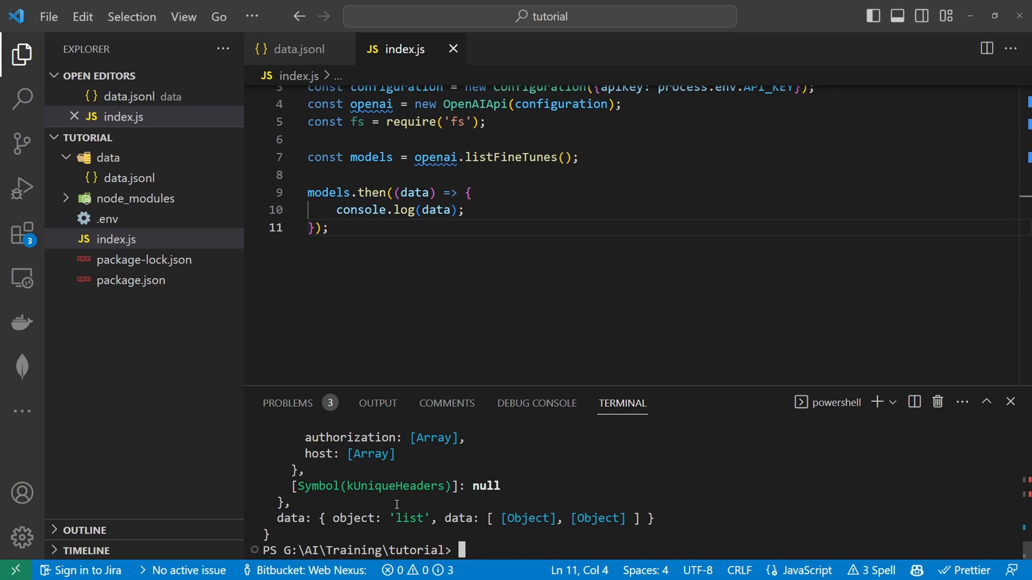
pyautogui.moveTo(457, 518)
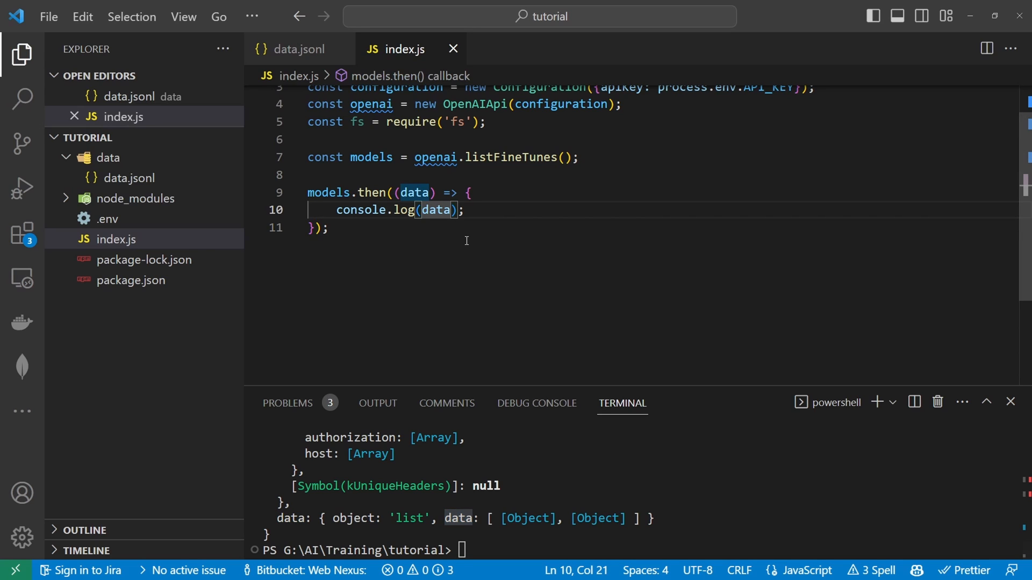
# Step: Log the nested data.data.data and select the succeeded davinci fine-tuned model name in the output
pyautogui.write('.data.dat')
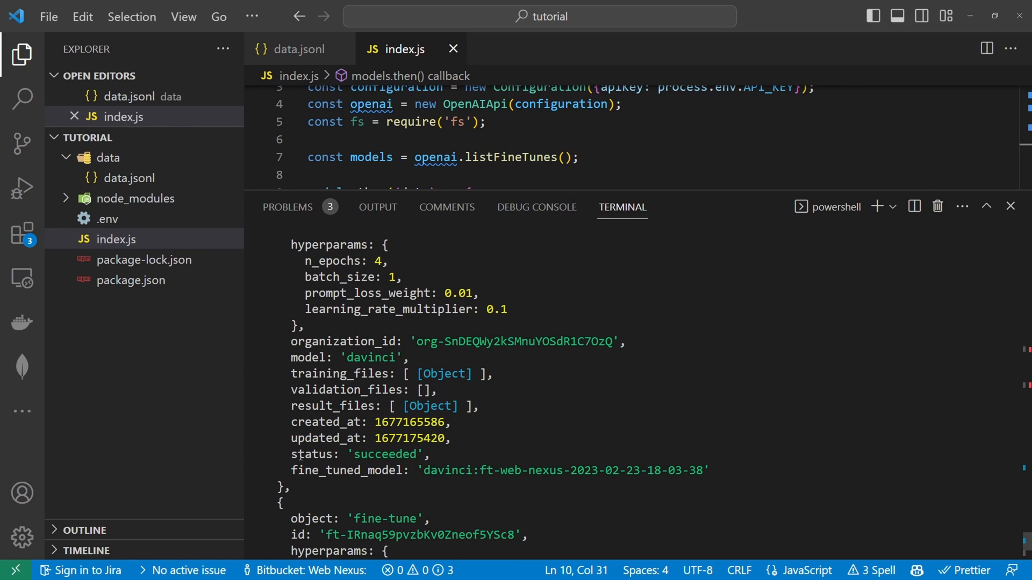
pyautogui.doubleClick(385, 454)
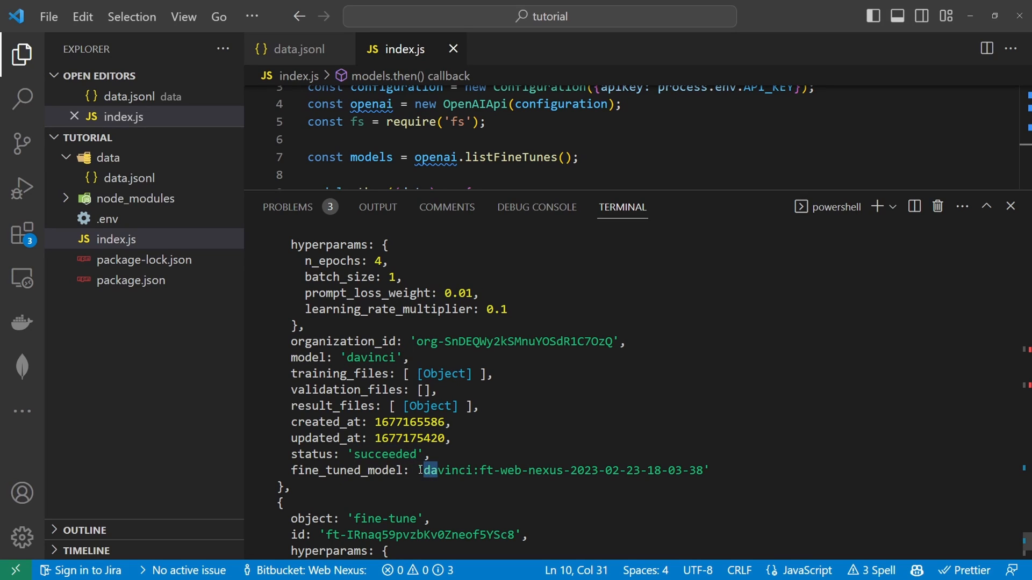
pyautogui.moveTo(419, 470); pyautogui.dragTo(709, 470)
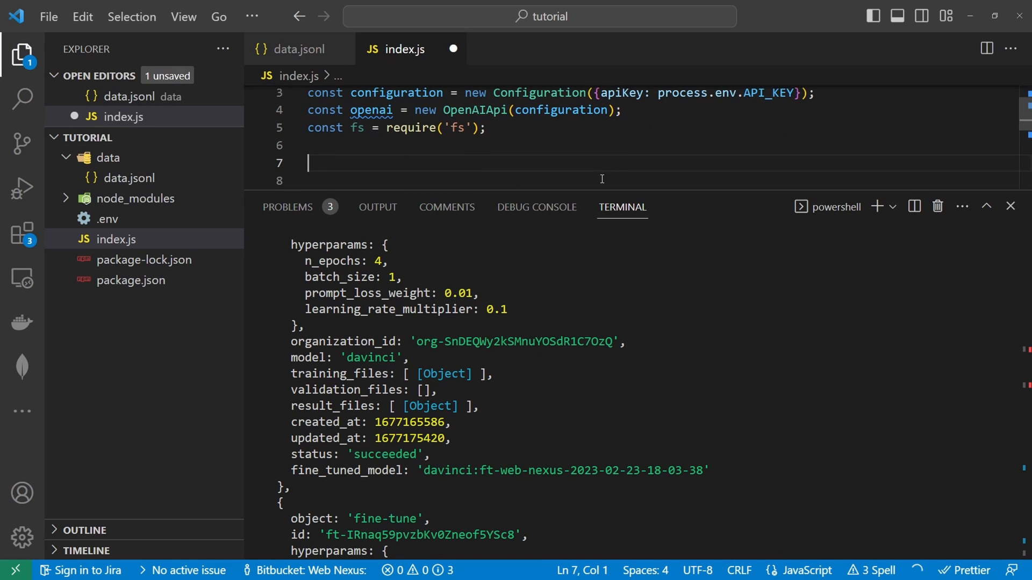
pyautogui.write('const model = "davinci";')
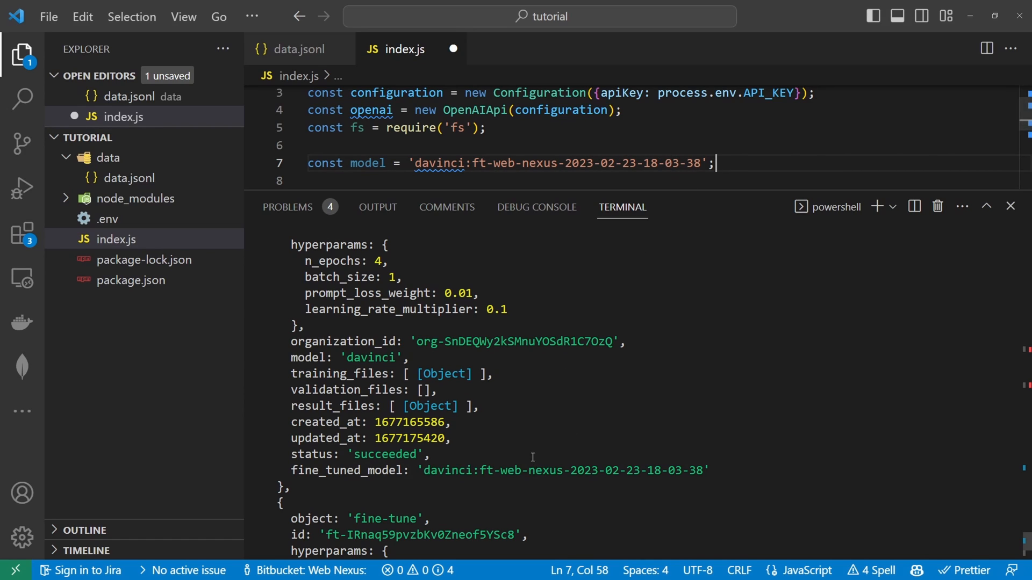
pyautogui.scroll(-3)
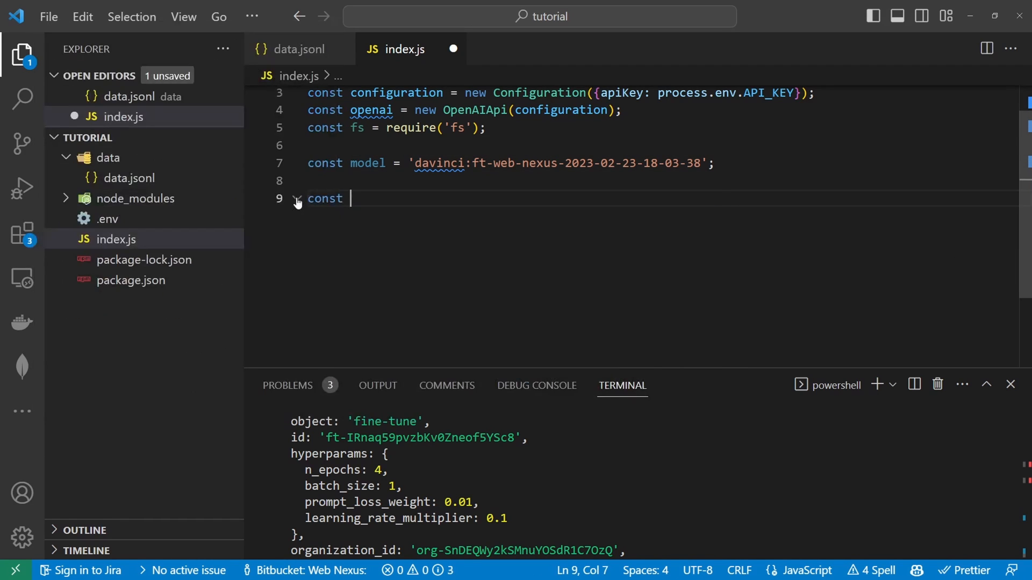
# Step: Write const response = openai.createCompletion({ model, prompt: 'This is a test' })
pyautogui.write('res')
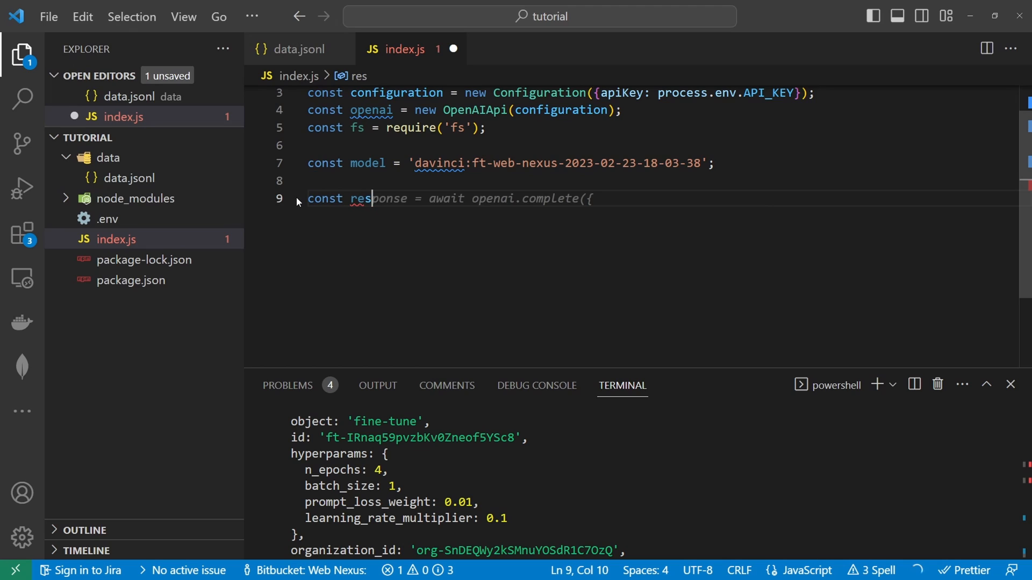
pyautogui.write('ponse =')
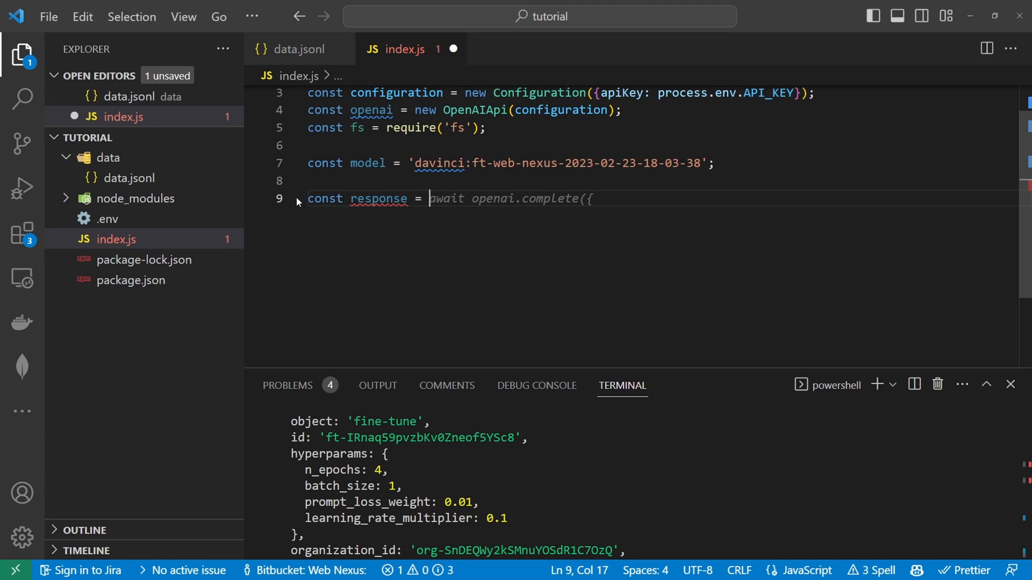
pyautogui.write('openai.createCompletion({')
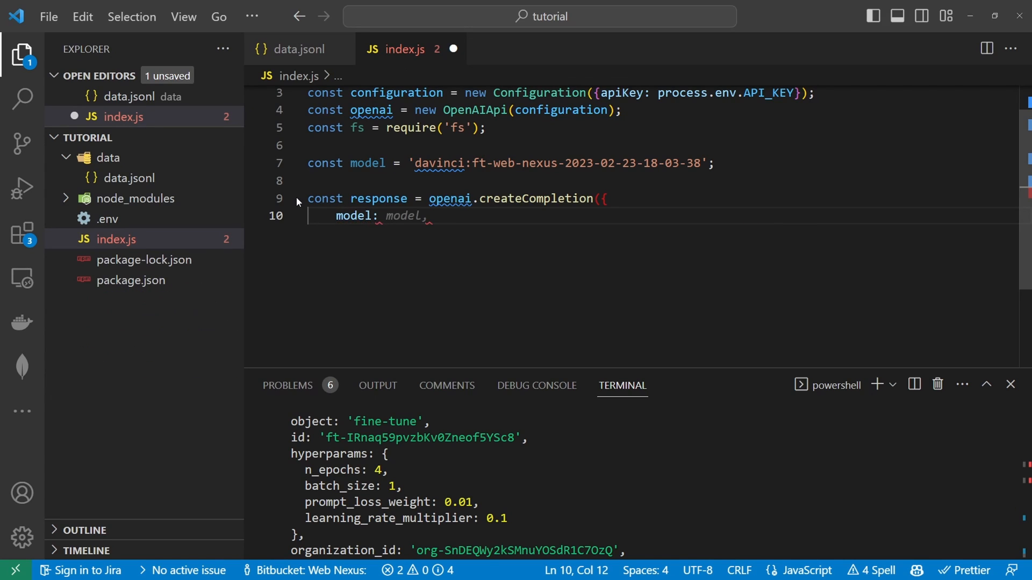
pyautogui.press('Backspace')
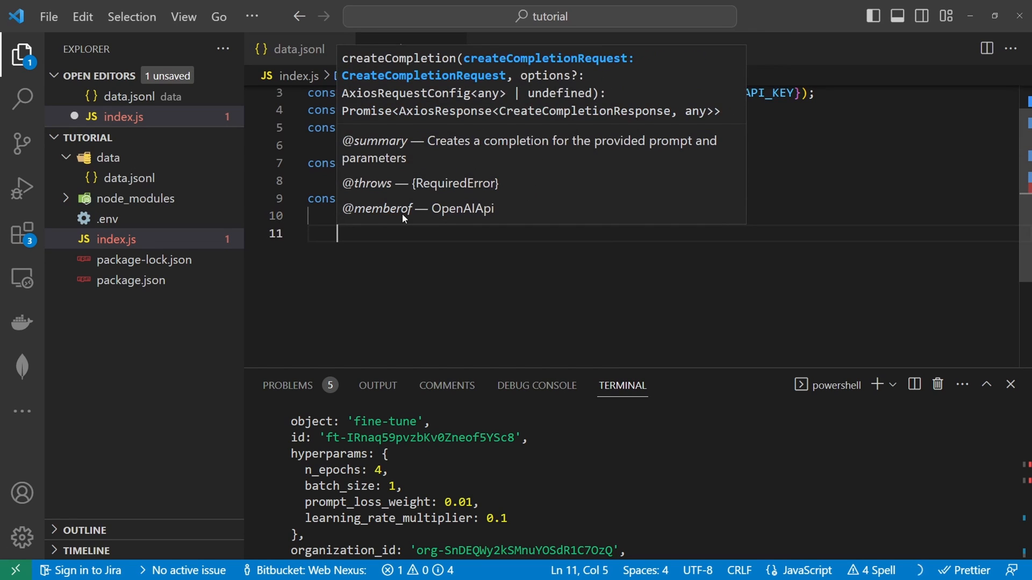
pyautogui.write("prompt: 'This is a test',")
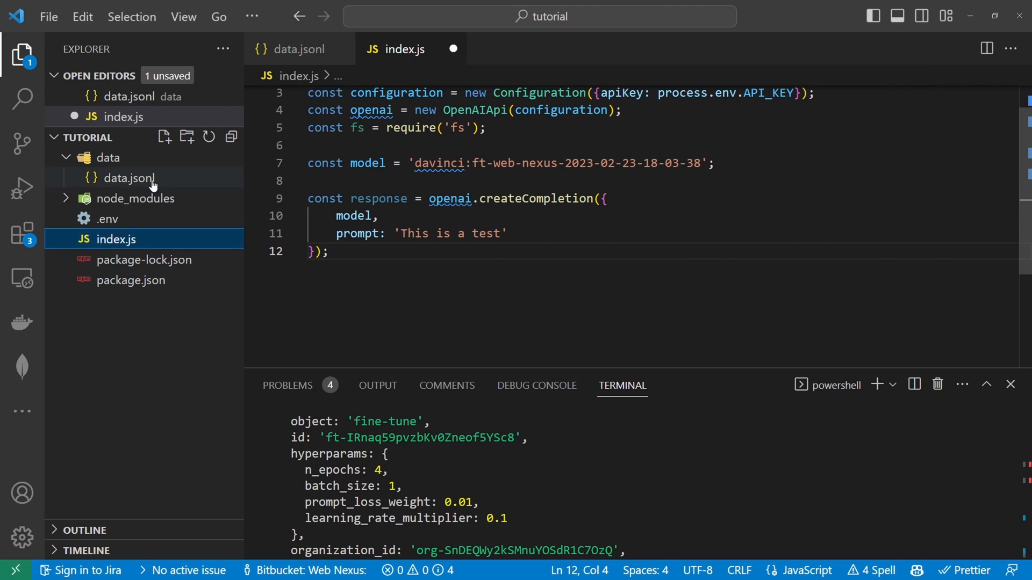
# Step: Copy the first training question from data.jsonl as the prompt: 'What is the difference between Java & JavaScript'
pyautogui.click(129, 179)
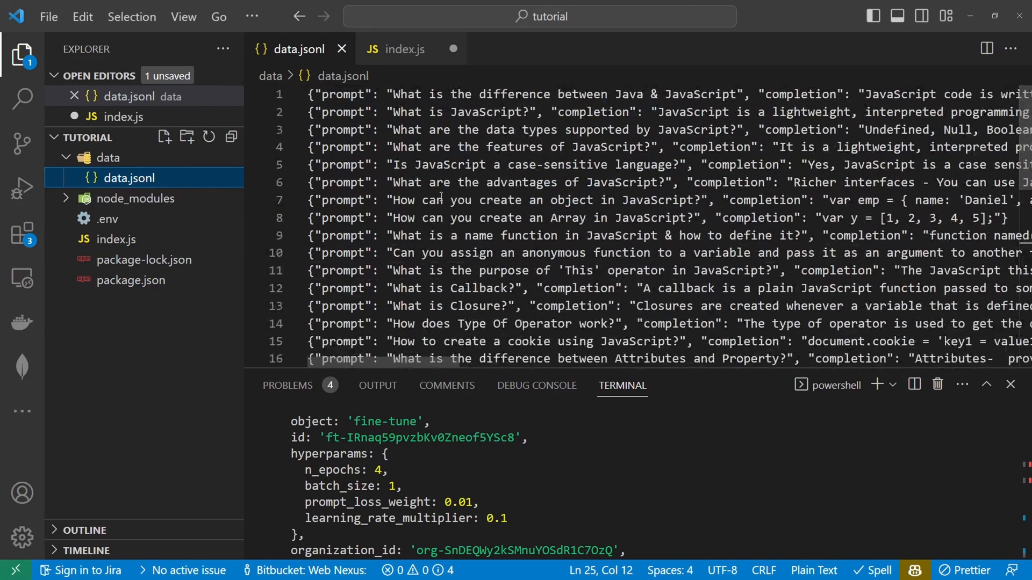
pyautogui.moveTo(434, 95); pyautogui.dragTo(739, 94)
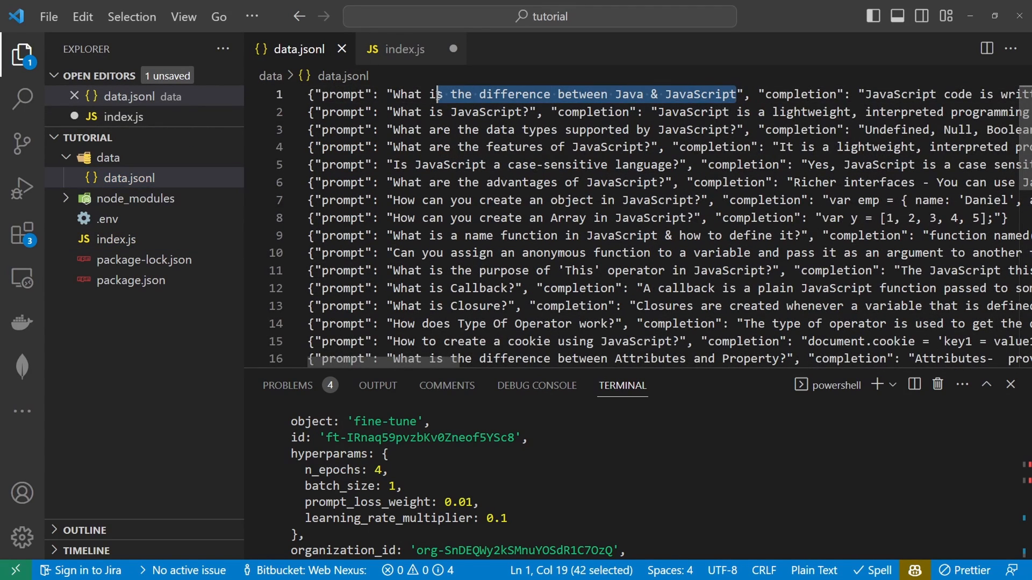
pyautogui.click(405, 49)
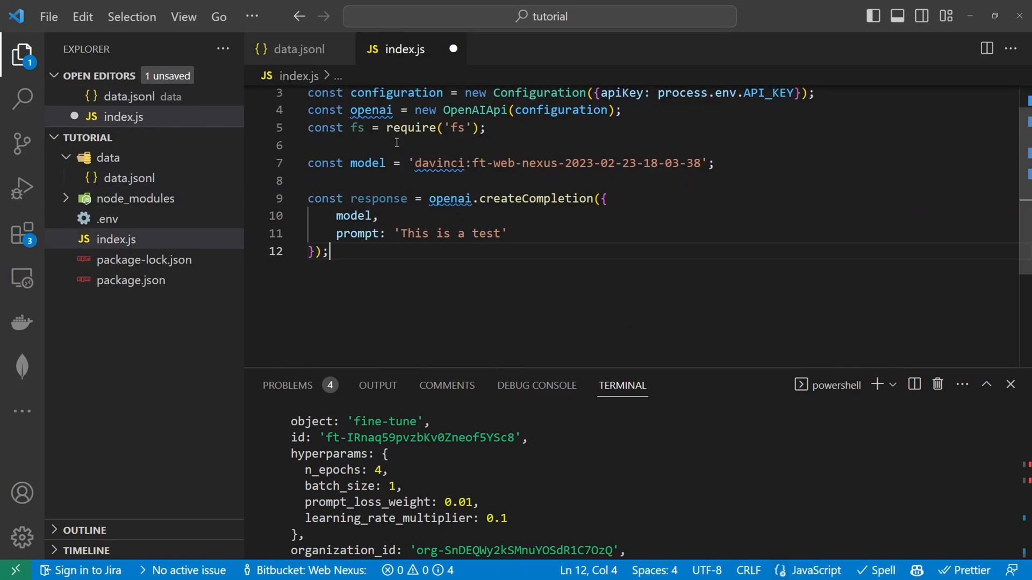
pyautogui.write('What is the difference between Java & JavaScript", "completion": "JavaScript code is writ')
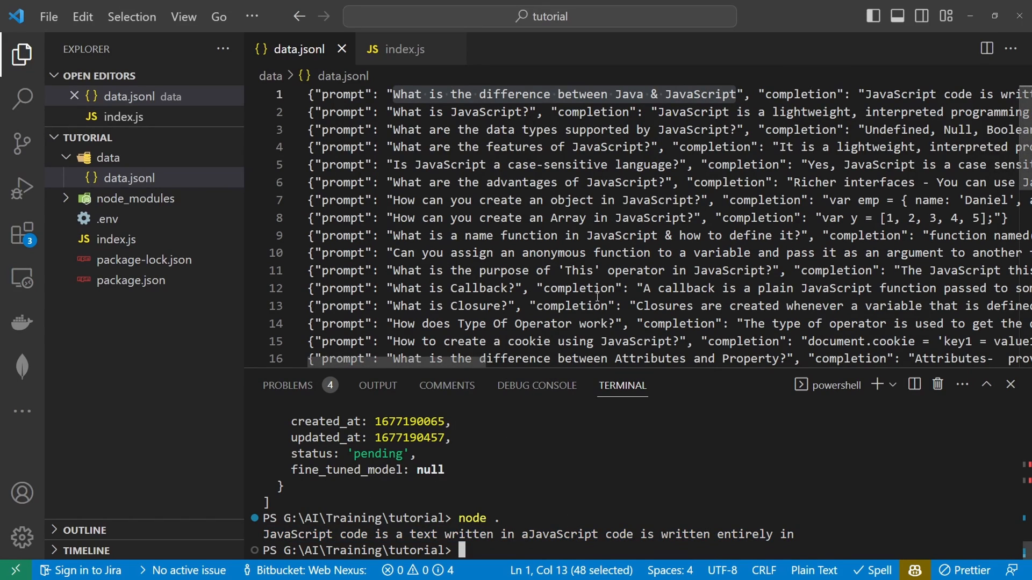
# Step: Scroll through the remaining questions in data.jsonl, return to index.js and select the completion request code
pyautogui.scroll(-3)
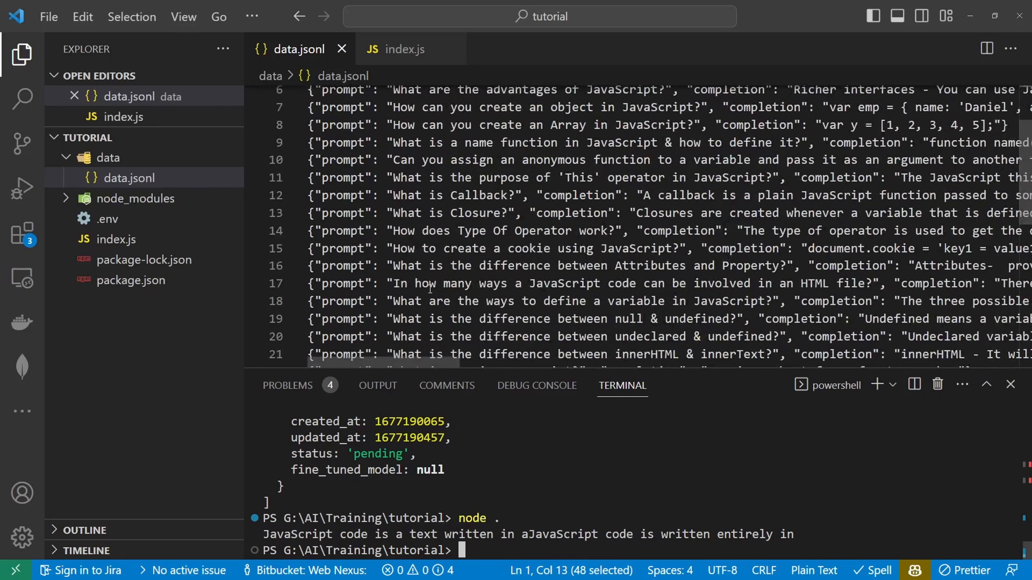
pyautogui.scroll(-3)
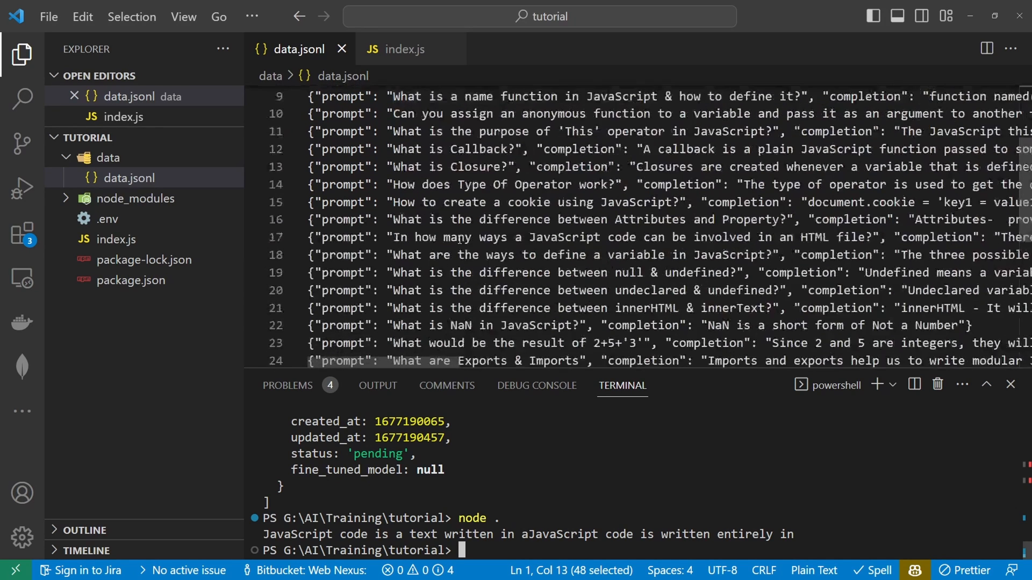
pyautogui.scroll(-3)
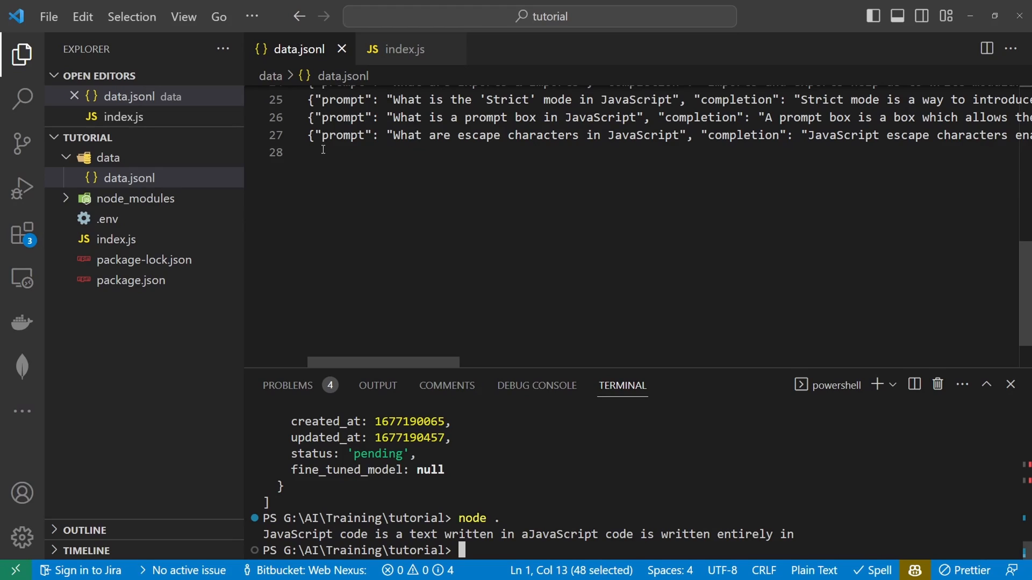
pyautogui.moveTo(398, 213)
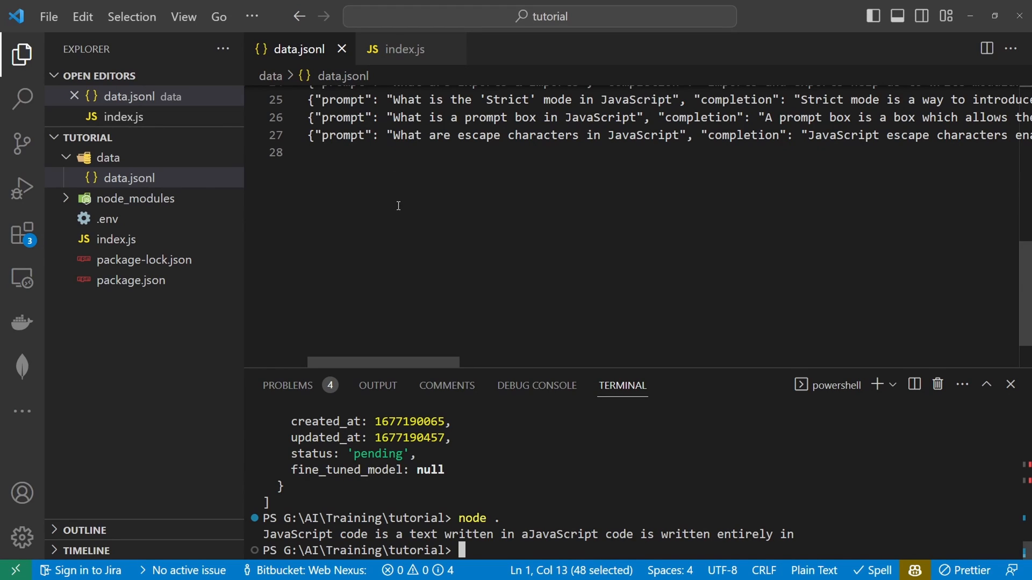
pyautogui.moveTo(420, 192)
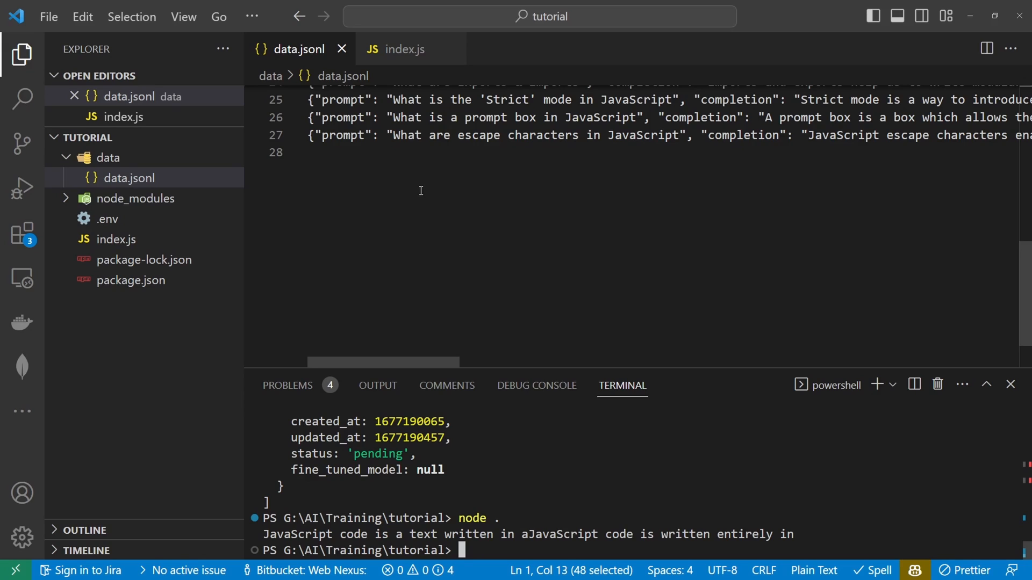
pyautogui.click(405, 50)
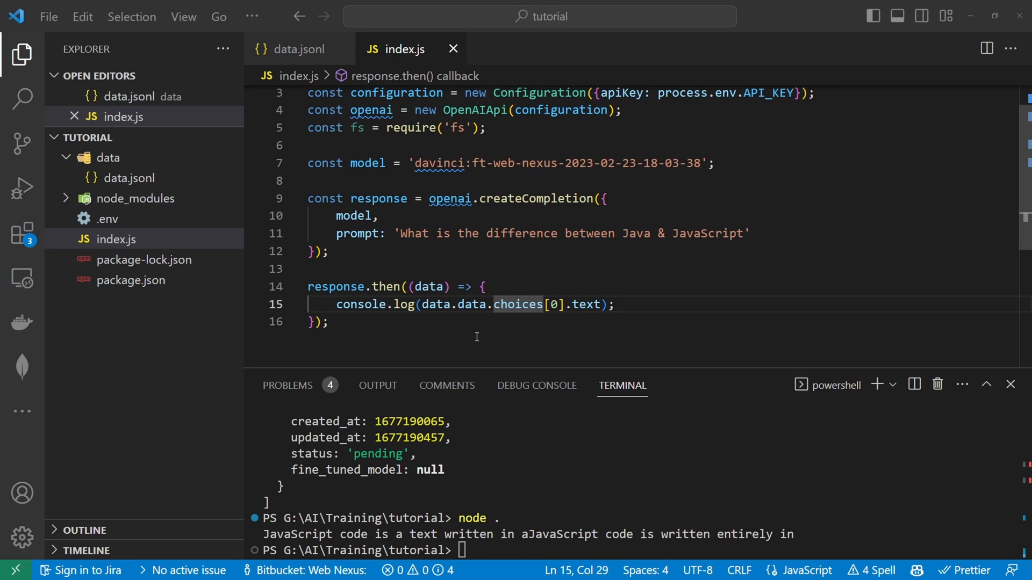
pyautogui.moveTo(317, 207)
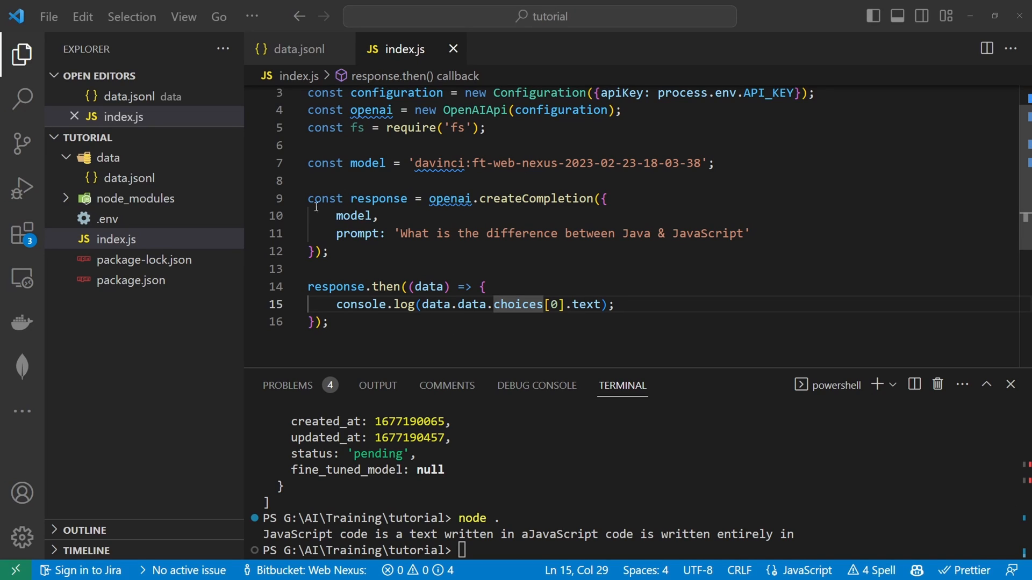
pyautogui.moveTo(377, 215); pyautogui.dragTo(329, 321)
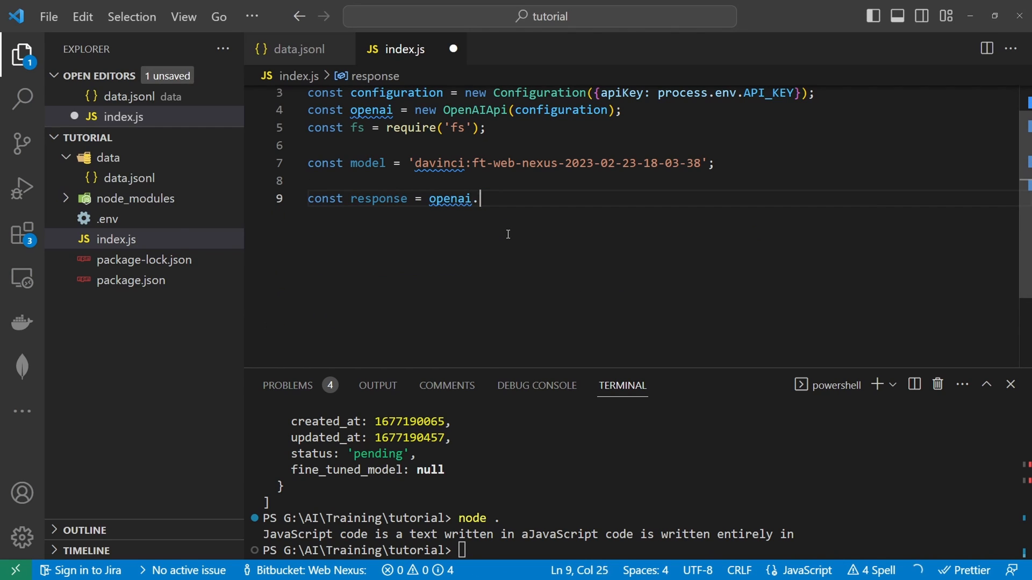
pyautogui.write("cancelFineTuneJob(model, 'ft-web-nexus-2023-02-23-18-03-38');")
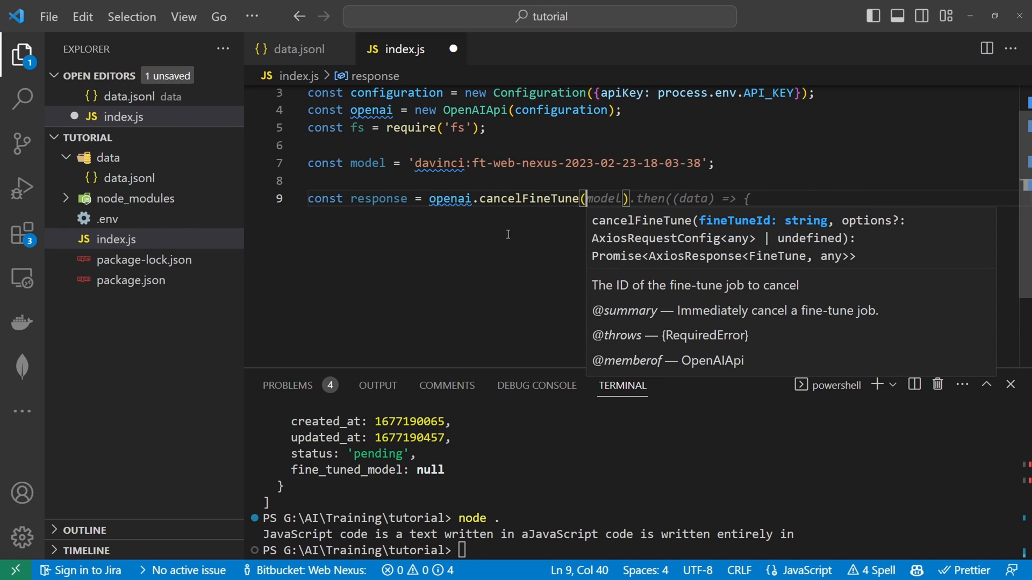
pyautogui.moveTo(365, 160)
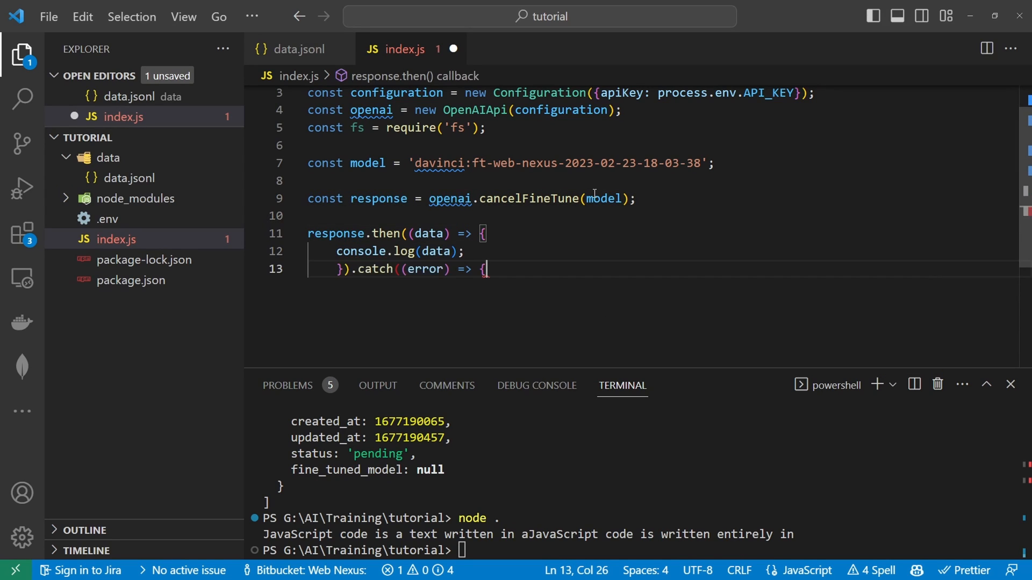
pyautogui.write('console.error(error);')
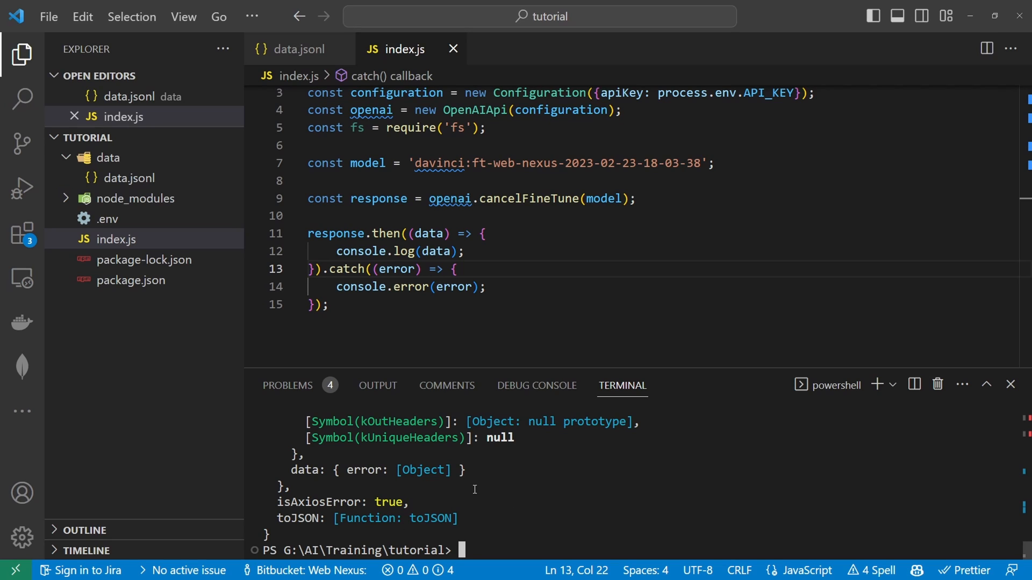
pyautogui.moveTo(477, 297)
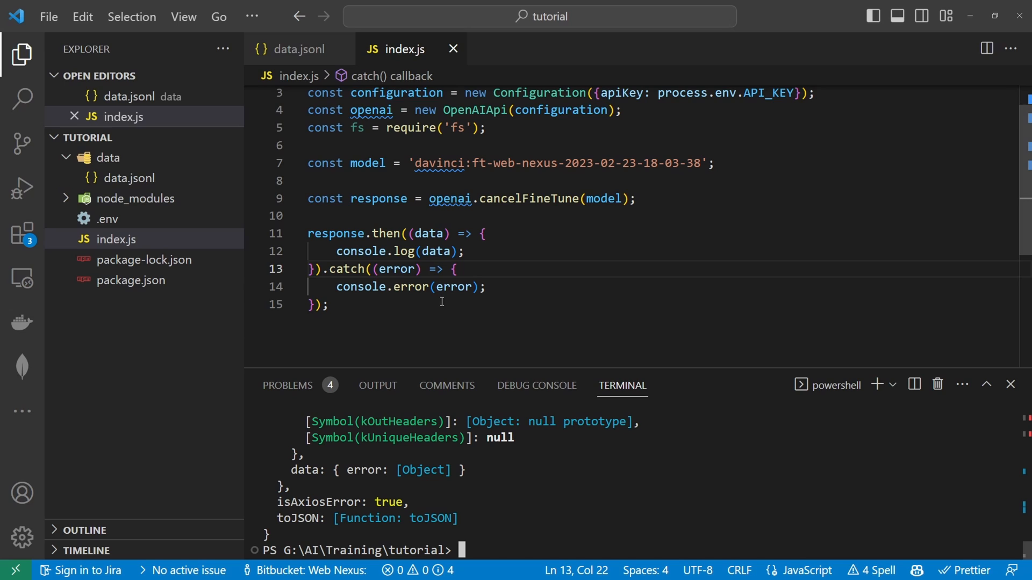
pyautogui.moveTo(455, 314)
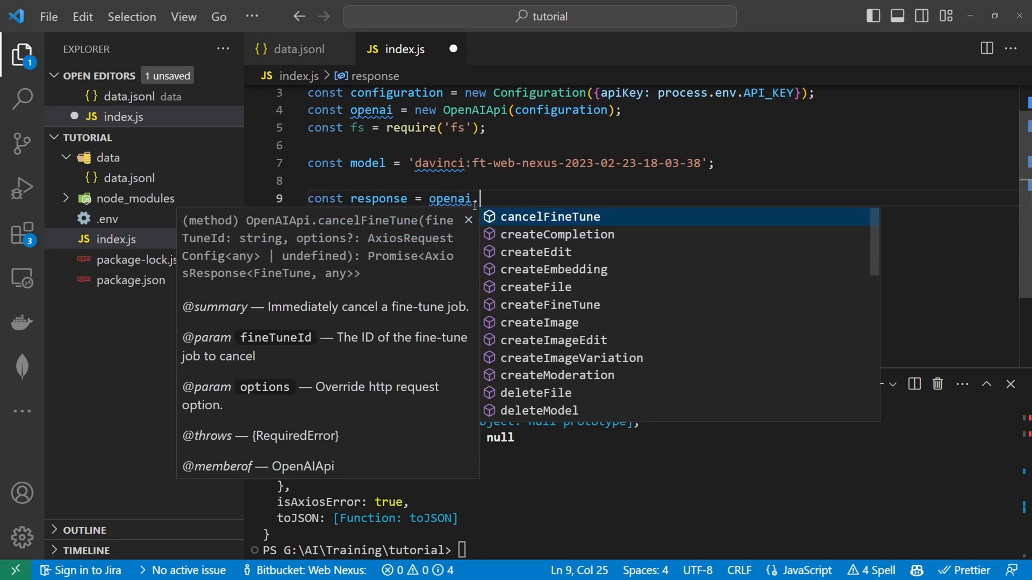
# Step: Swap cancelFineTune for openai.deleteModel(model) via IntelliSense, then run node . again
pyautogui.write('.del')
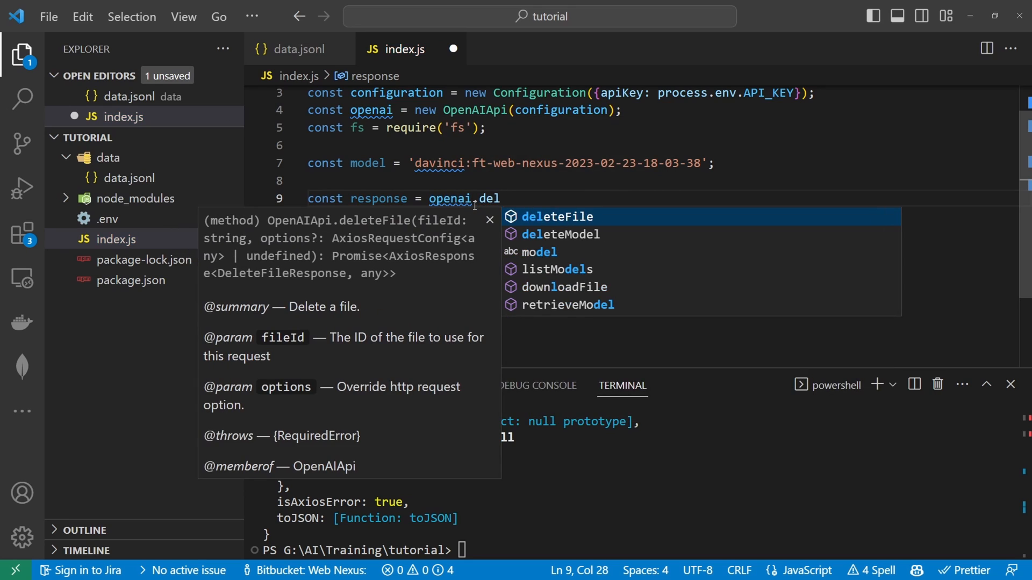
pyautogui.click(561, 234)
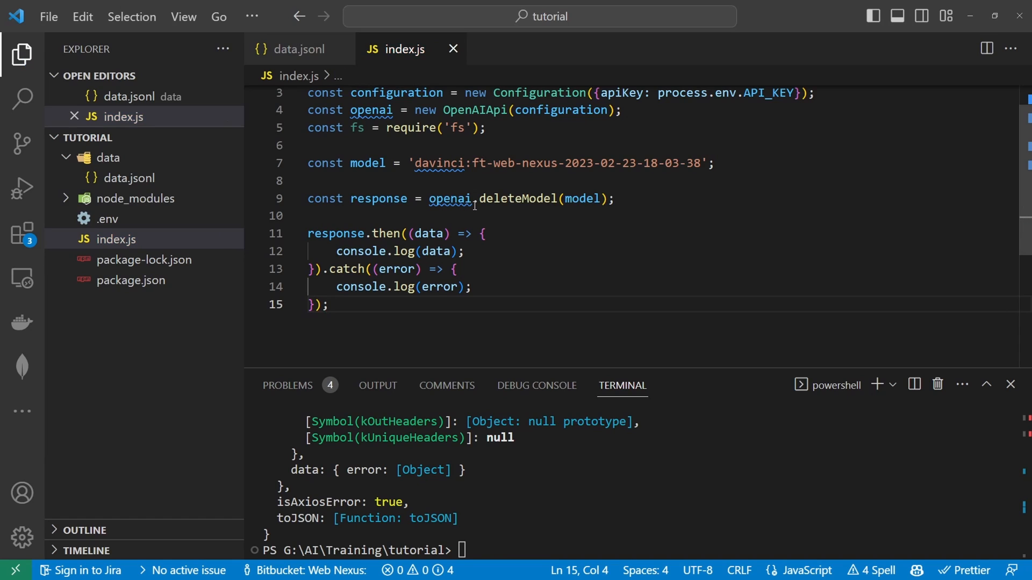
pyautogui.write('node .')
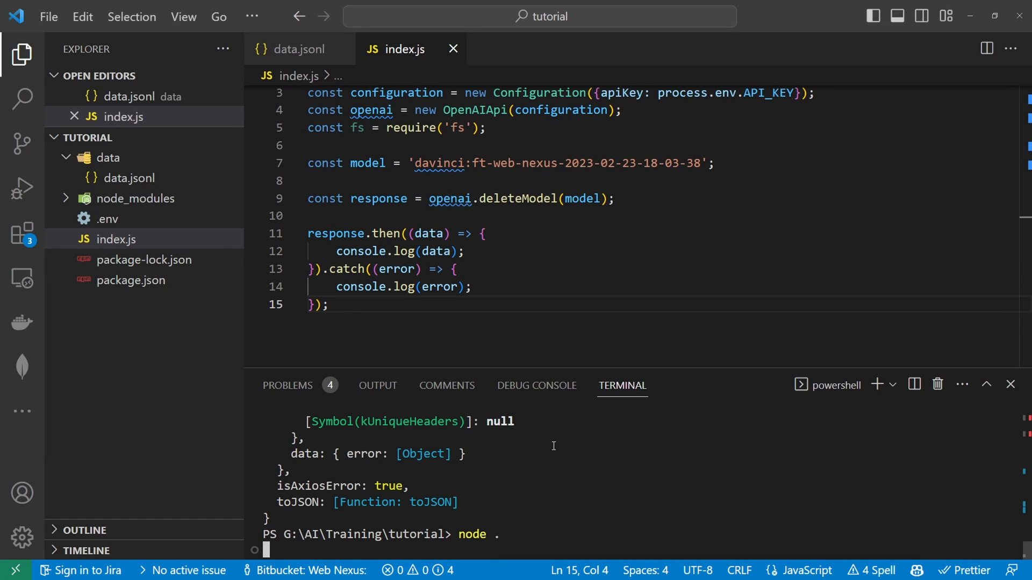